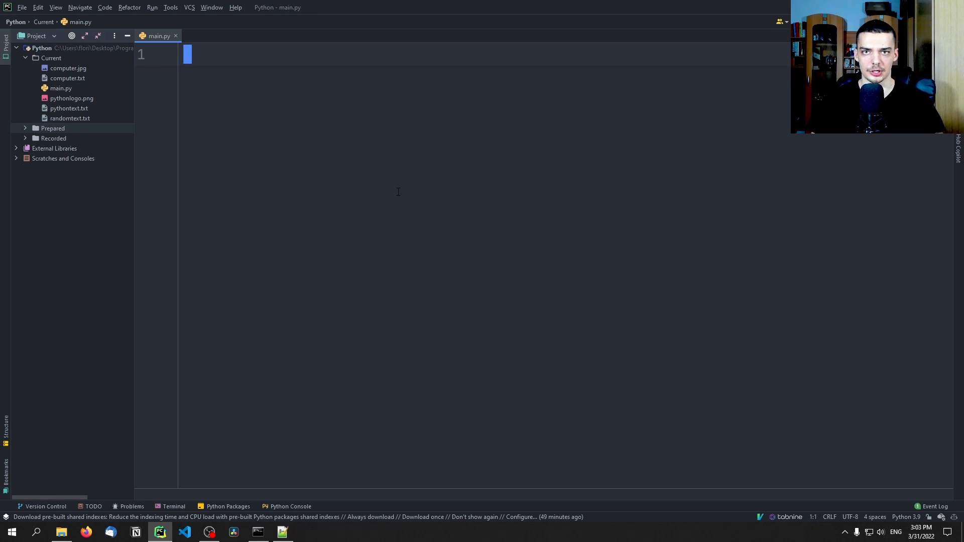
Open Command Prompt and enter the command 'pip install wordcloud'
left_click(11, 532)
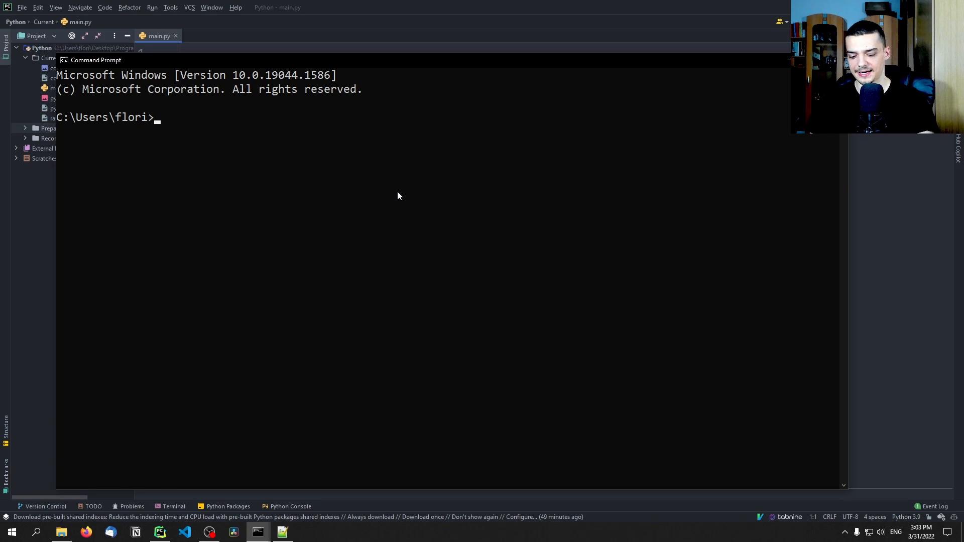
type("pip install")
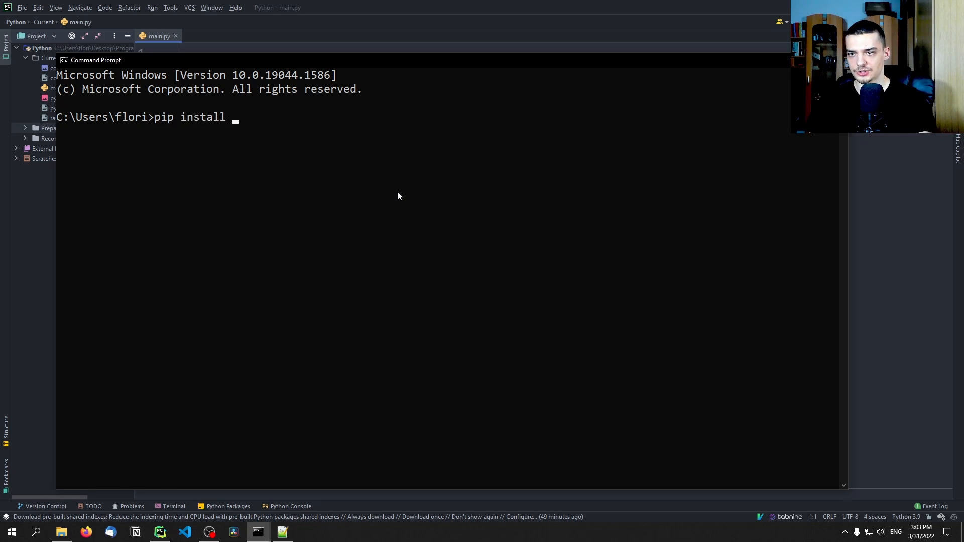
type("wordcloud")
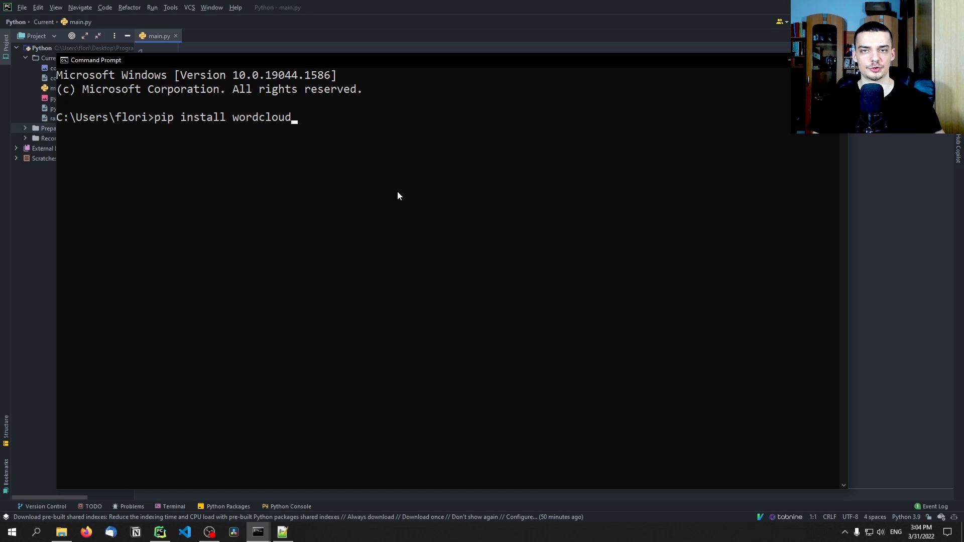
mouse_move(466, 133)
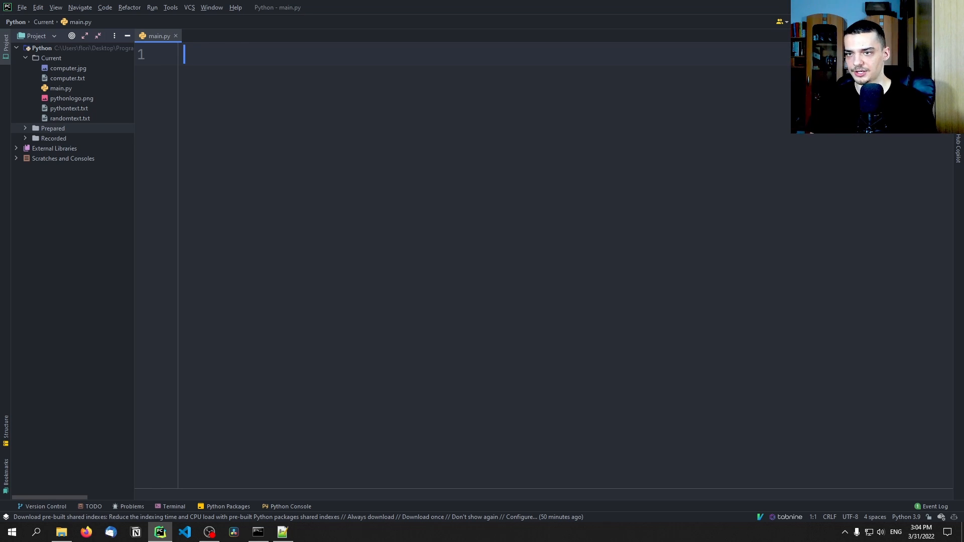
Add 'from wordcloud import WordCloud' at the top of main.py
type("from wordcloud import W")
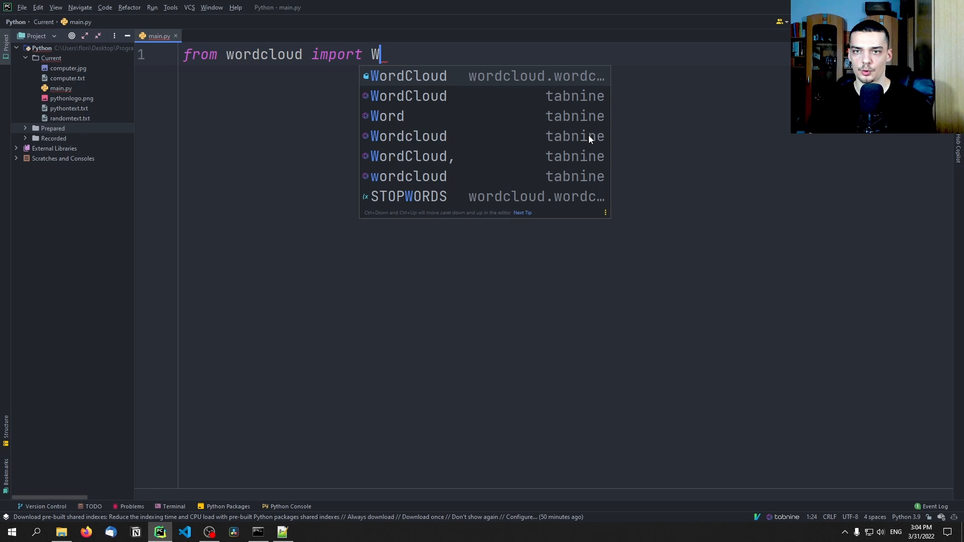
left_click(408, 75)
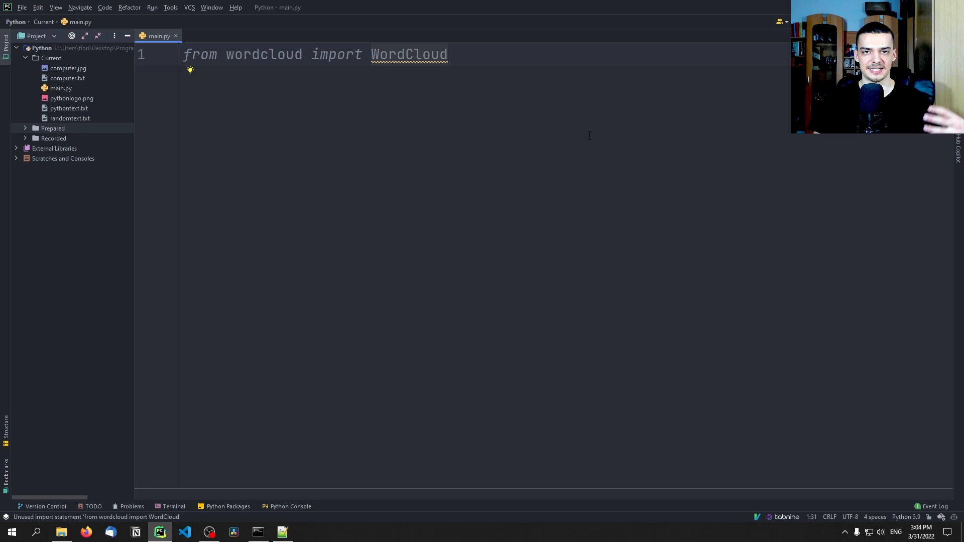
left_click(11, 531)
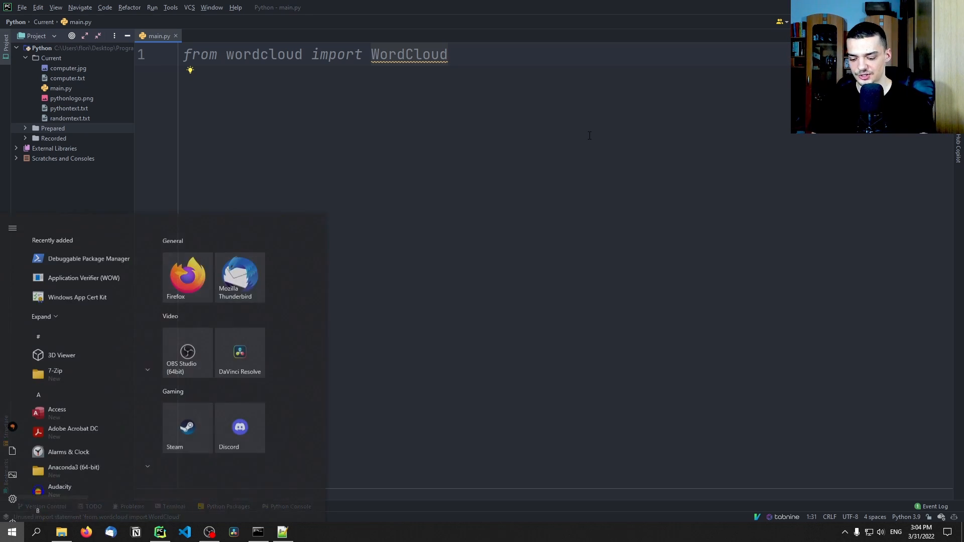
In a new Command Prompt, enter 'pip install numpy matplotlib pillow'
left_click(257, 531)
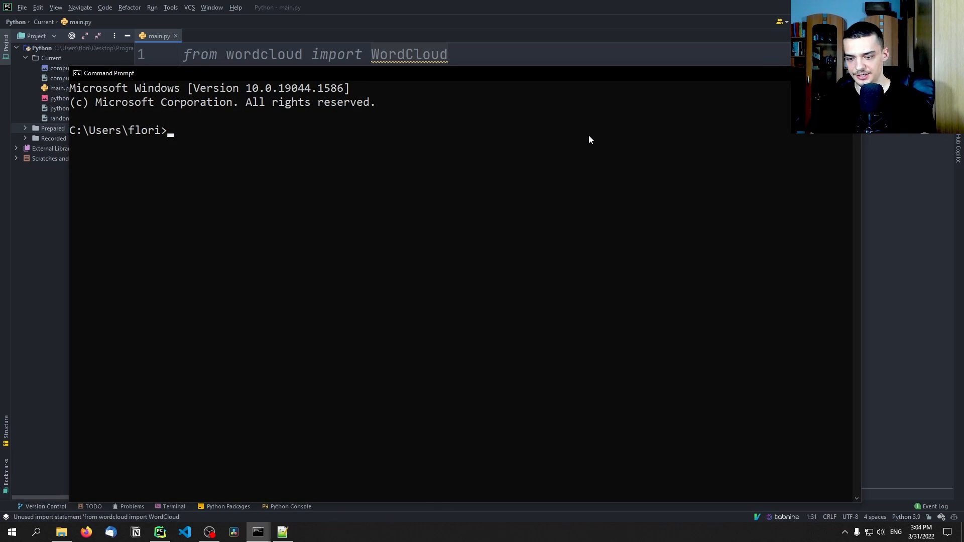
type("pip instalö")
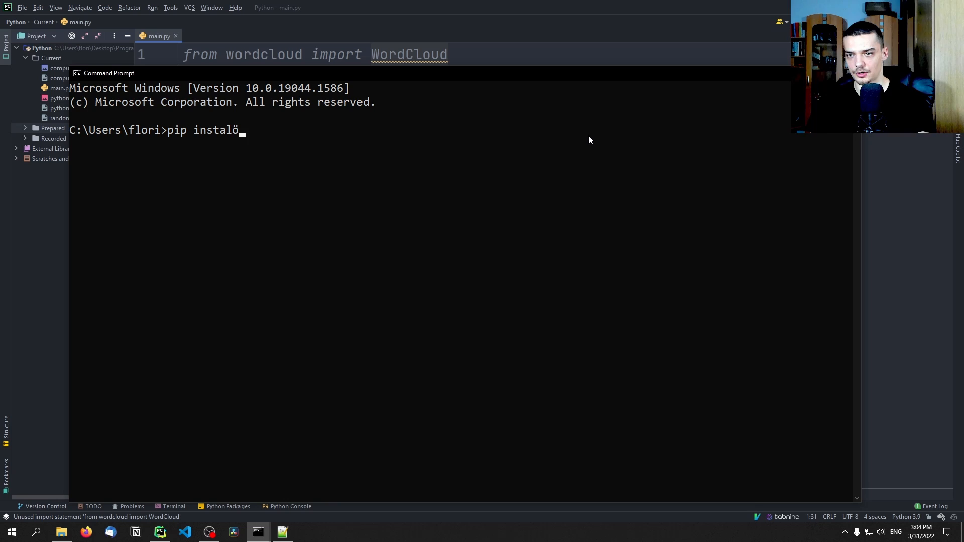
type("ll numpy m")
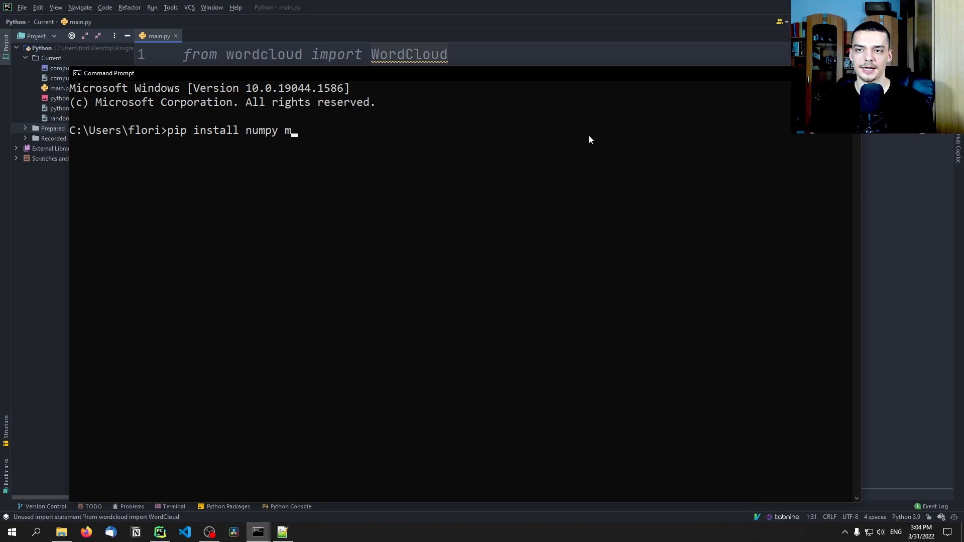
type("atplotli")
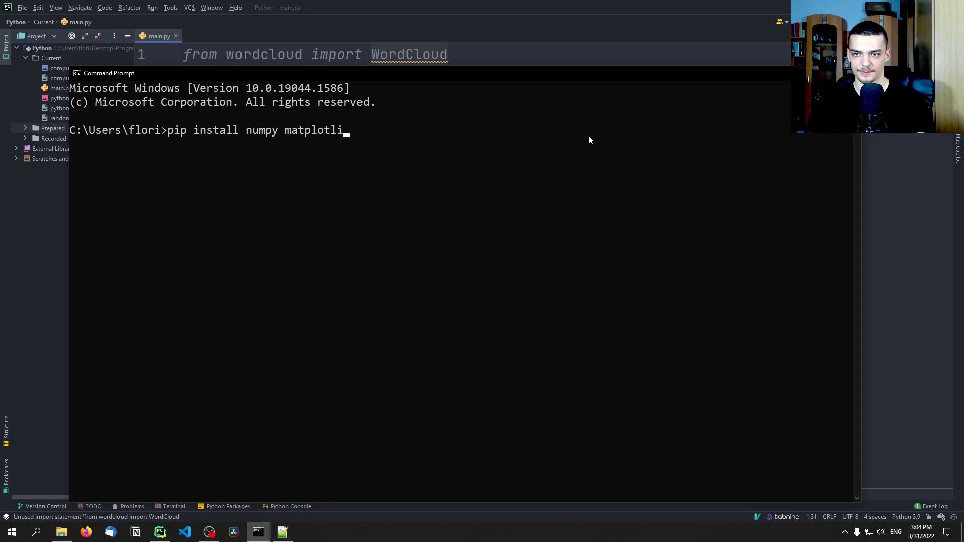
type("pillow")
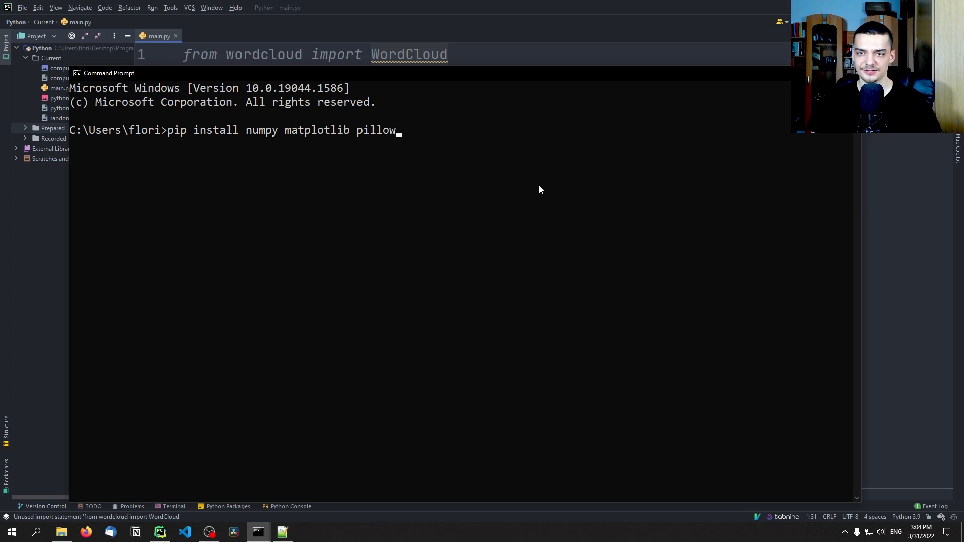
mouse_move(621, 175)
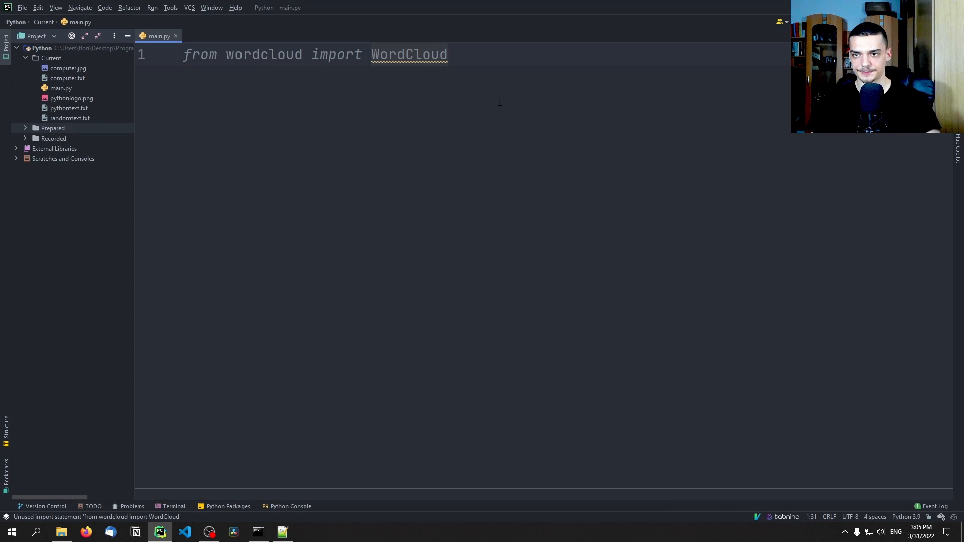
Add 'import numpy as np', 'import matplotlib.pyplot as plt' and 'import PIL.Image' to main.py
type("i")
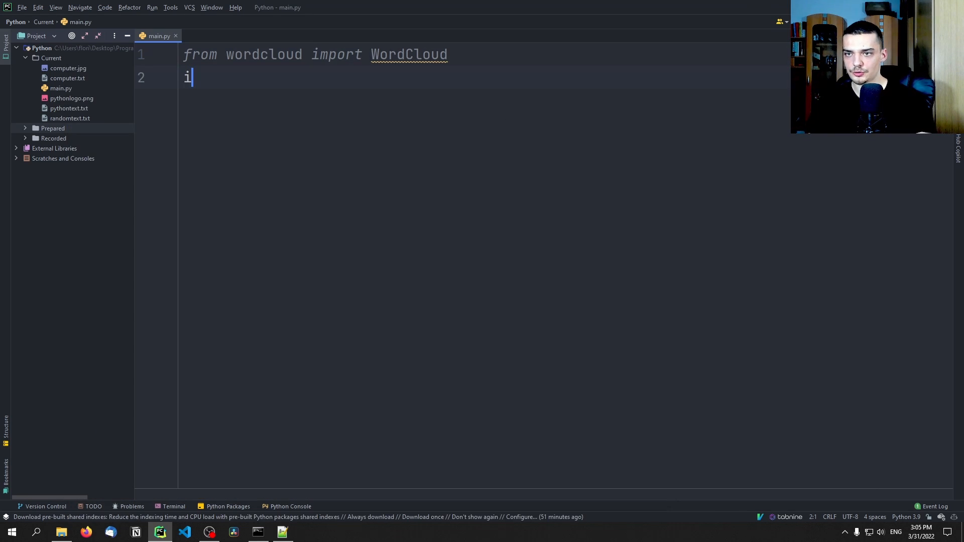
type("mport numpy as np")
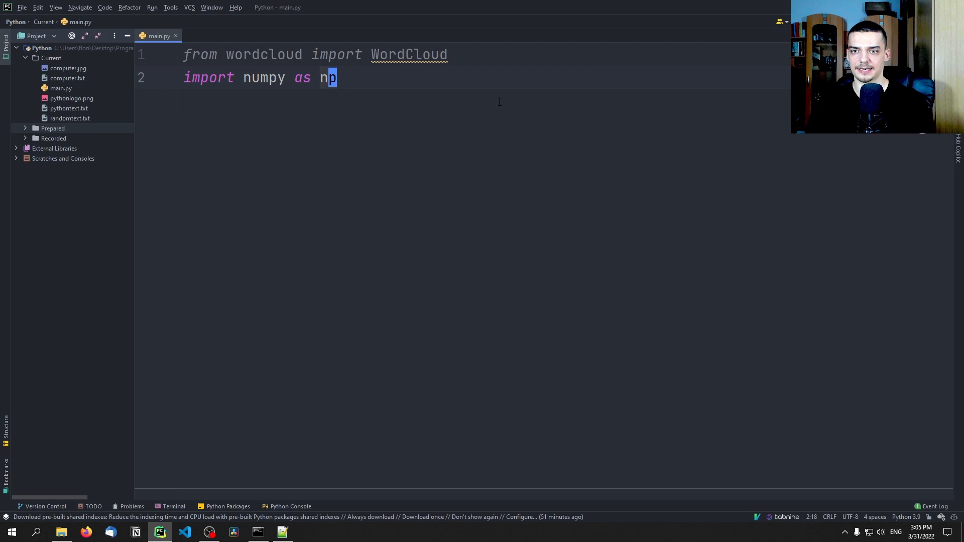
type("import matplotlib.pyplot as")
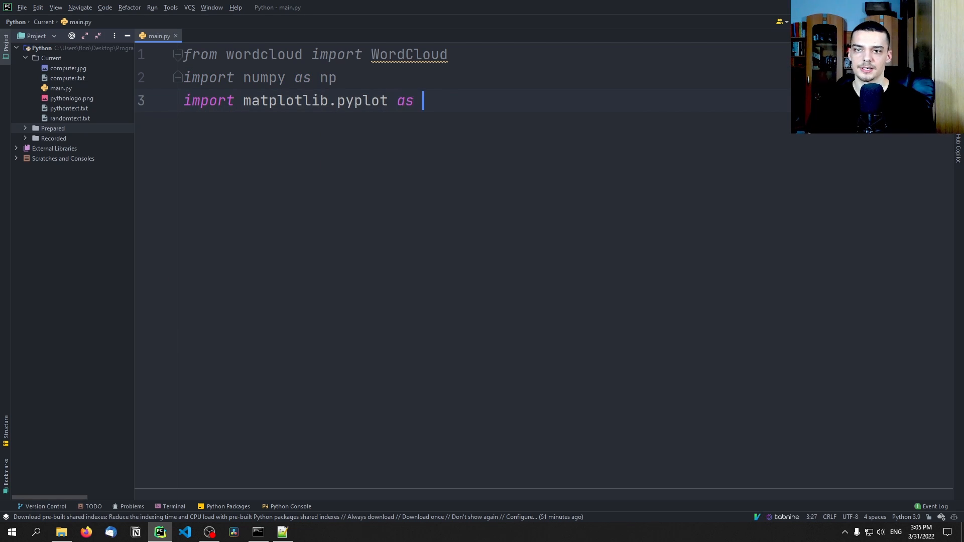
type("plt")
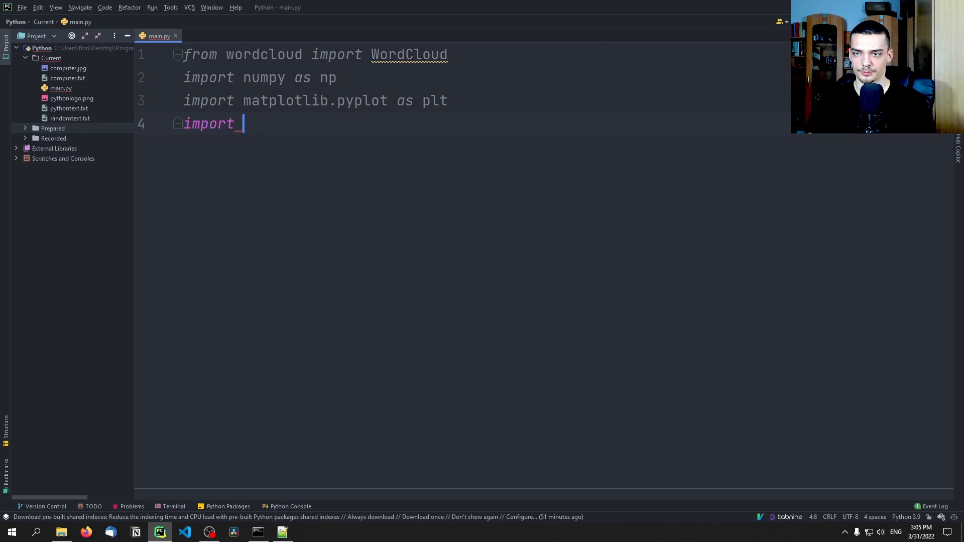
type("PIL.Image")
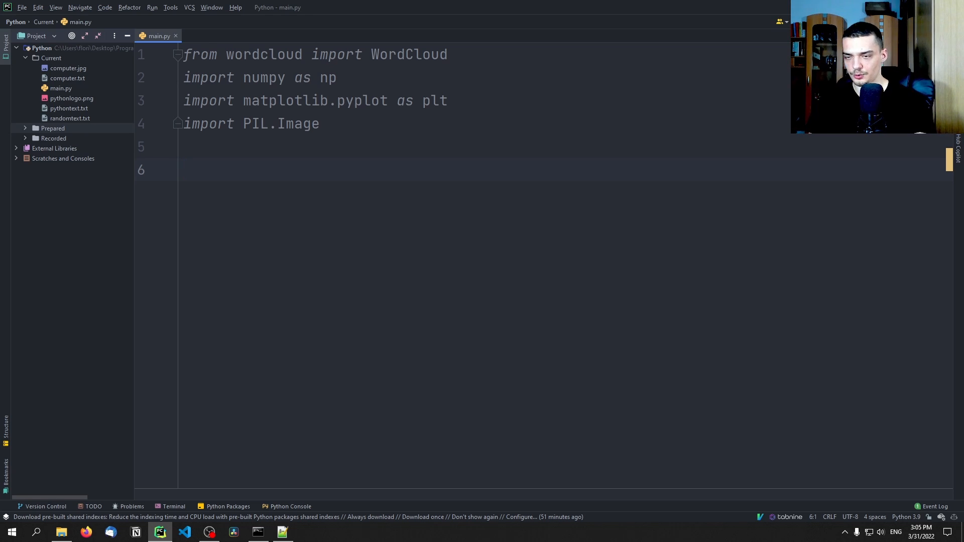
Set text = "Hello World" and build a WordCloud generated from it
type("text = \"H")
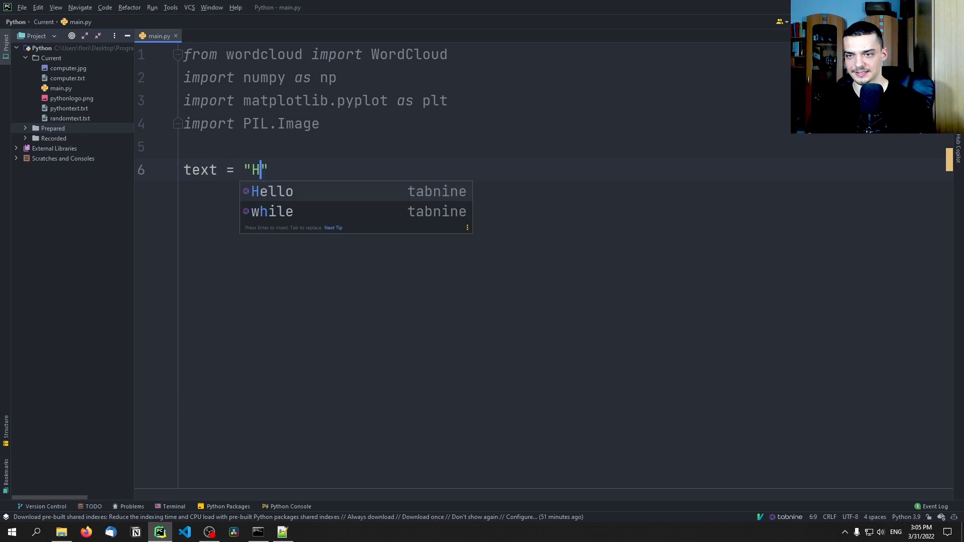
type("ello World")
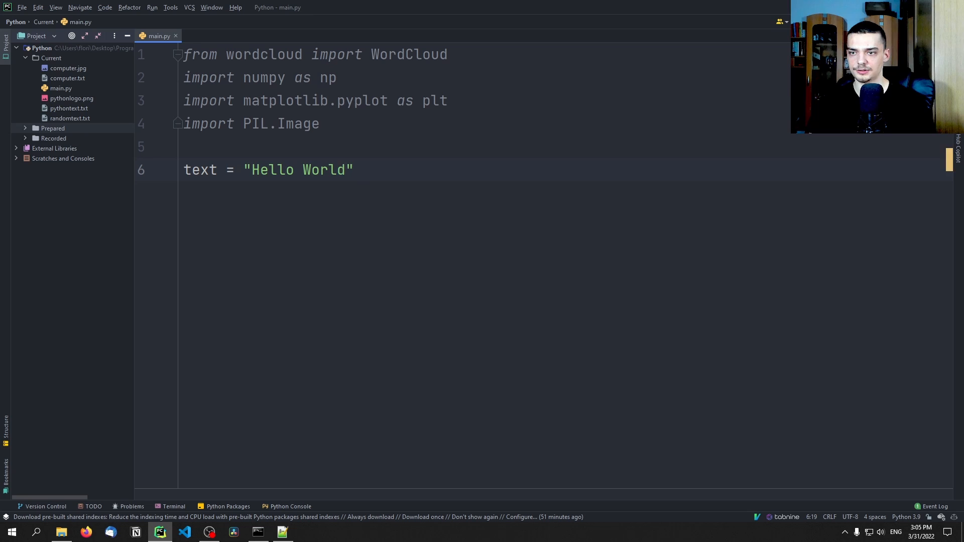
type("w")
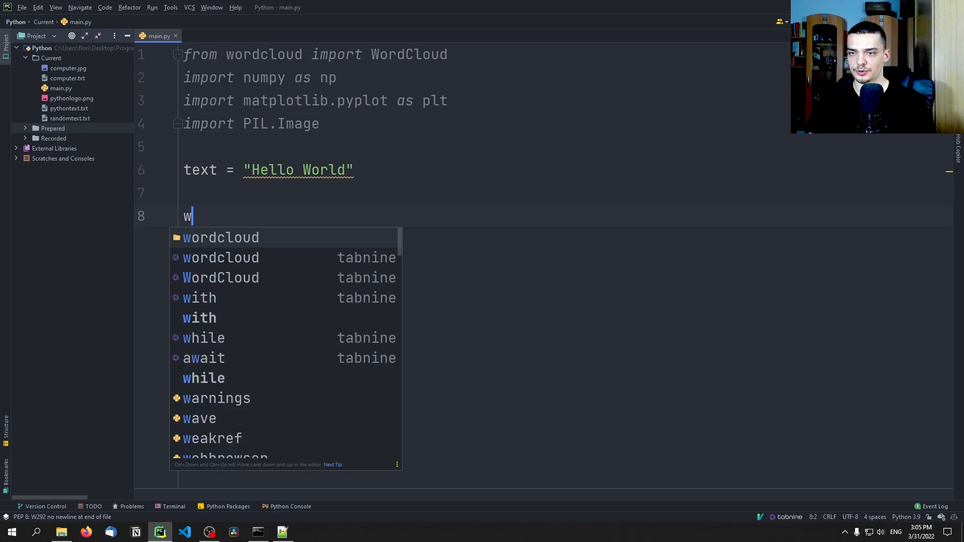
type("c =")
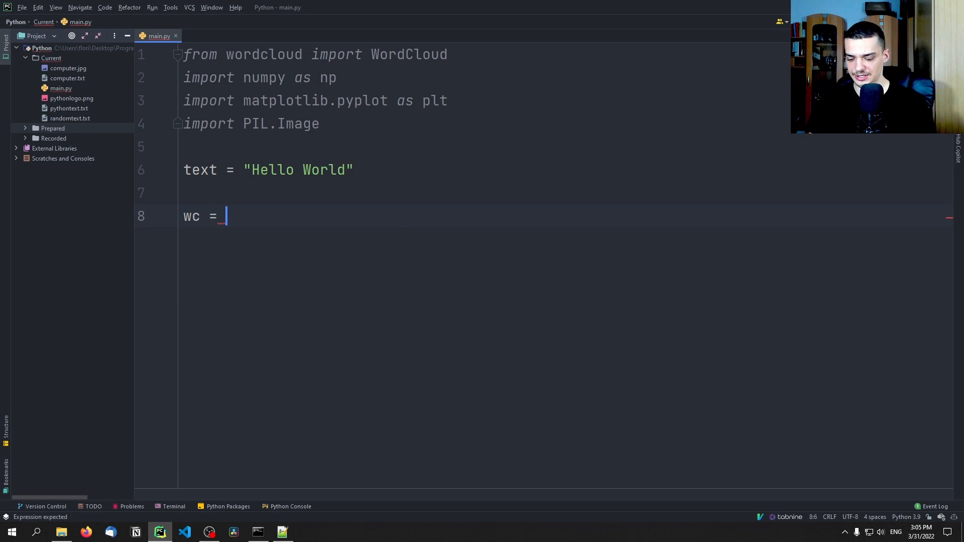
type("WordCloud()")
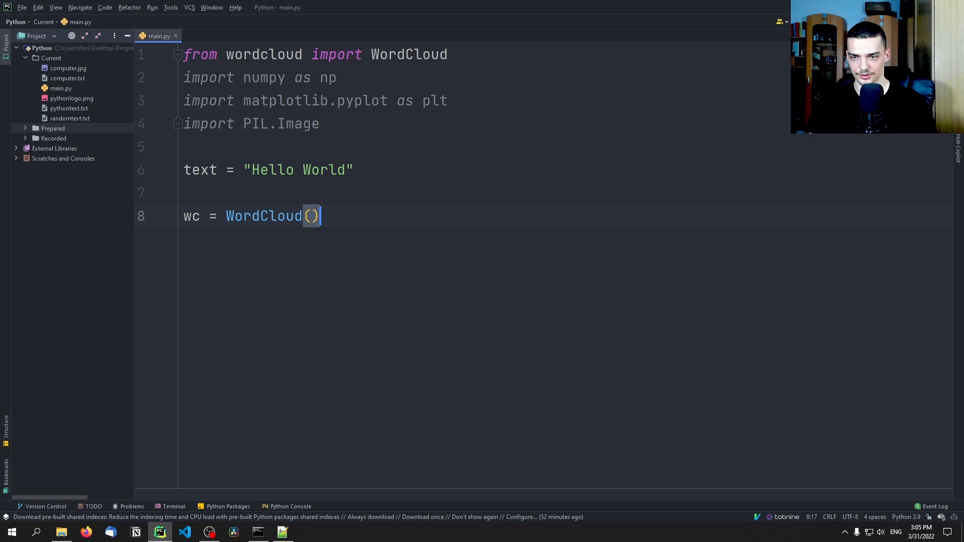
type(".gener")
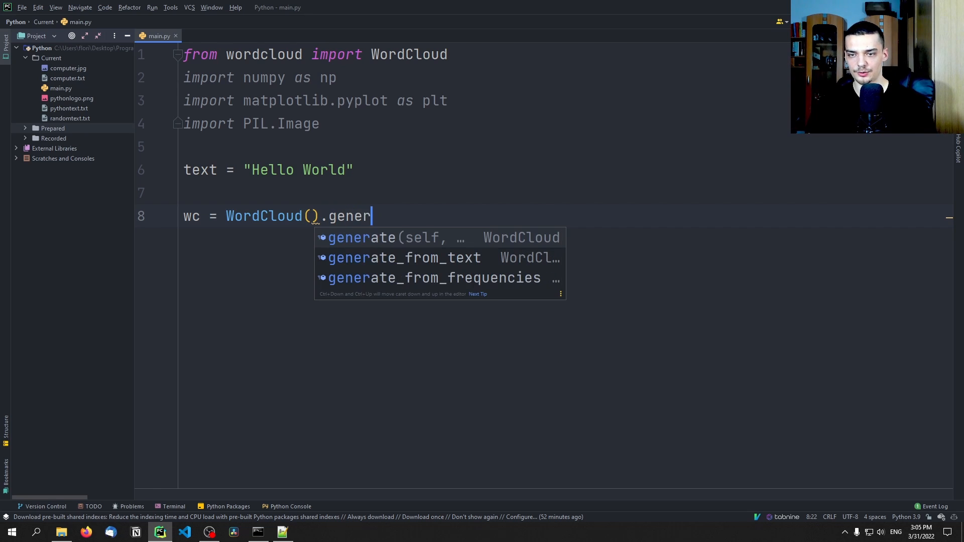
left_click(361, 237)
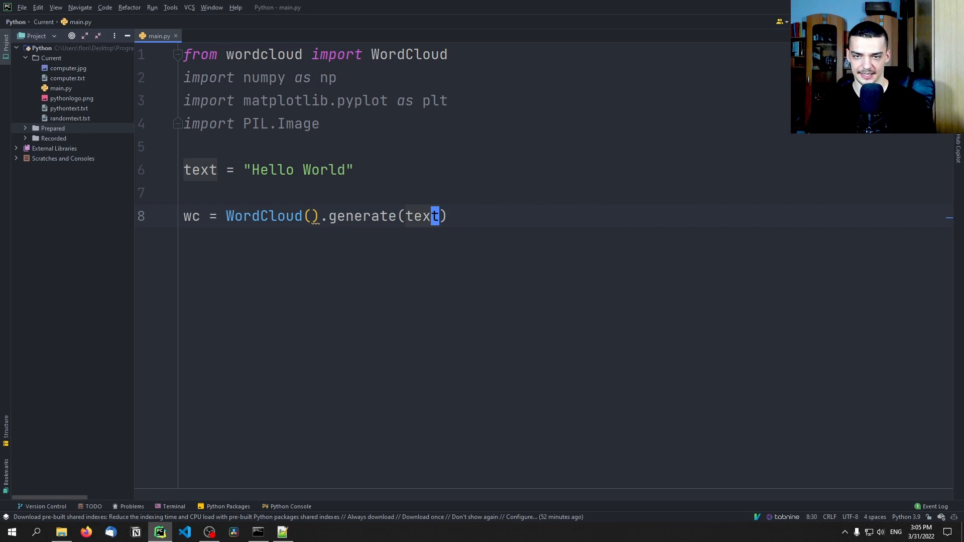
Plot the cloud with plt.imshow, turn the axis off, call plt.show(), and run
type("plt.")
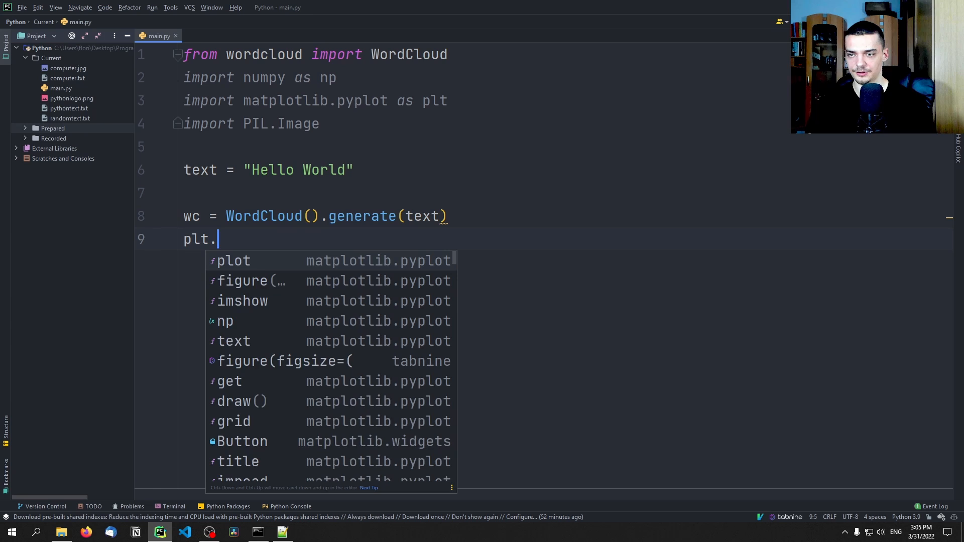
type("imshow(wc")
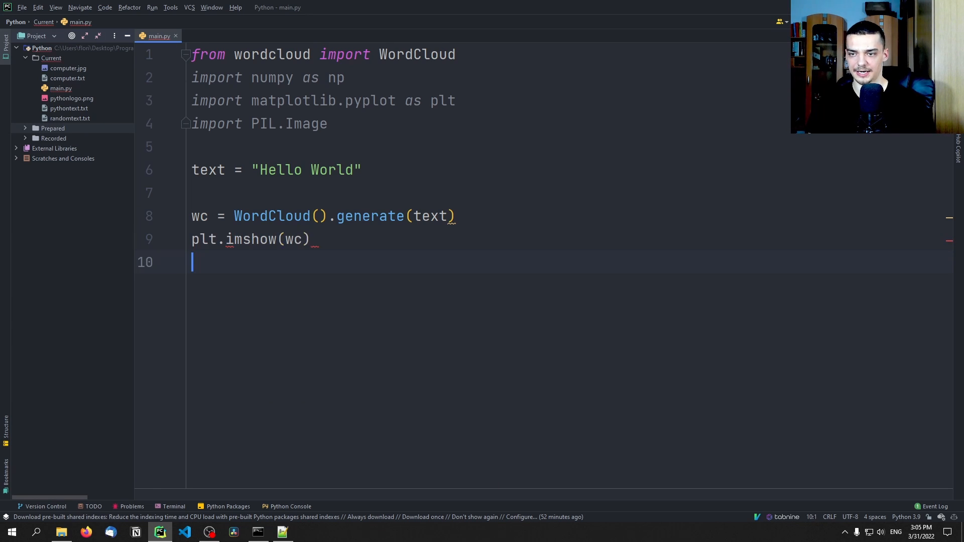
type("plt.grid(\"")
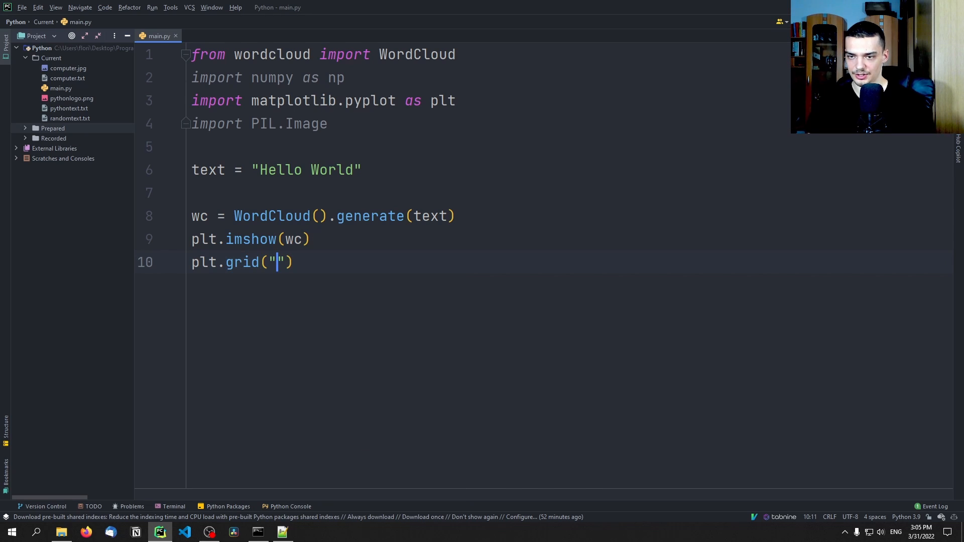
type("off")
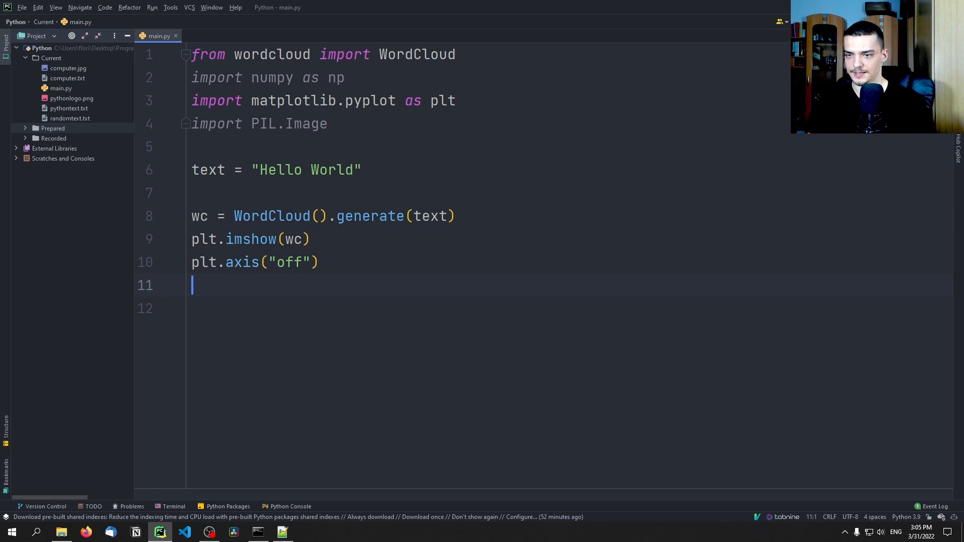
type("plt.show()")
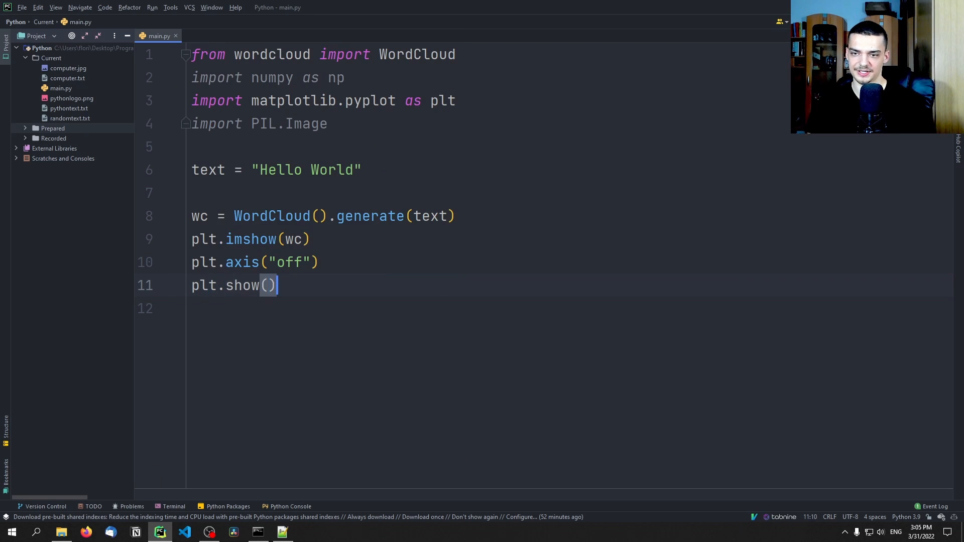
left_click(151, 8)
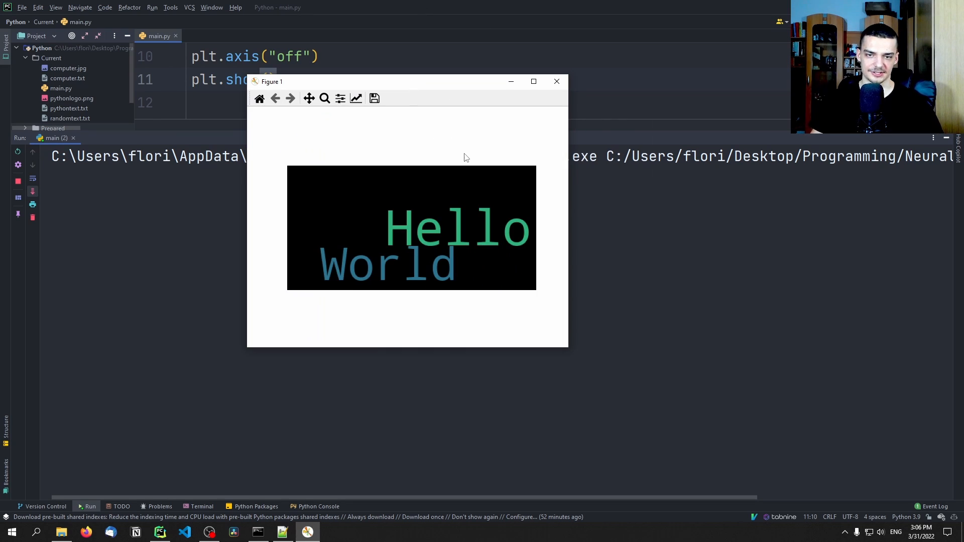
Close the Hello World figure and the Run panel, returning to the code
scroll("up", 3)
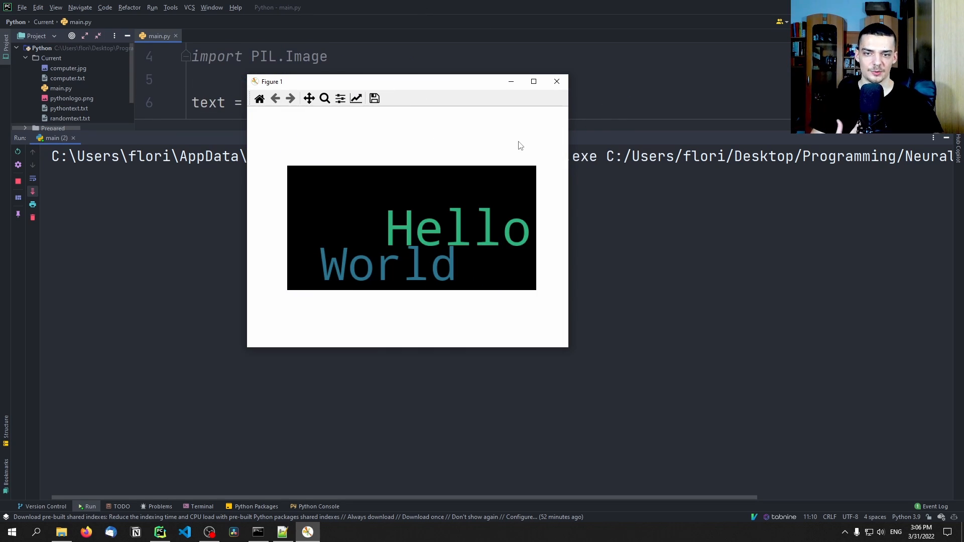
mouse_move(557, 81)
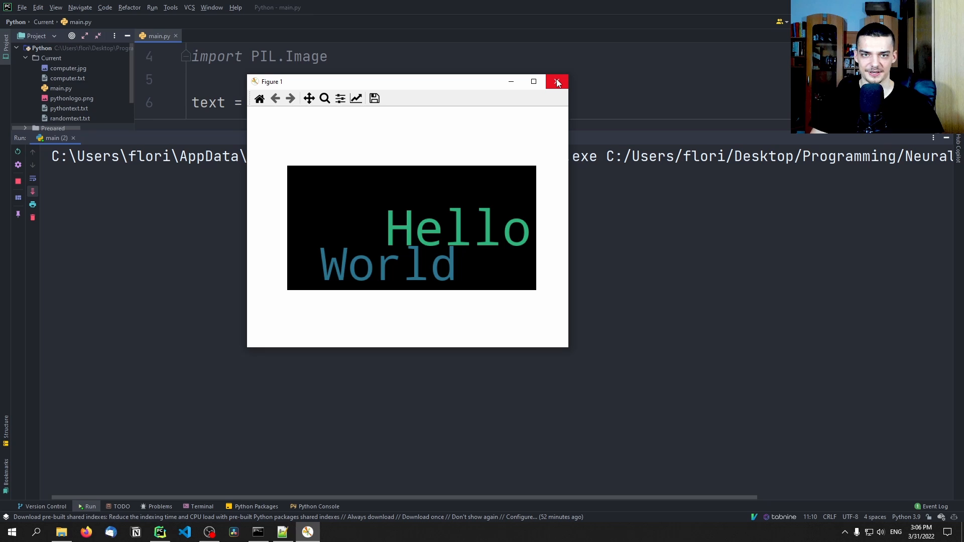
mouse_move(560, 91)
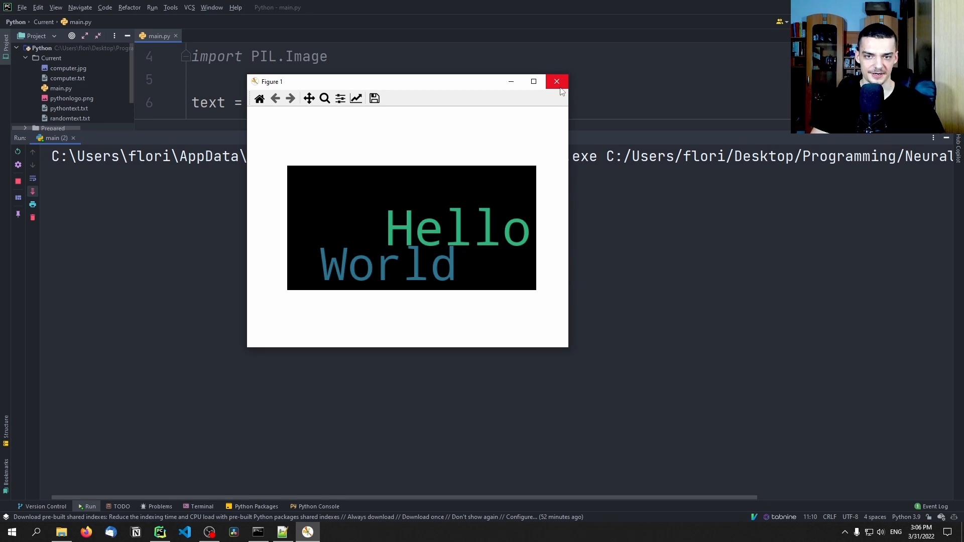
left_click(557, 81)
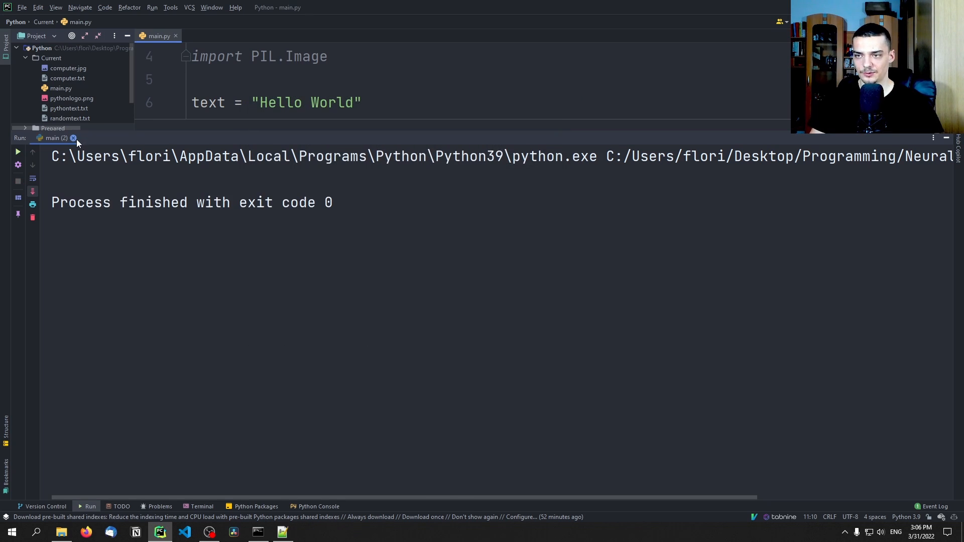
left_click(74, 137)
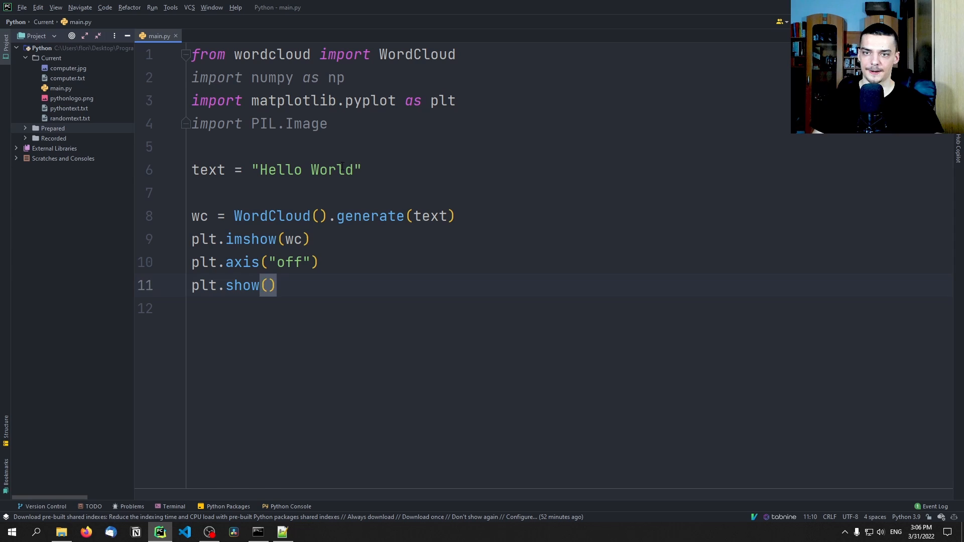
left_click(318, 170)
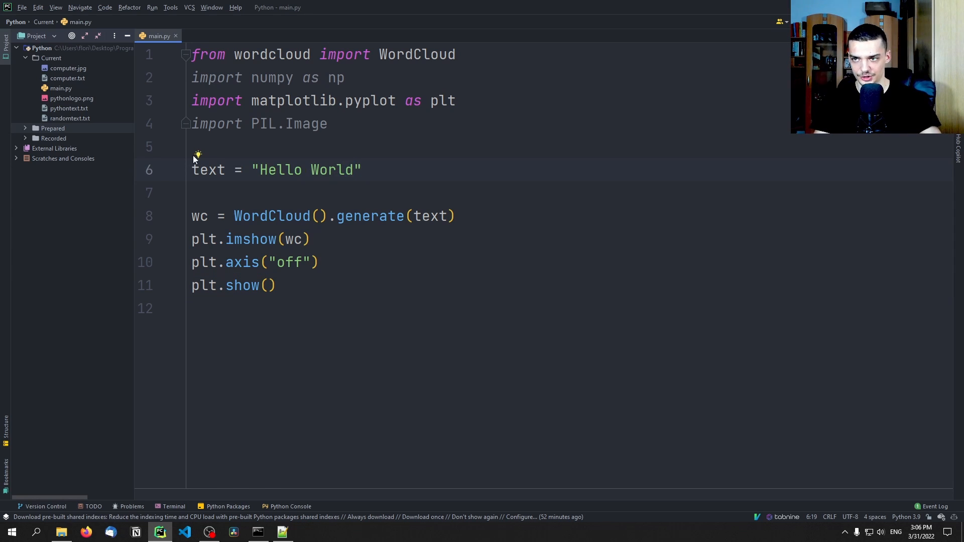
mouse_move(180, 140)
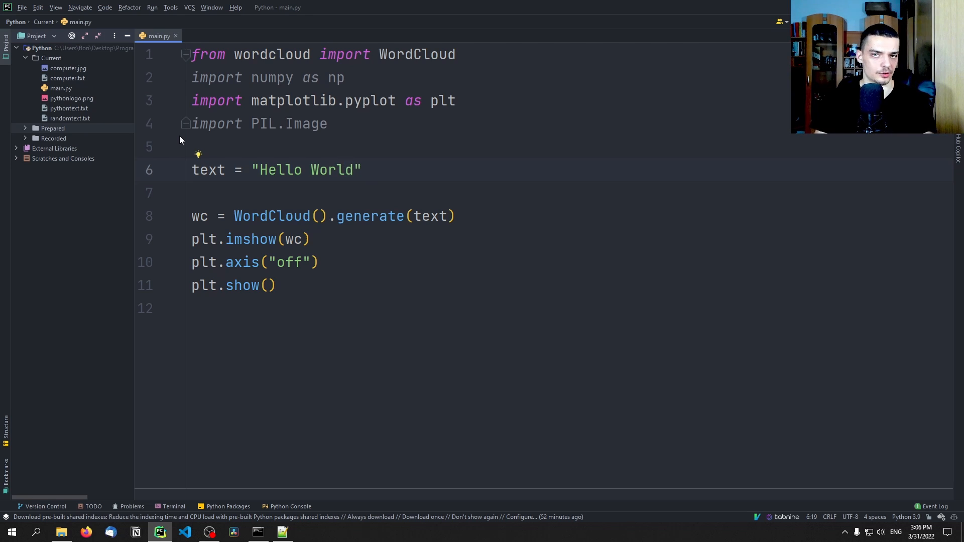
mouse_move(86, 129)
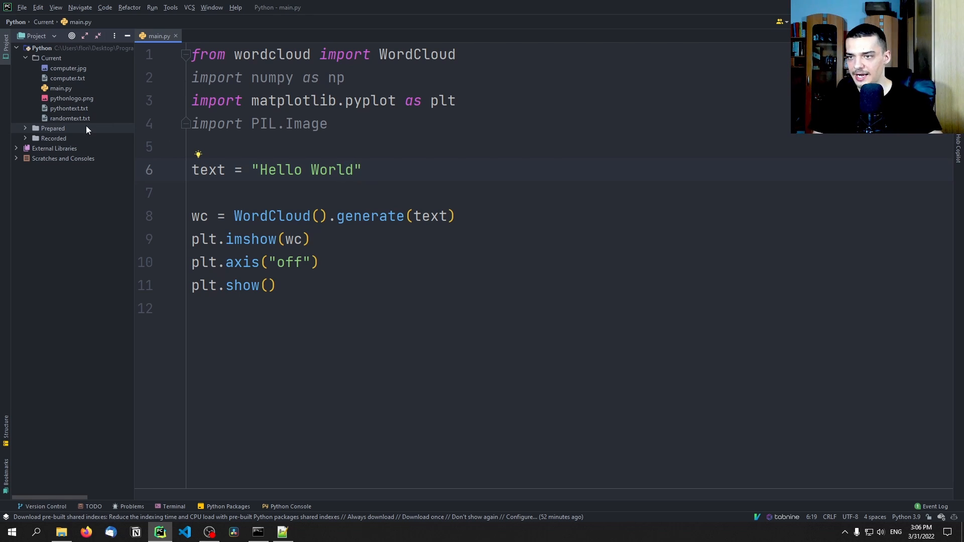
Open pythontext.txt and computer.txt to inspect their contents
double_click(69, 118)
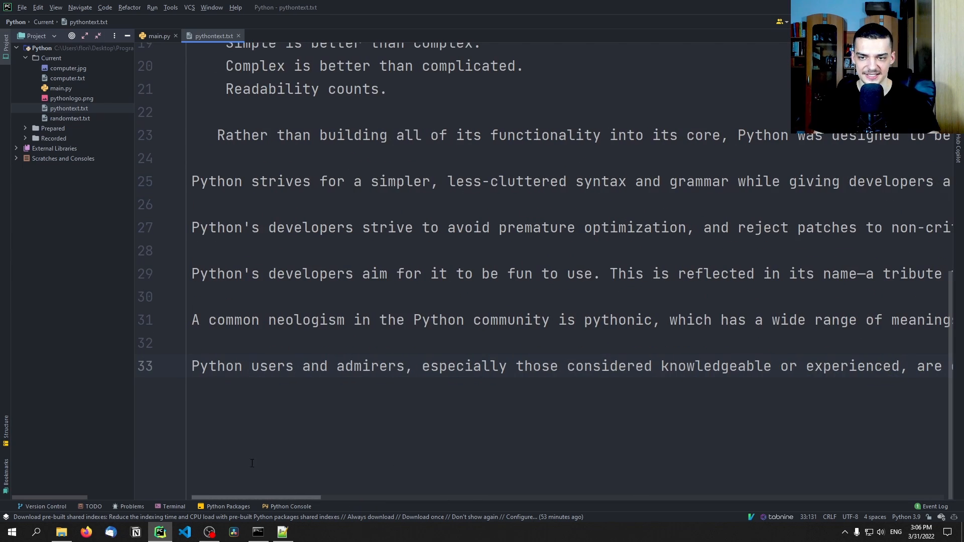
scroll("up", 3)
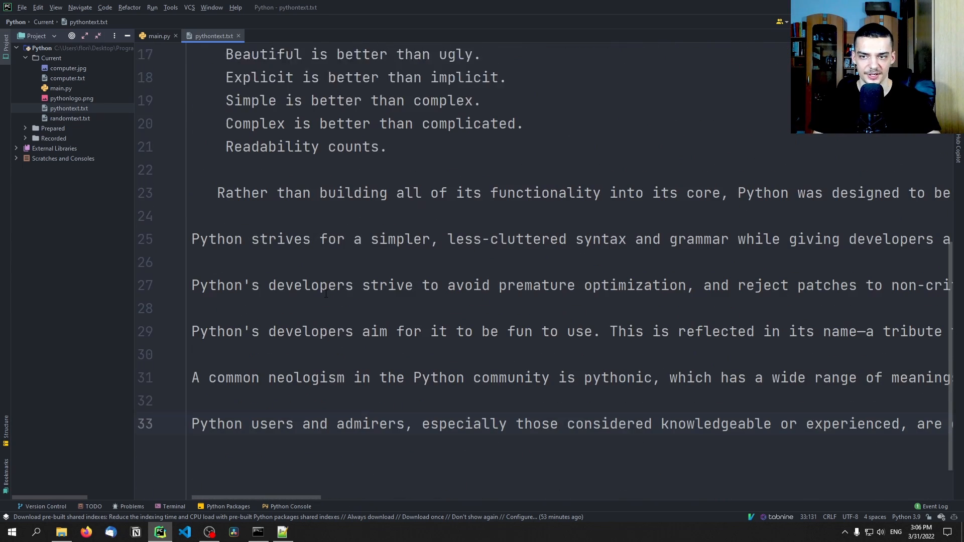
left_click(159, 35)
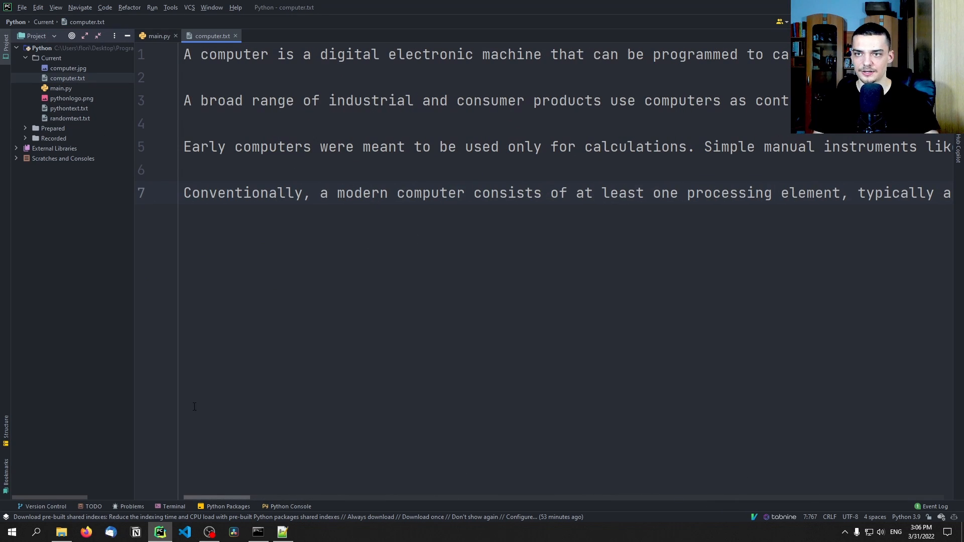
Set text to open('randomtext.txt', 'r').read(), run with Shift+F10, and move the figure aside
left_click(159, 35)
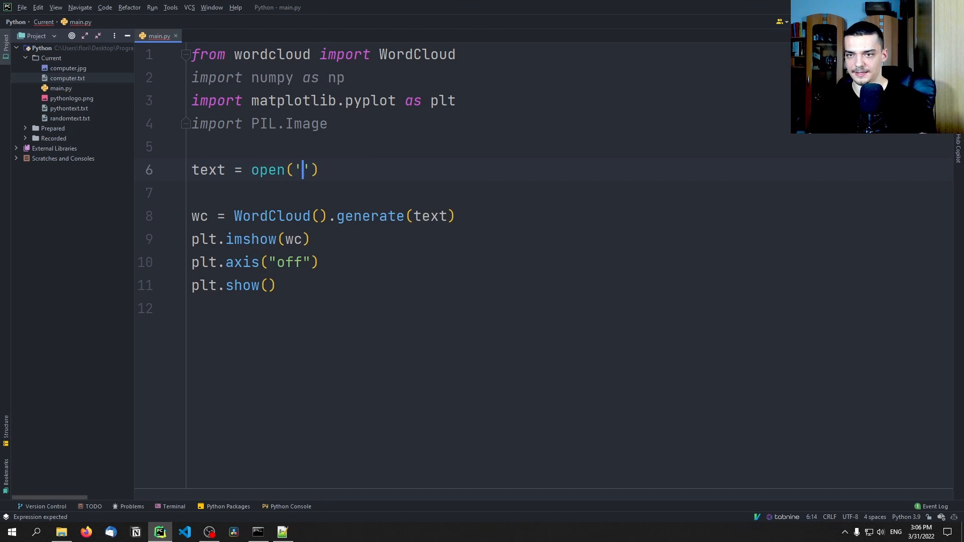
type("randomtext.txt")
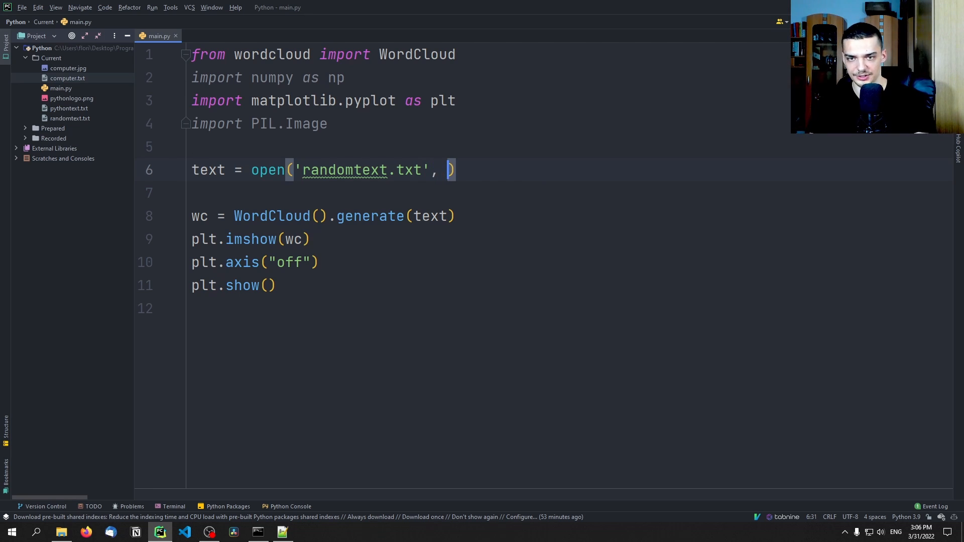
type("'r'")
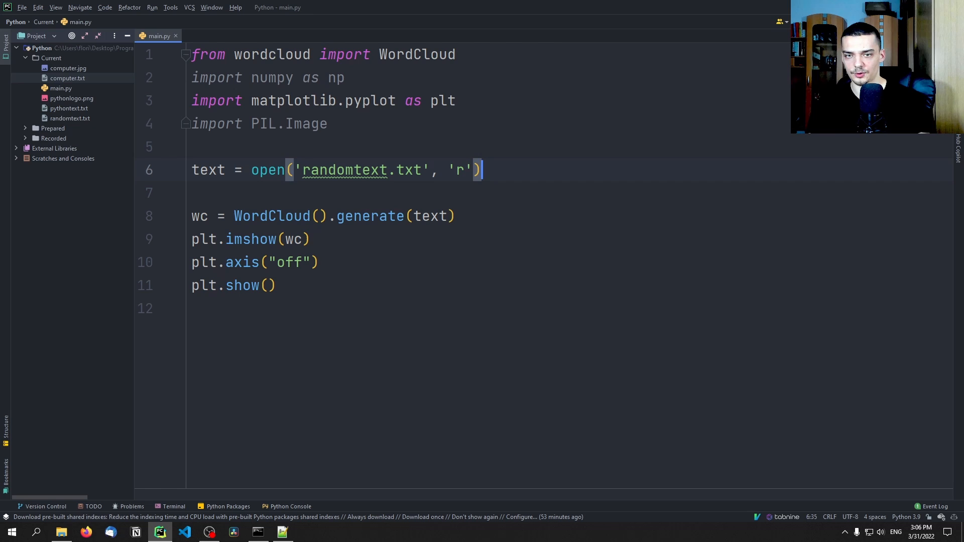
type(".read()")
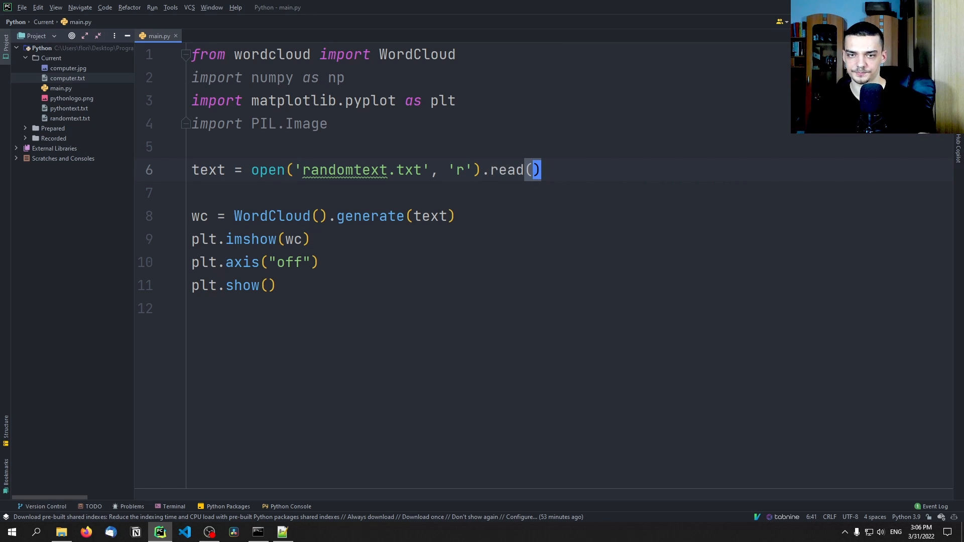
key("shift+f10")
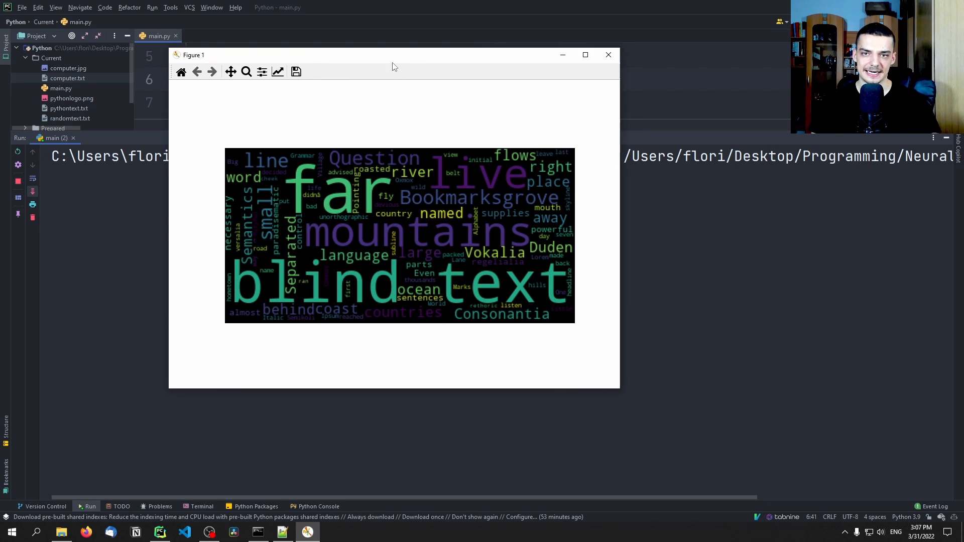
left_click_drag(394, 55, 348, 49)
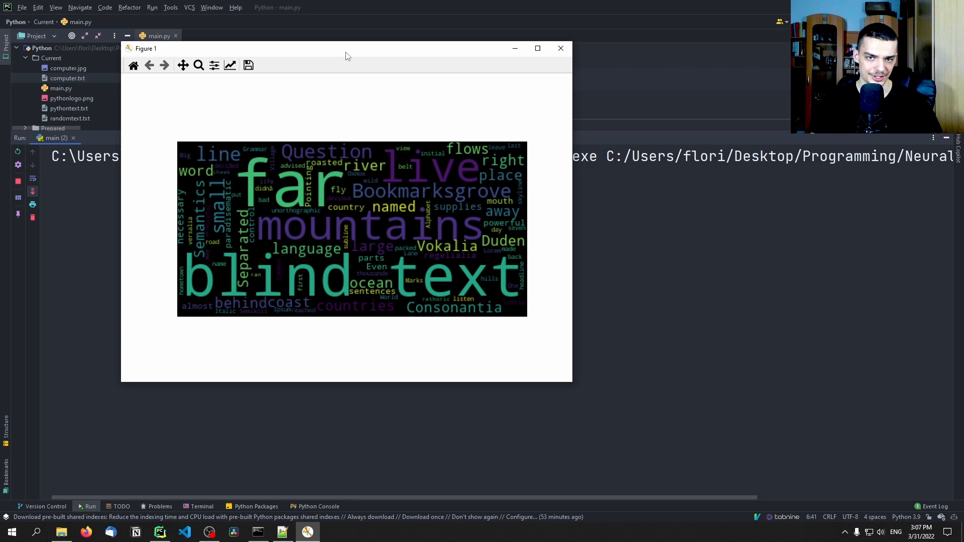
mouse_move(137, 217)
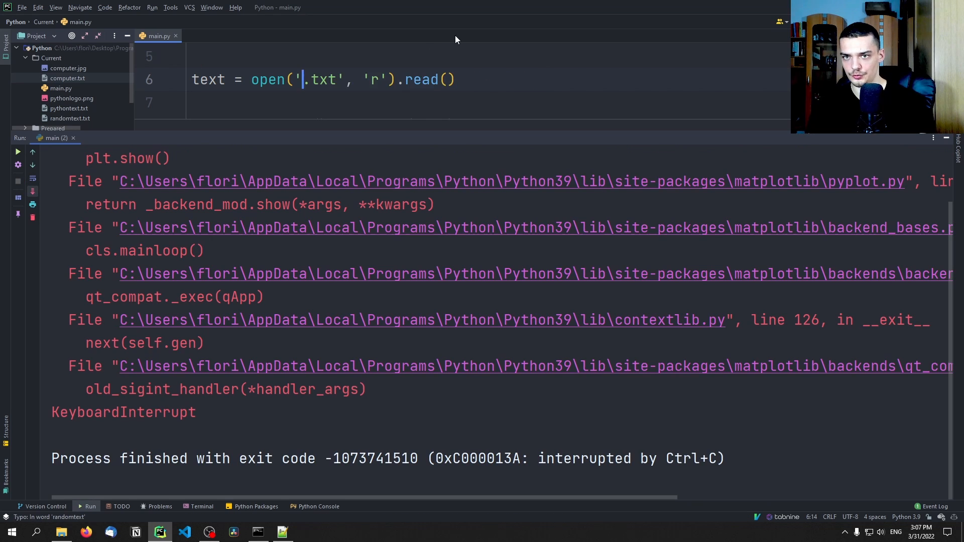
Read from pythontext.txt instead of randomtext.txt, then close the resulting word cloud figure
type("pythontext")
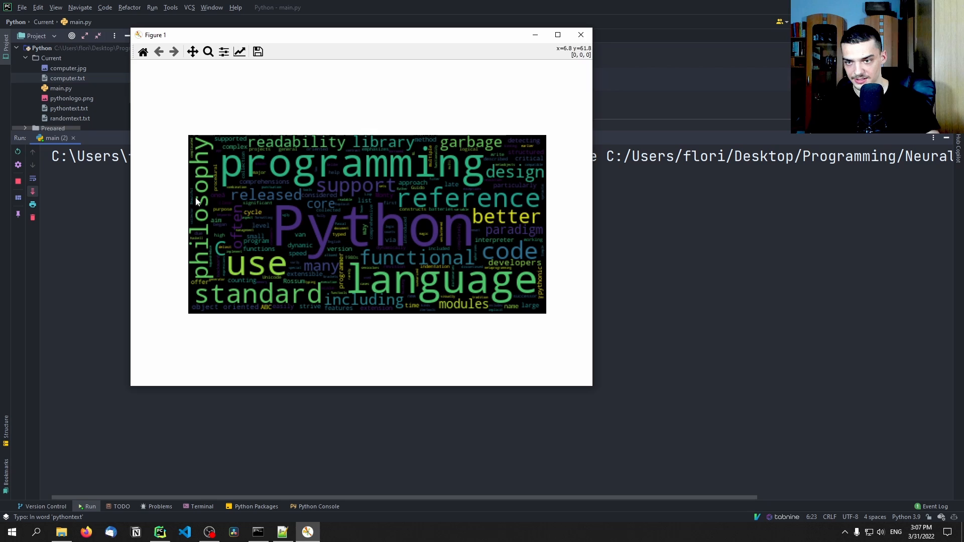
mouse_move(294, 282)
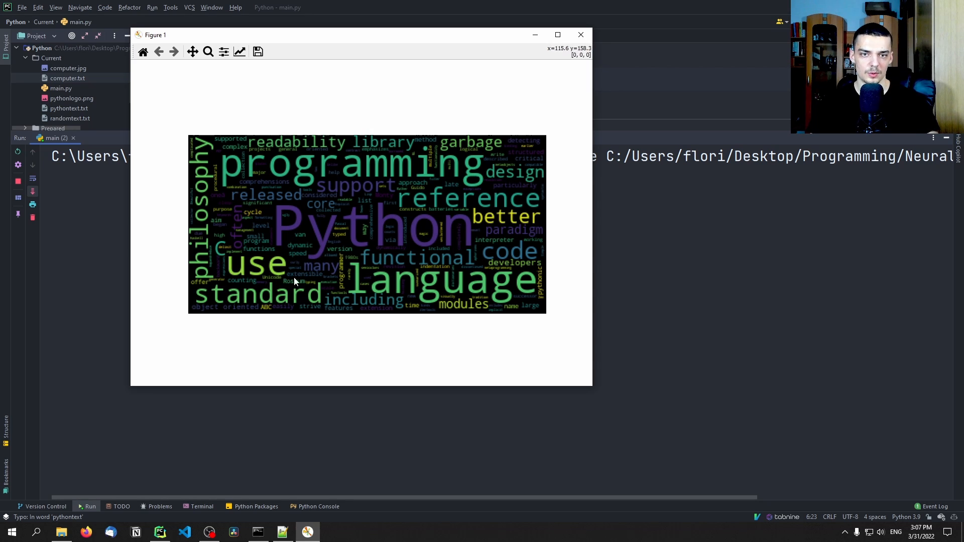
mouse_move(397, 301)
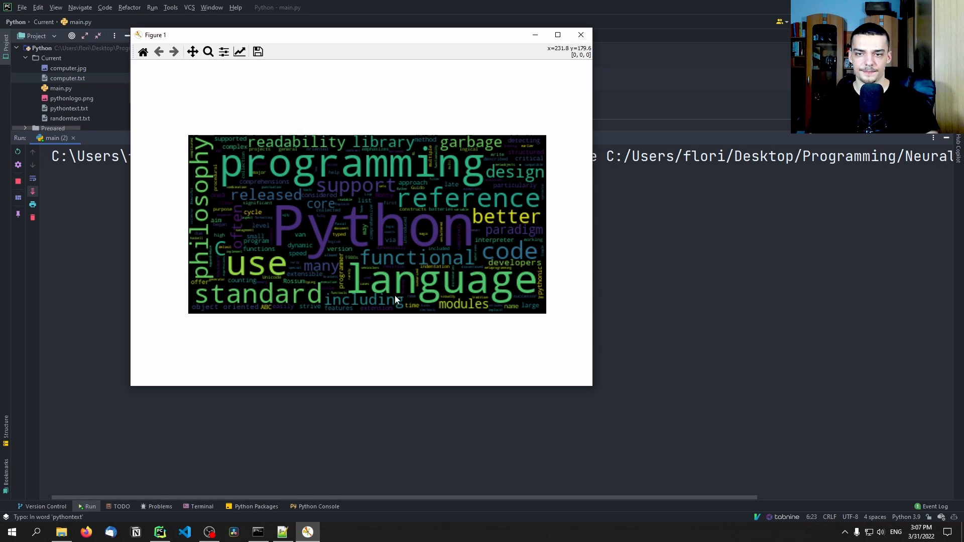
mouse_move(487, 205)
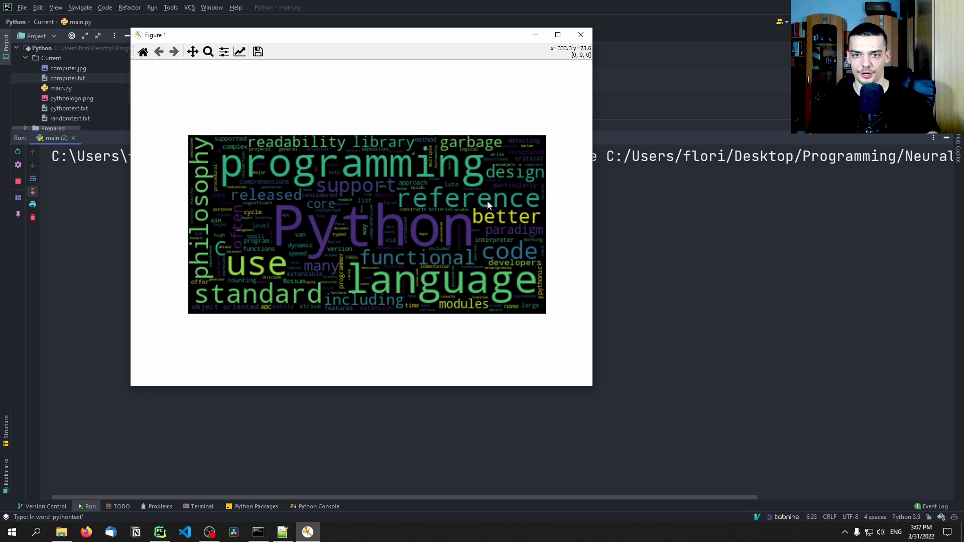
mouse_move(515, 219)
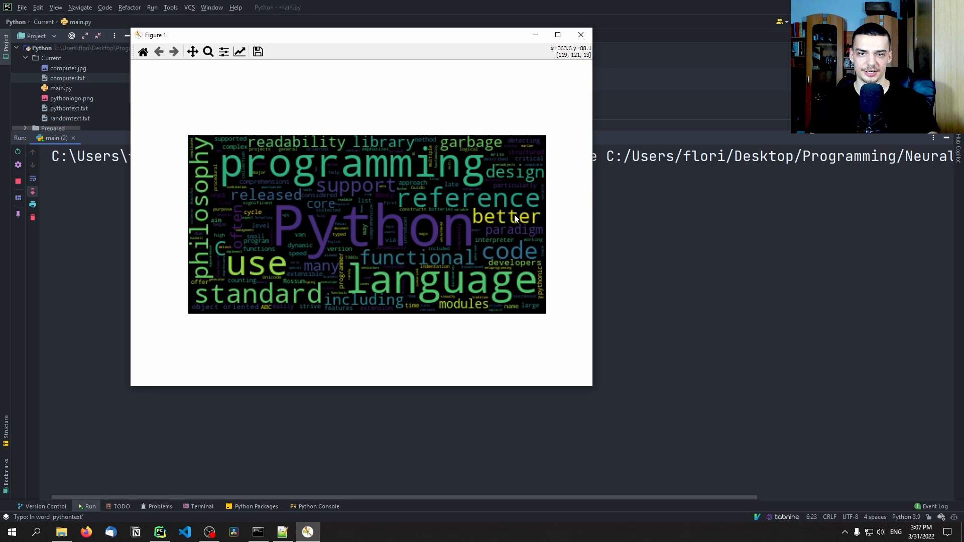
mouse_move(507, 219)
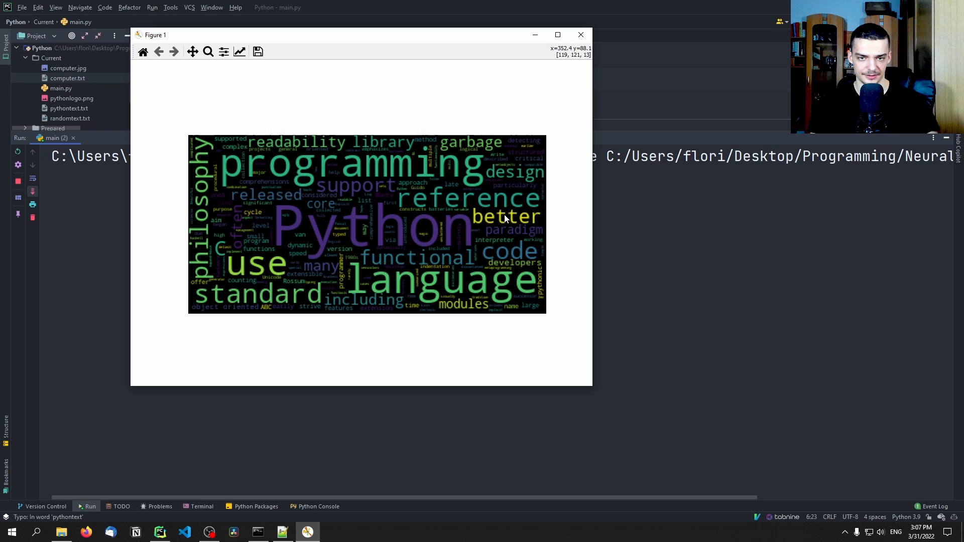
left_click(581, 34)
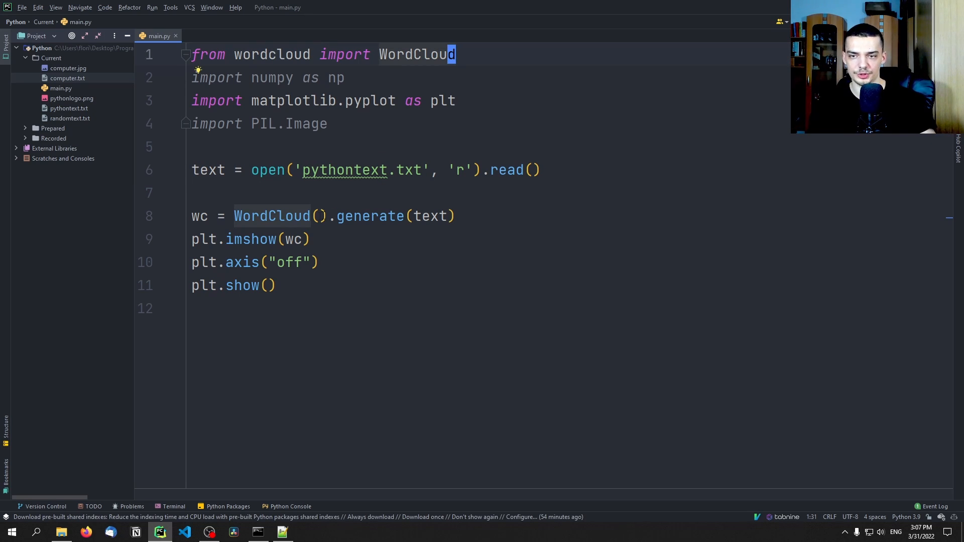
Exclude "Python" through the WordCloud stopwords argument, then close the regenerated figure
left_click(319, 216)
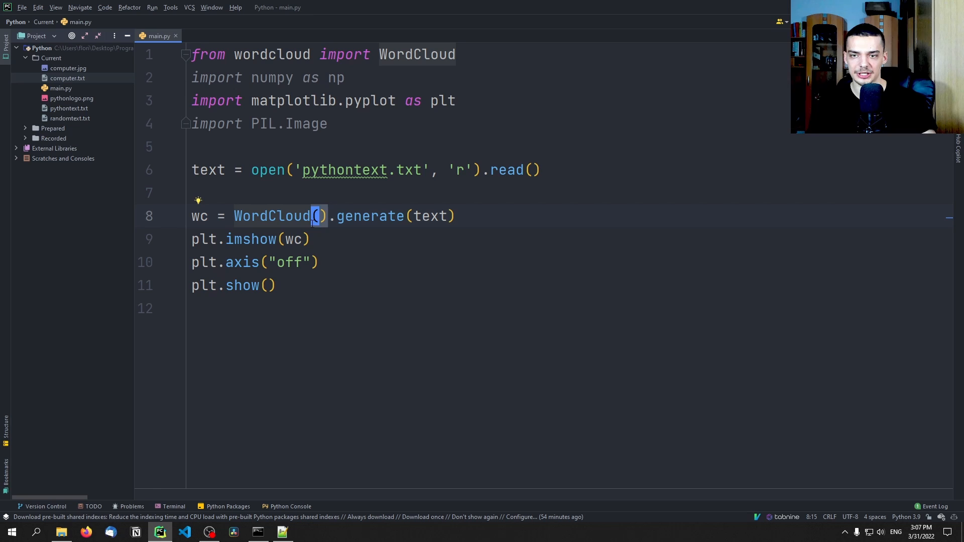
type("stopwords=[")
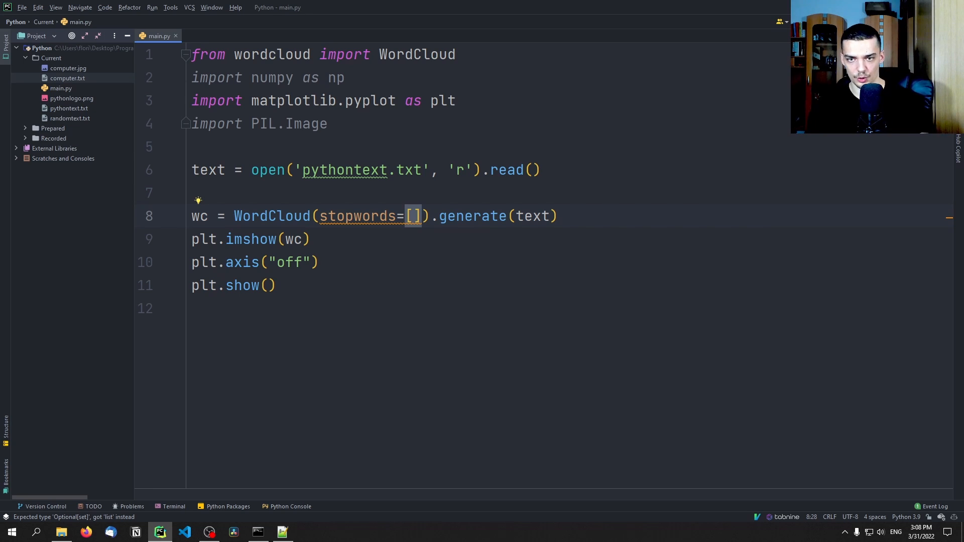
type("\"P")
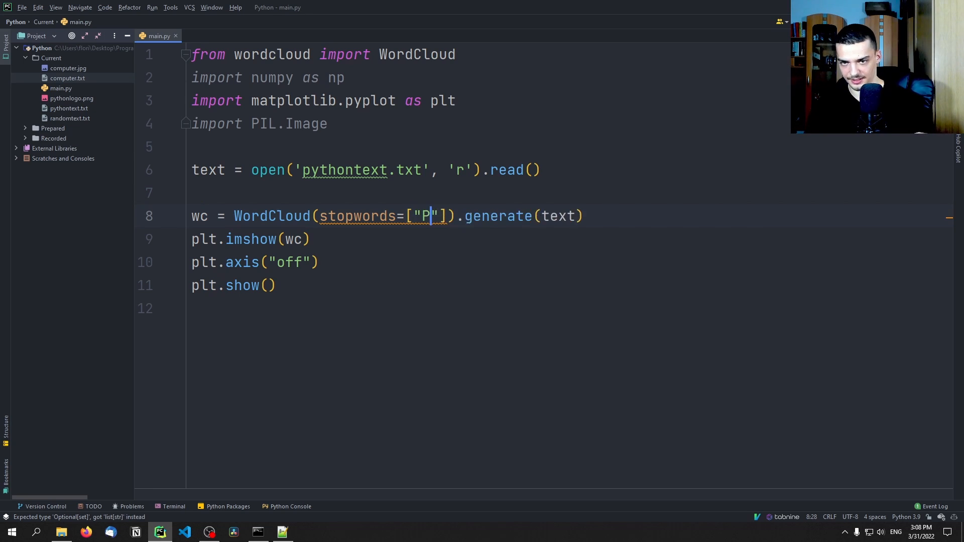
type("ython")
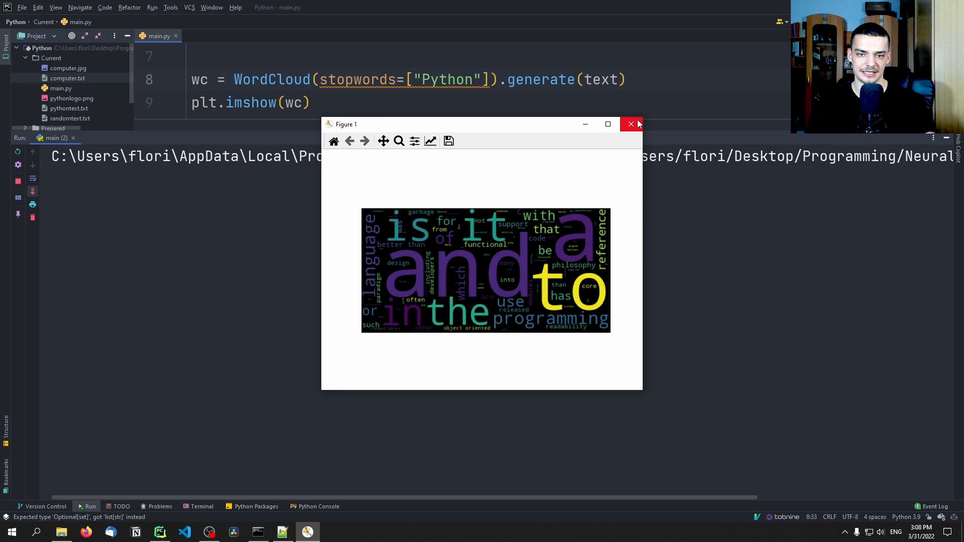
mouse_move(630, 124)
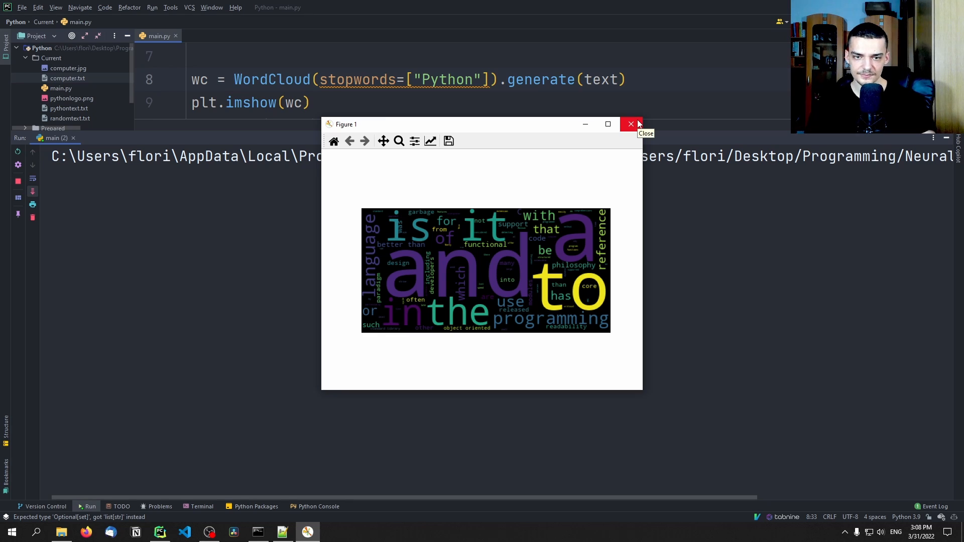
mouse_move(349, 128)
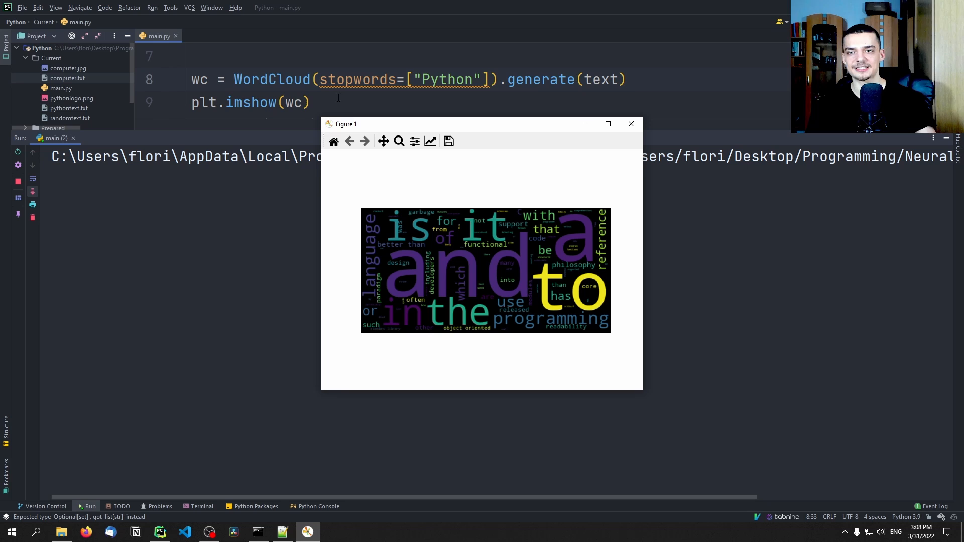
mouse_move(592, 203)
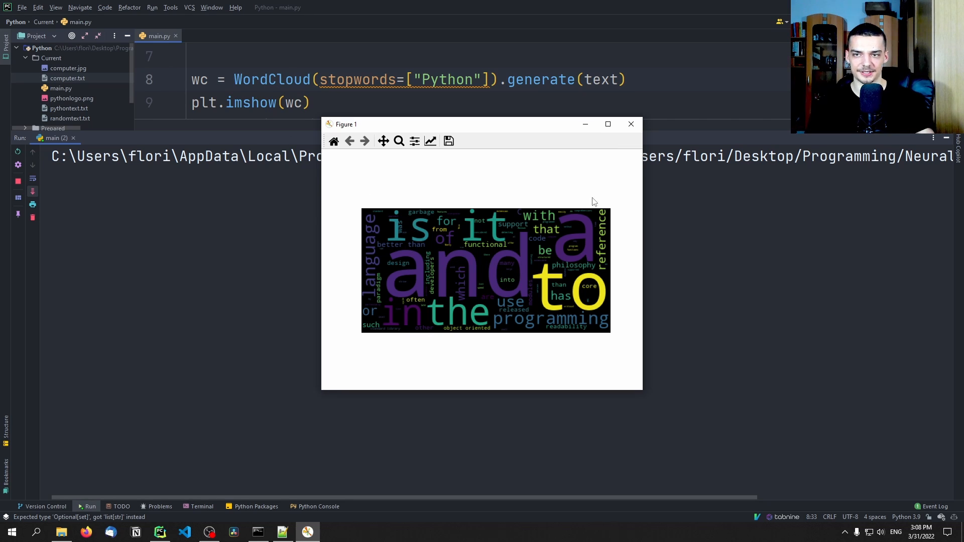
mouse_move(536, 274)
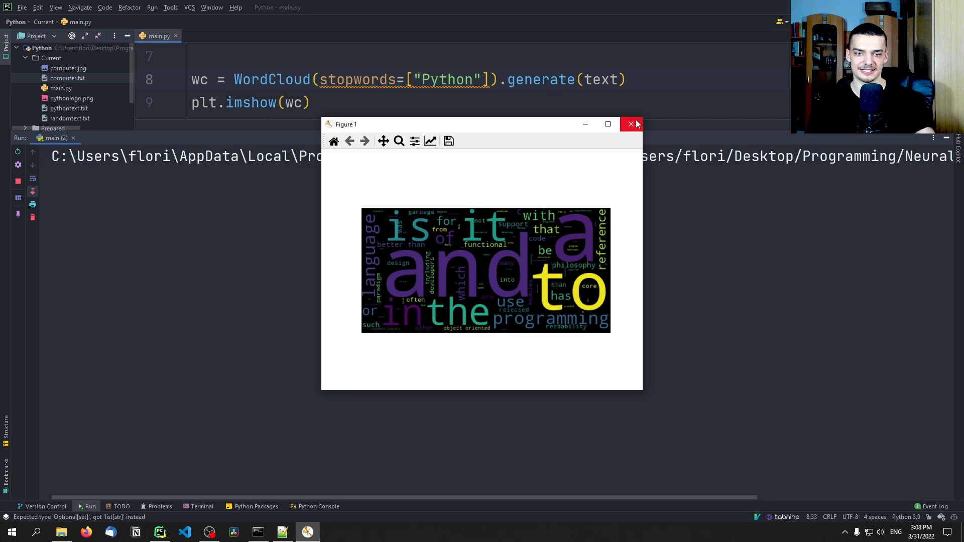
left_click(631, 124)
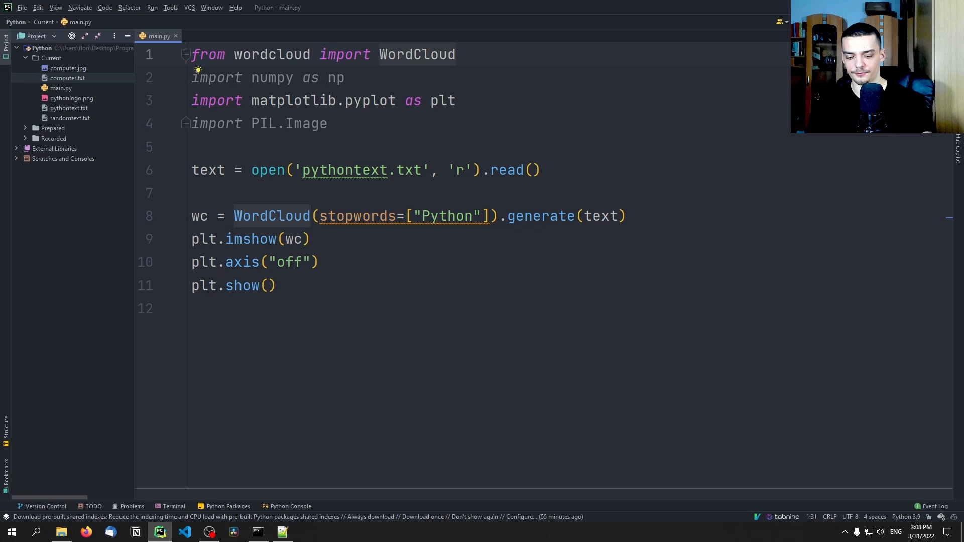
Import STOPWORDS from wordcloud, pass stopwords=STOPWORDS, and close the new figure
type(", STOPWORDS")
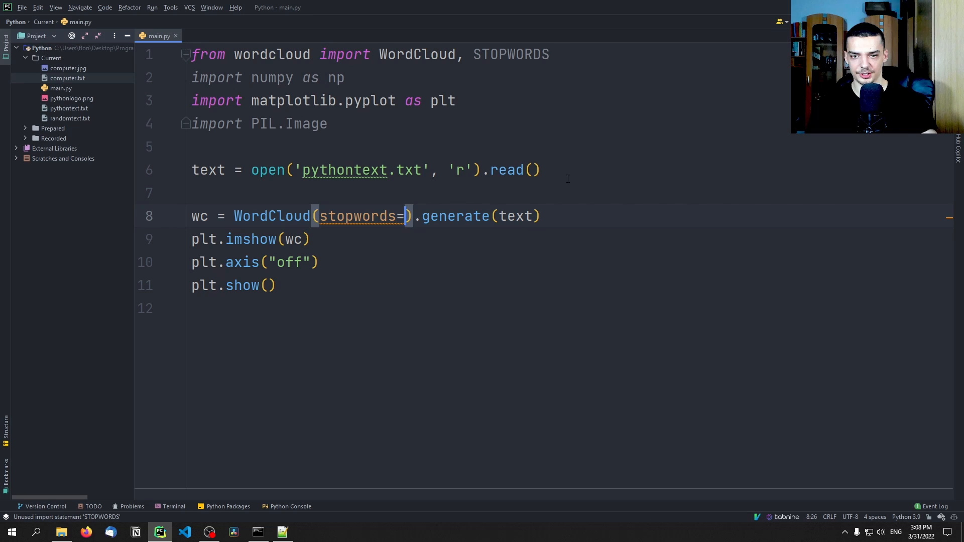
type("STOPWORDS")
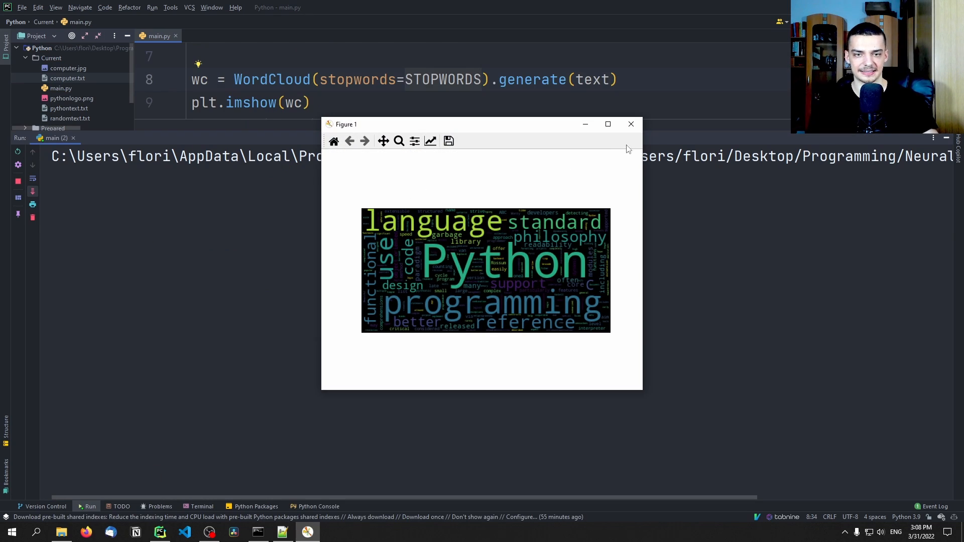
left_click(630, 124)
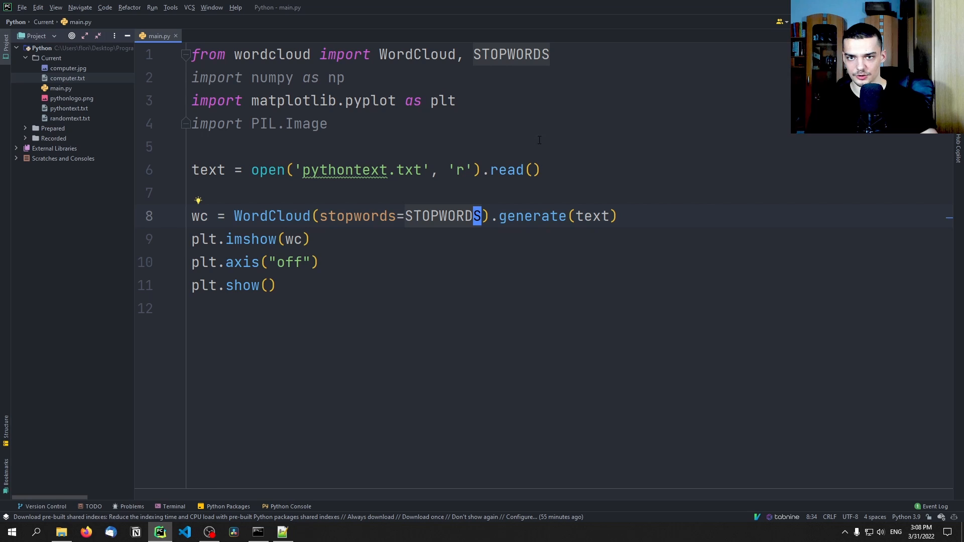
Add a print statement for the stopwords and close the figure after rerunning
type("pr")
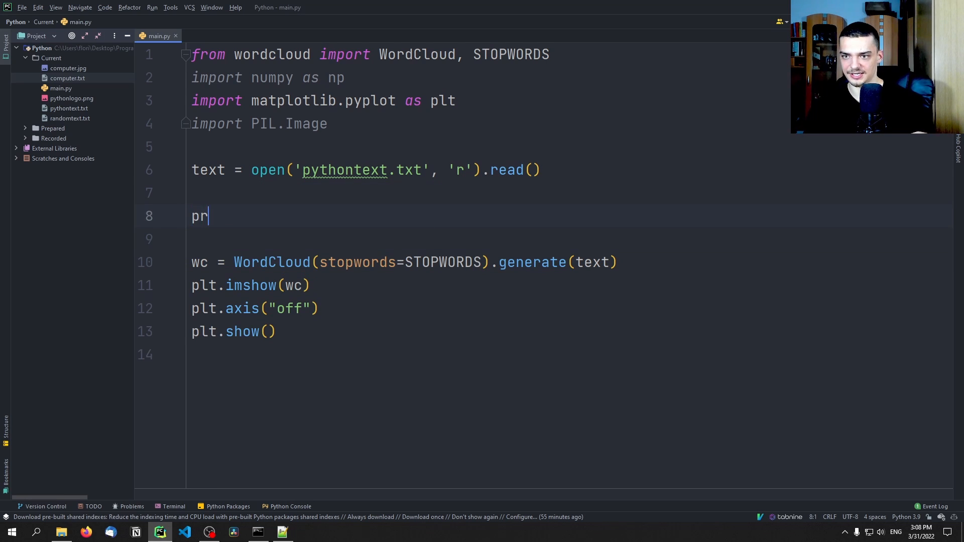
type("int(\"s\"")
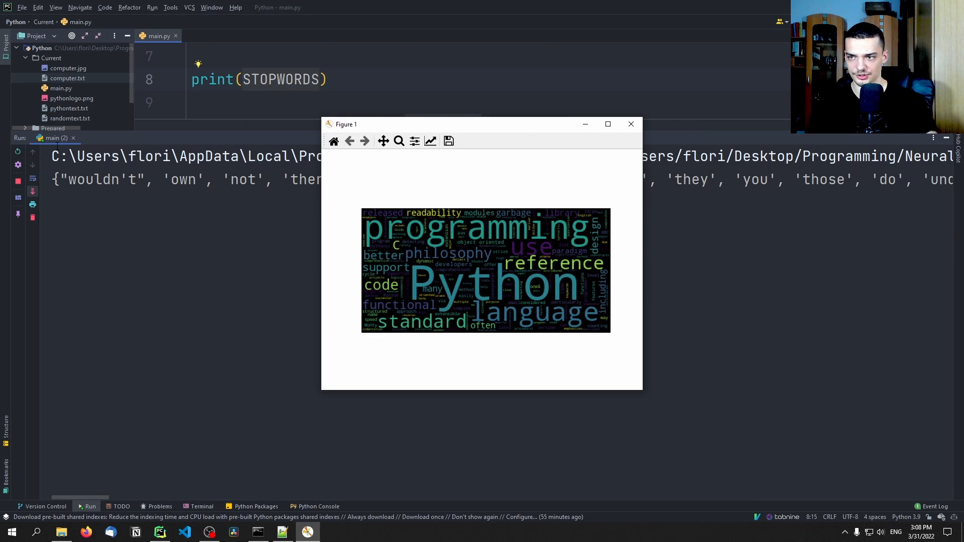
left_click(630, 124)
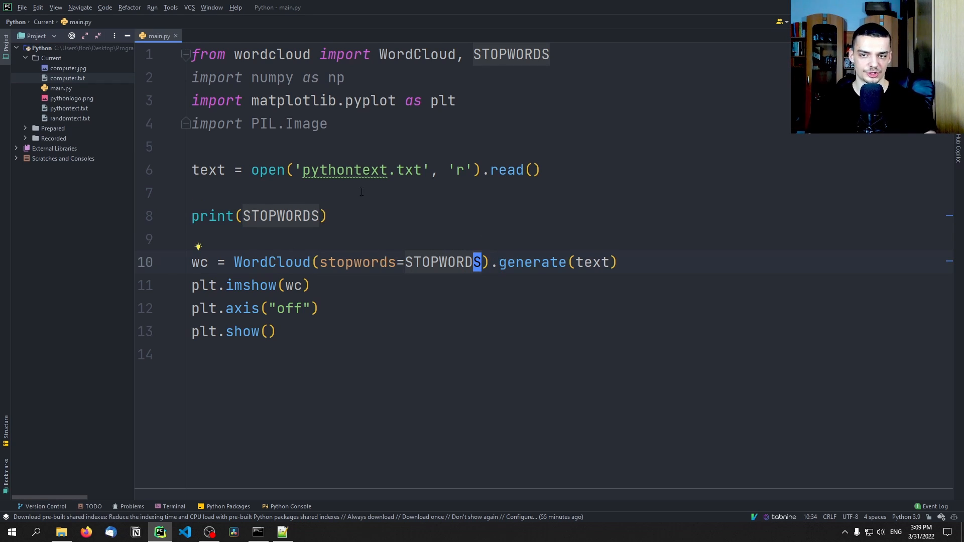
Delete the print(STOPWORDS) line, then preview and close pythonlogo.png and computer.jpg
left_click(328, 216)
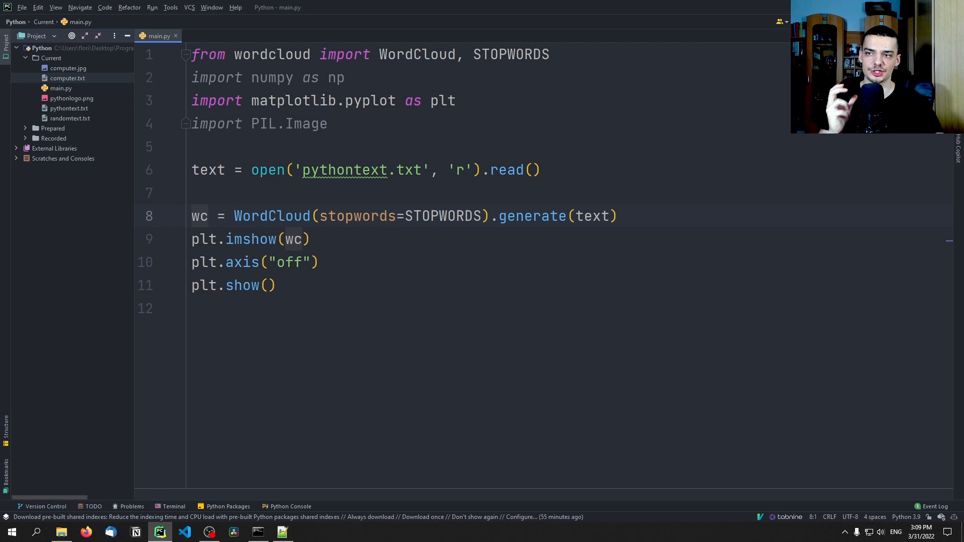
mouse_move(79, 104)
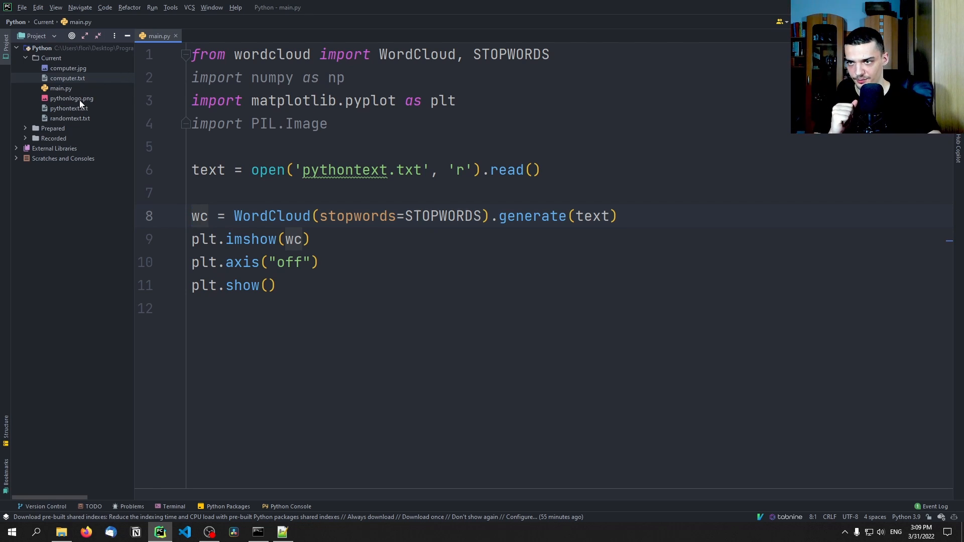
double_click(71, 98)
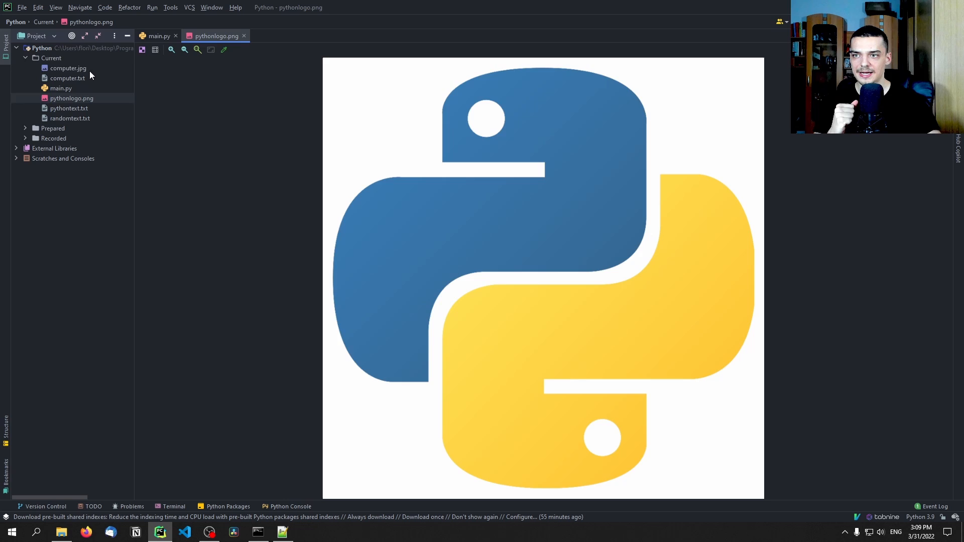
double_click(67, 68)
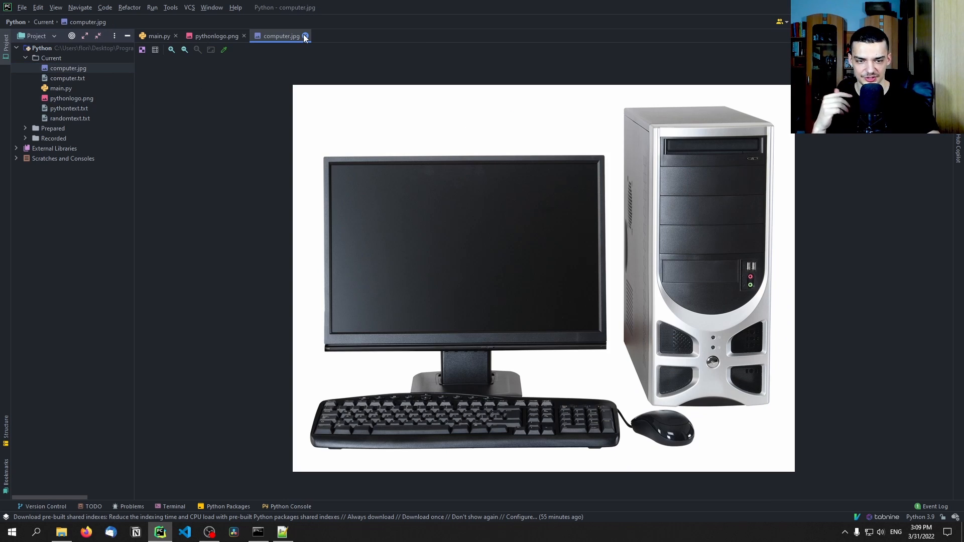
left_click(304, 36)
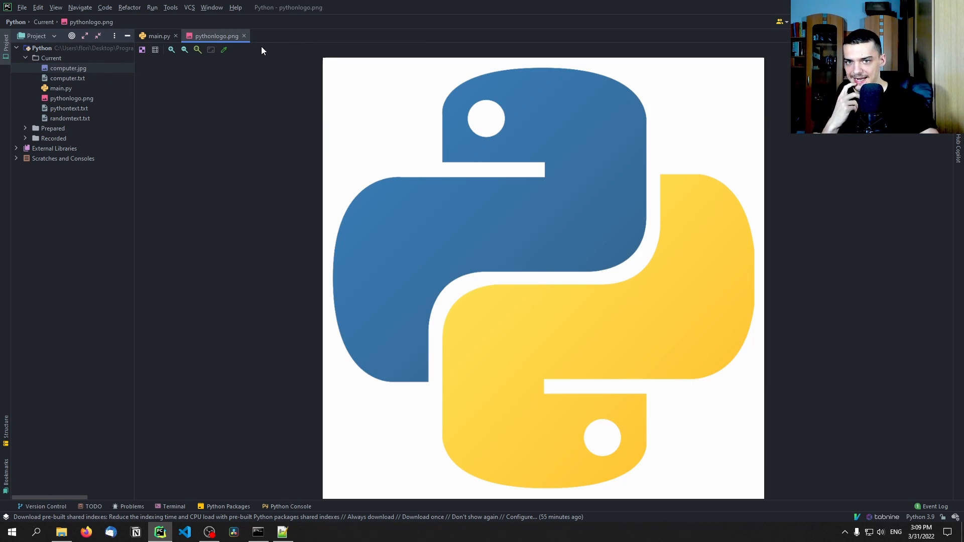
mouse_move(244, 36)
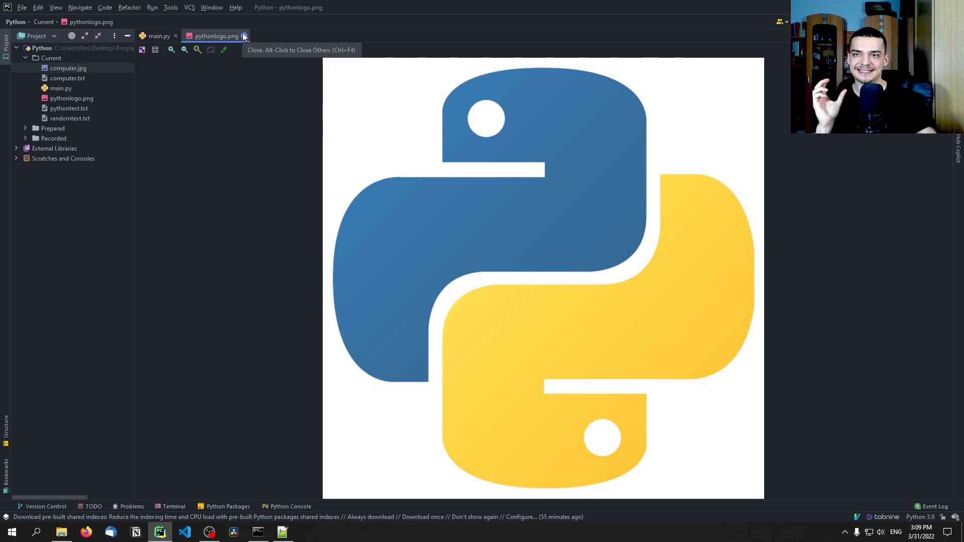
mouse_move(428, 289)
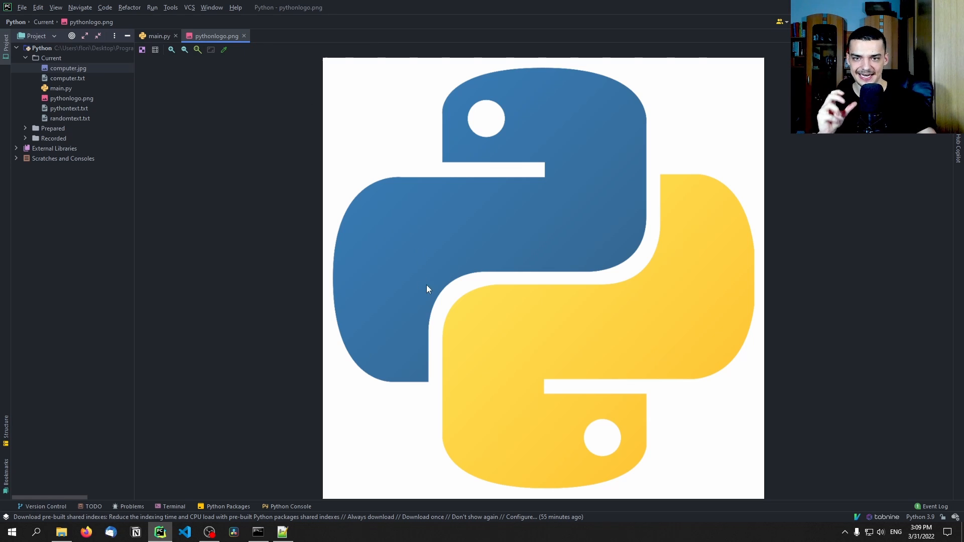
mouse_move(285, 94)
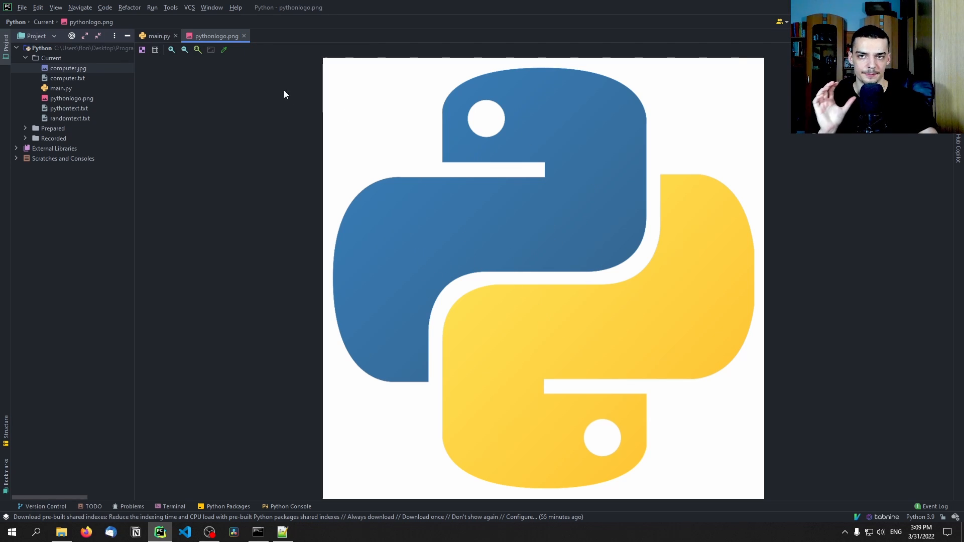
mouse_move(415, 90)
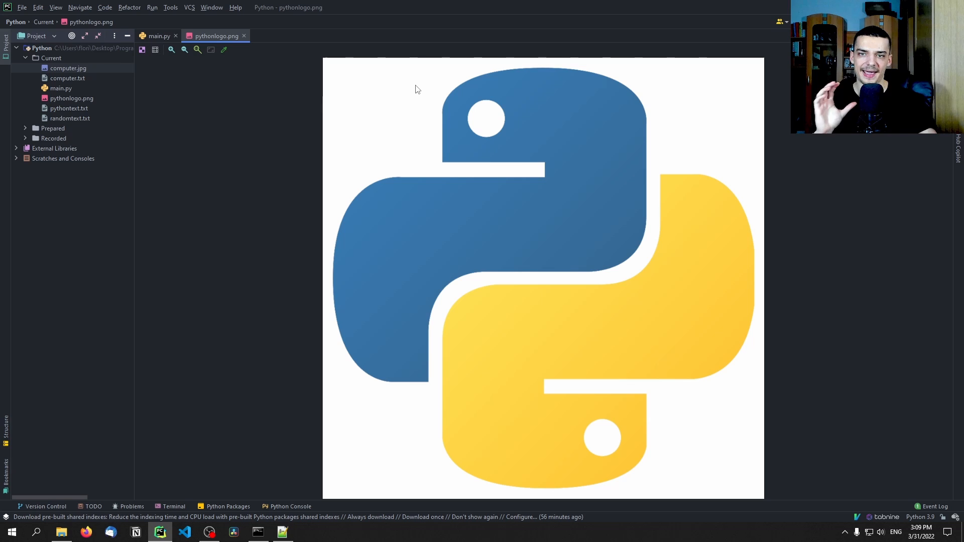
mouse_move(324, 106)
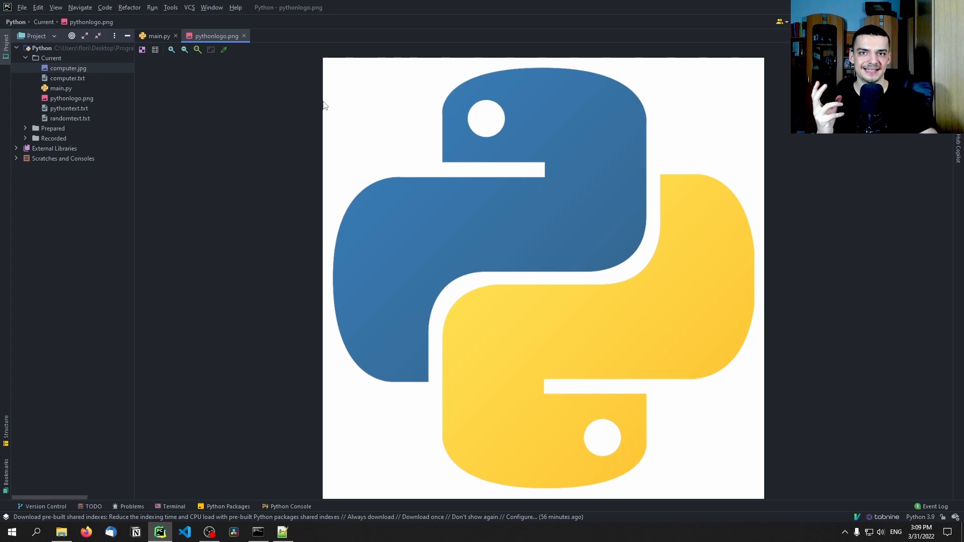
mouse_move(316, 101)
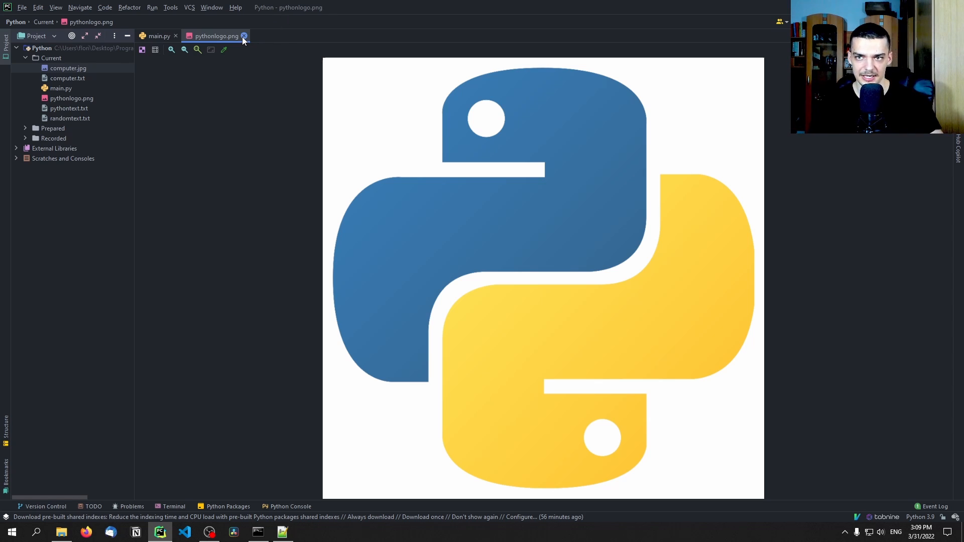
left_click(243, 36)
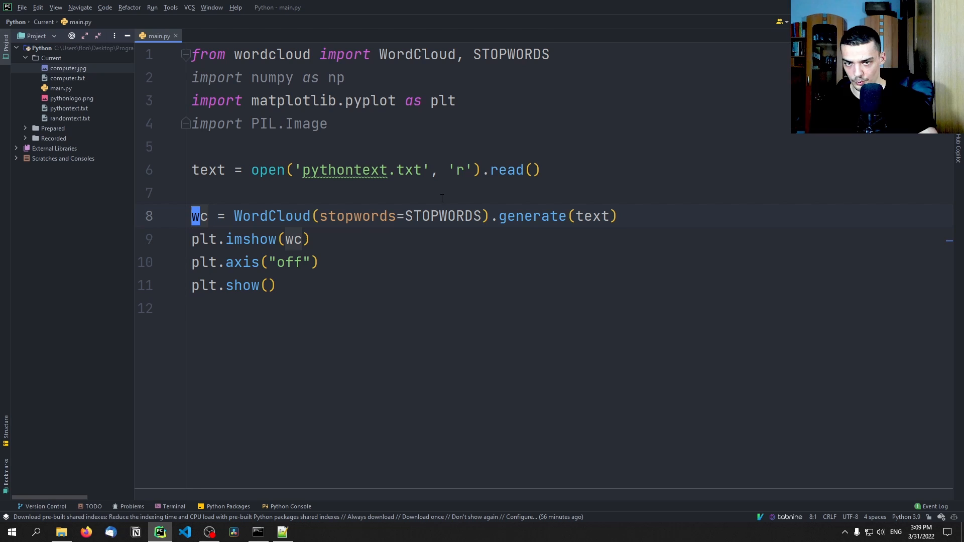
Add python_mask = np.array(PIL.Image.open("pythonlogo.png")) above the WordCloud call
type(",")
key("Enter")
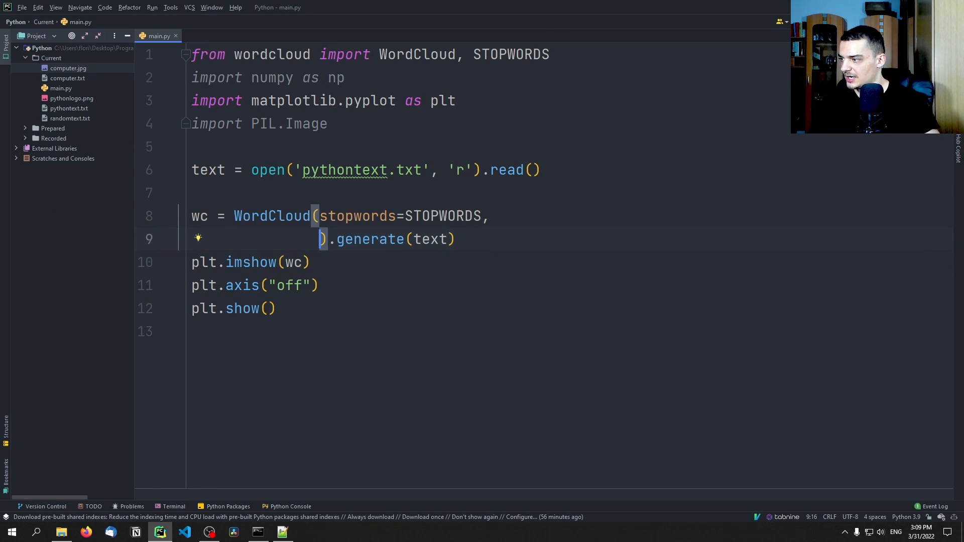
left_click(197, 192)
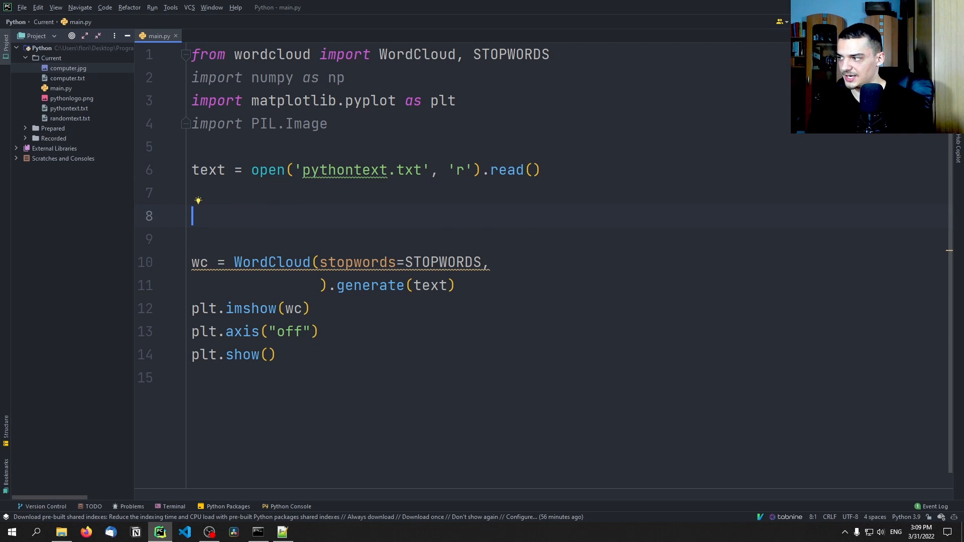
type("python_m,a")
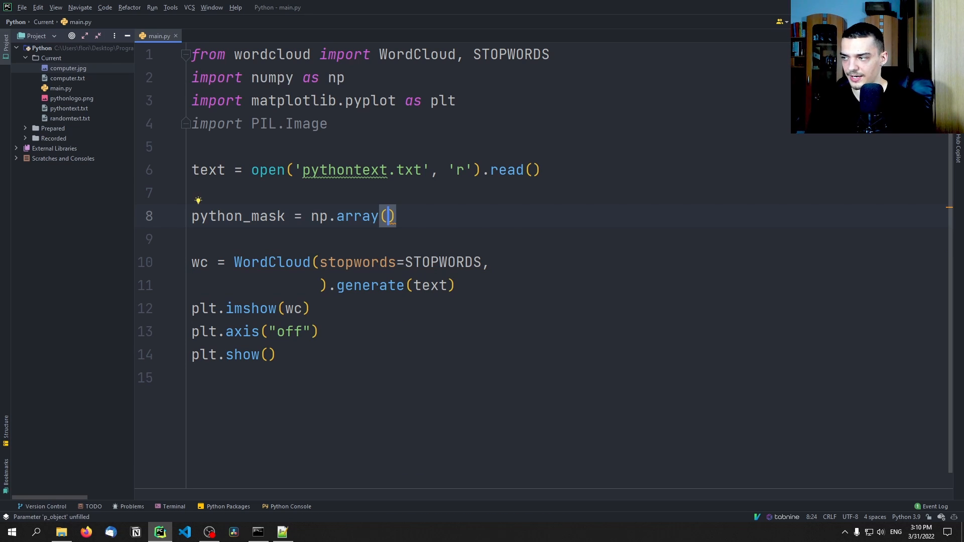
type("PIL.Image.open(\"")
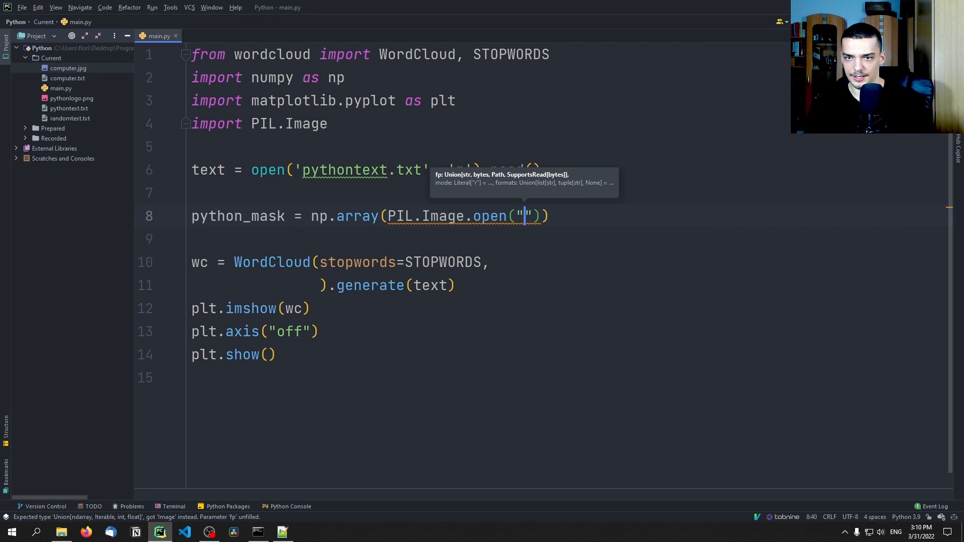
type("pythonlogo.png")
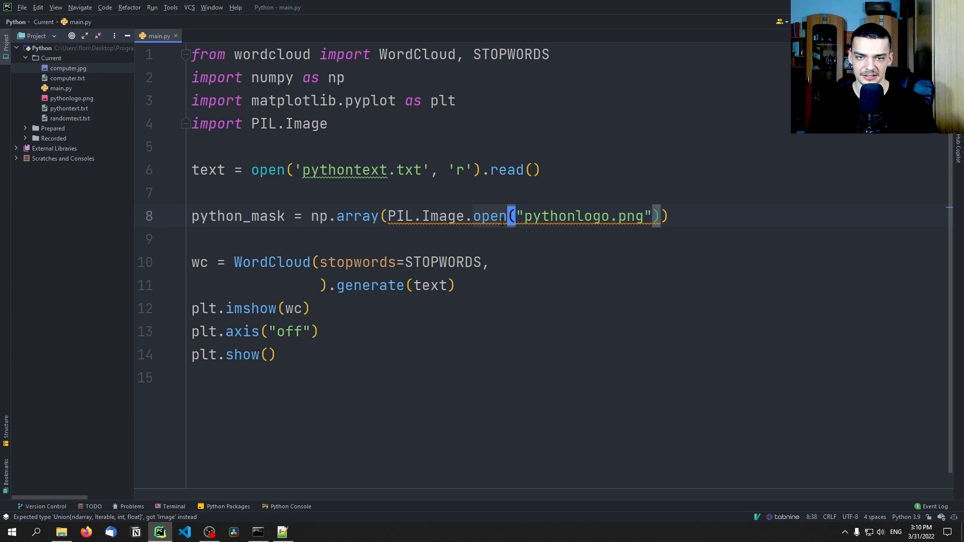
mouse_move(489, 216)
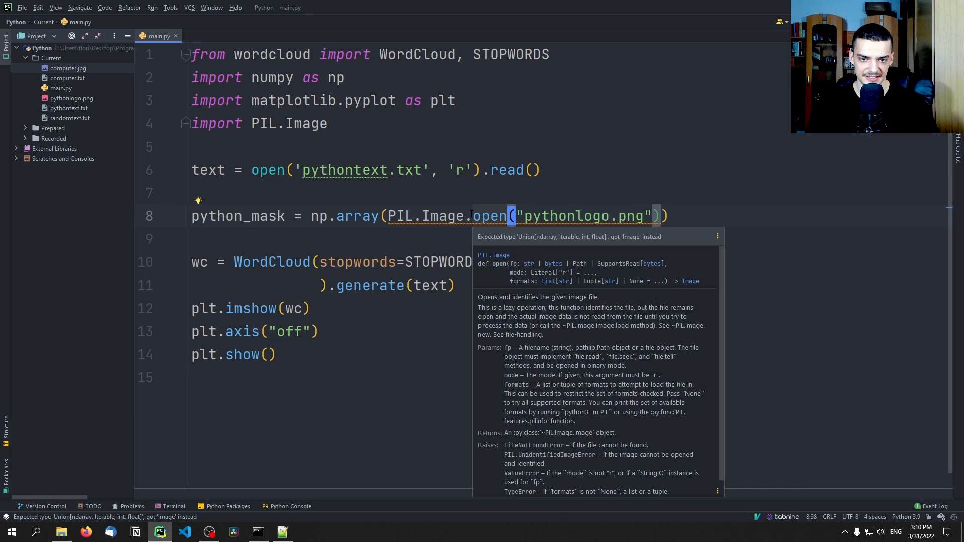
mouse_move(603, 243)
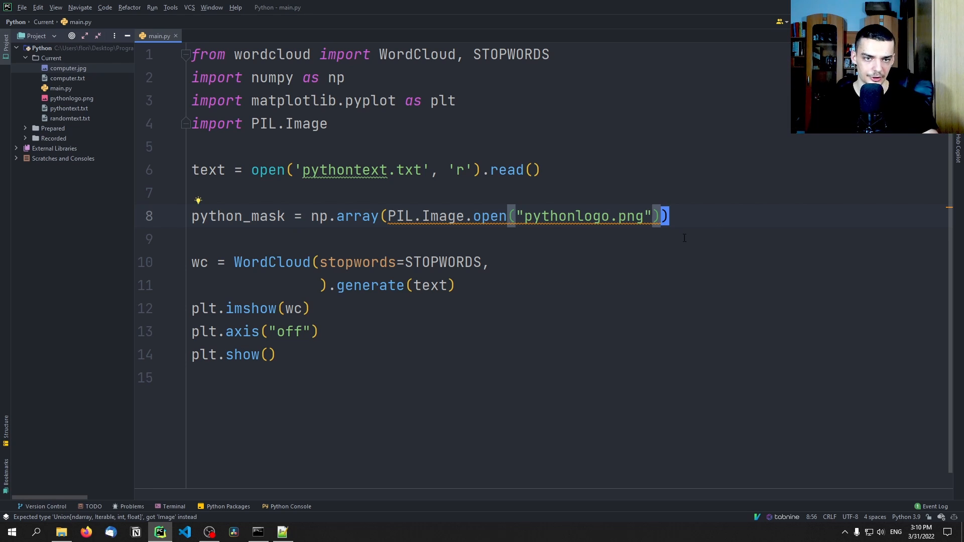
left_click(310, 216)
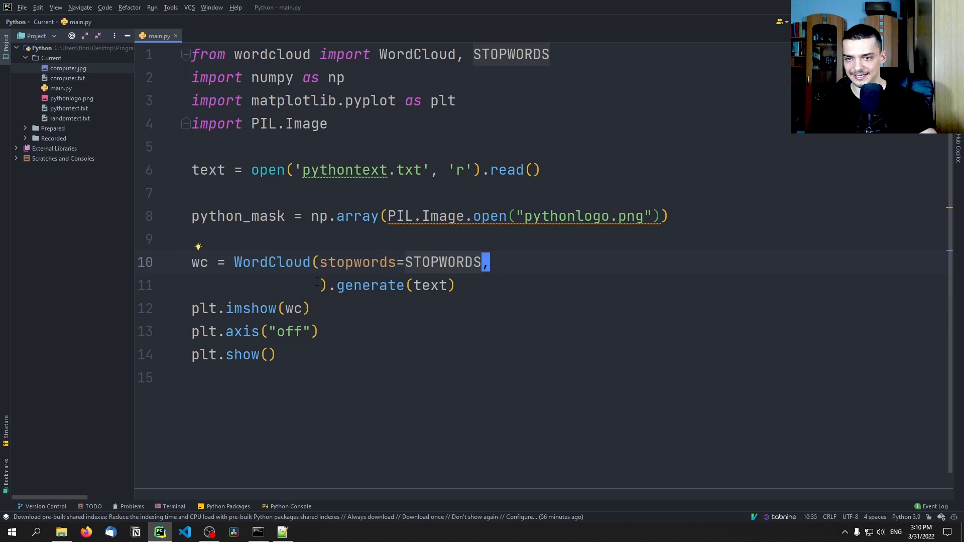
Pass mask=python_mask and background_color="white" to the WordCloud call
type("mask=")
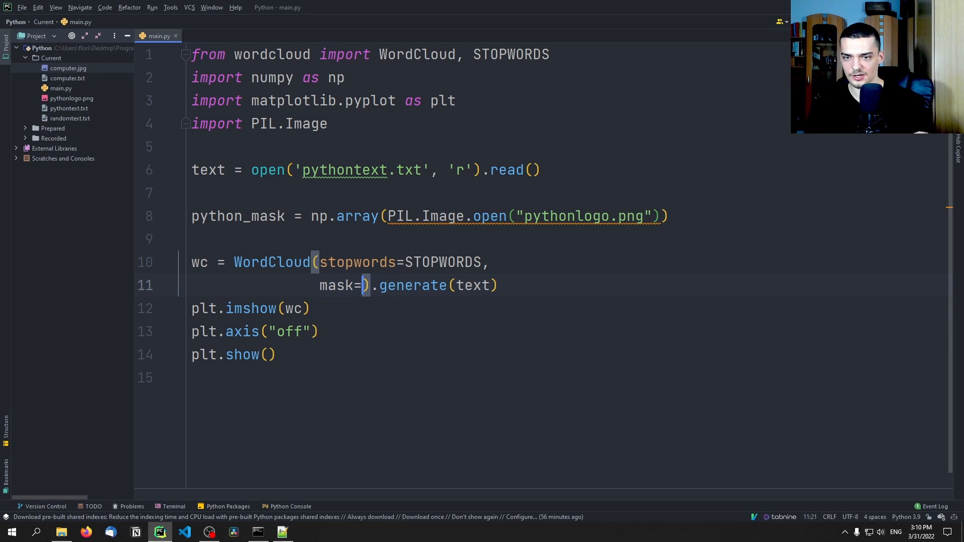
type("python_mask,")
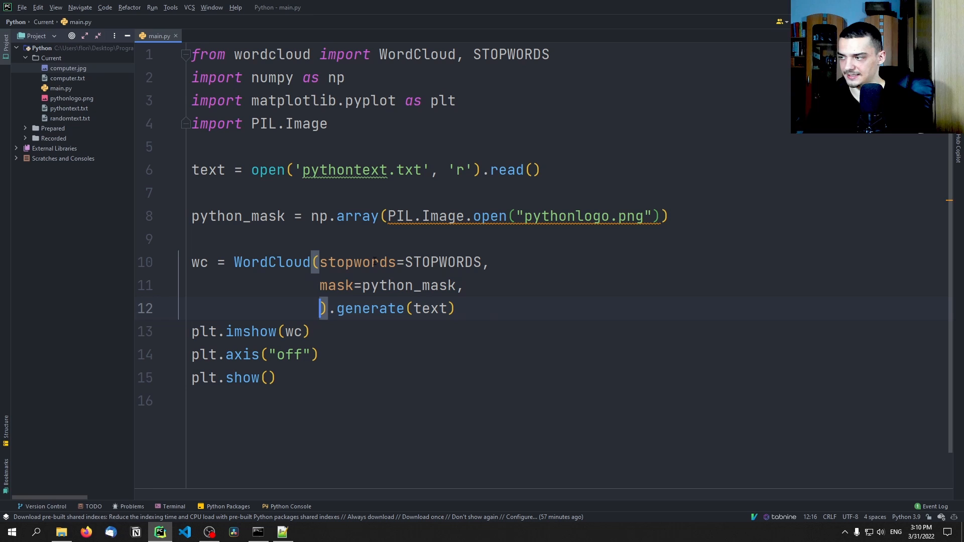
type("background_color=\"")
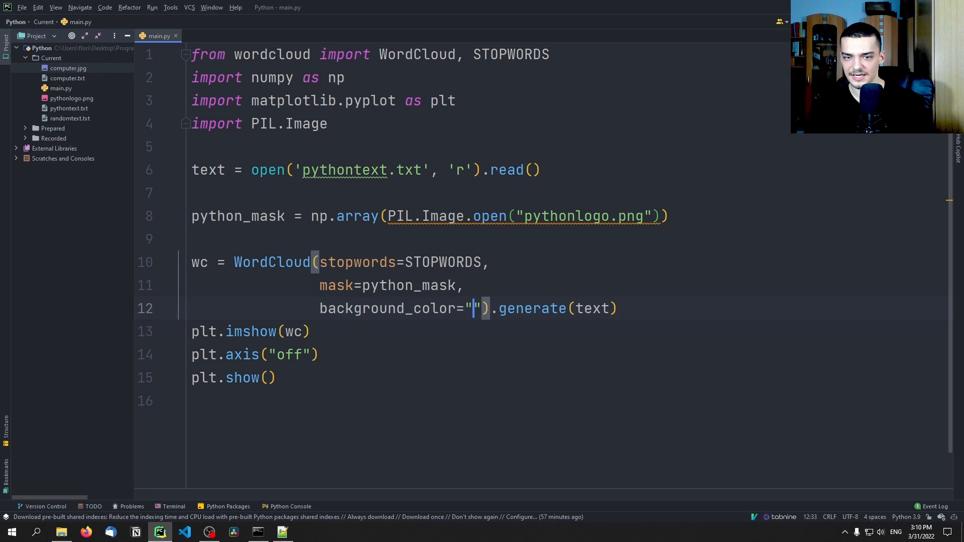
type("white")
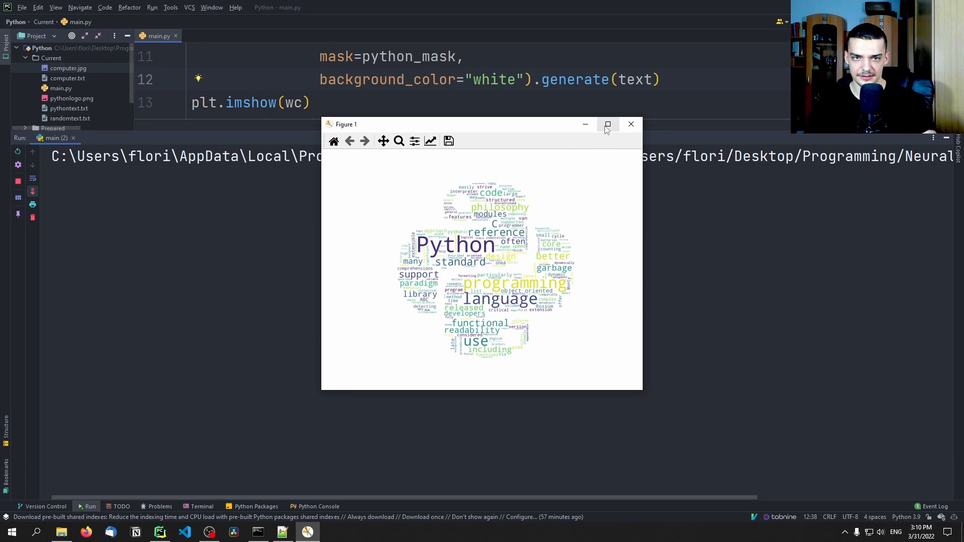
Maximize the logo-shaped word cloud figure, review it, then close it
left_click(608, 124)
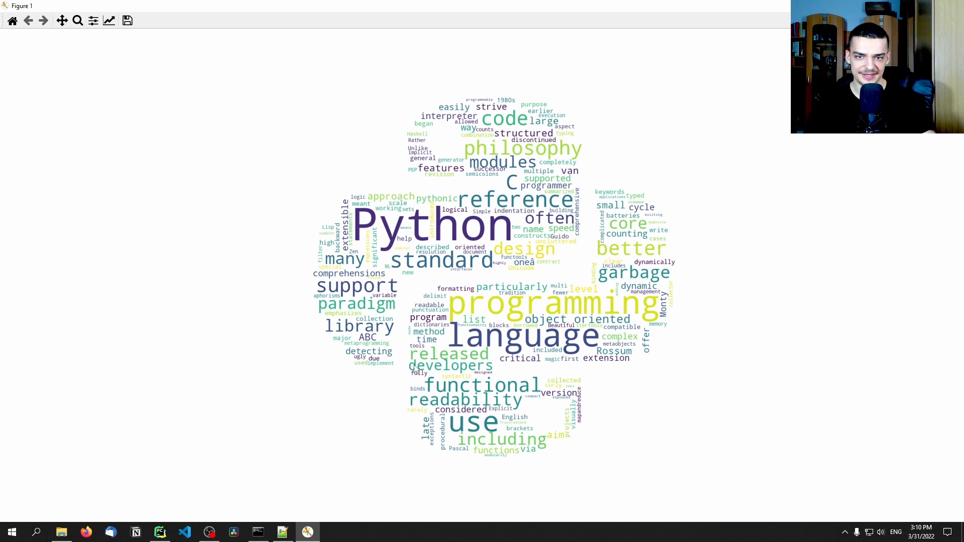
mouse_move(523, 121)
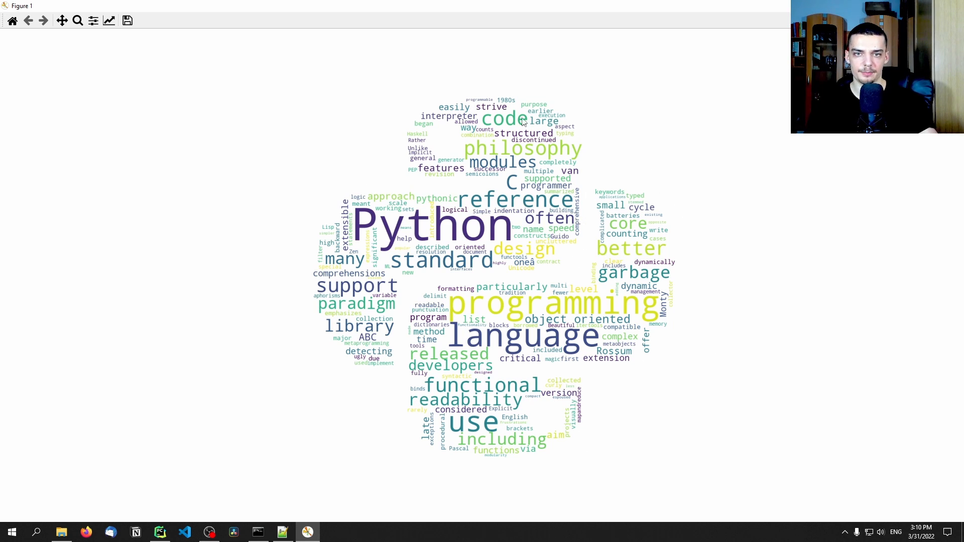
mouse_move(699, 296)
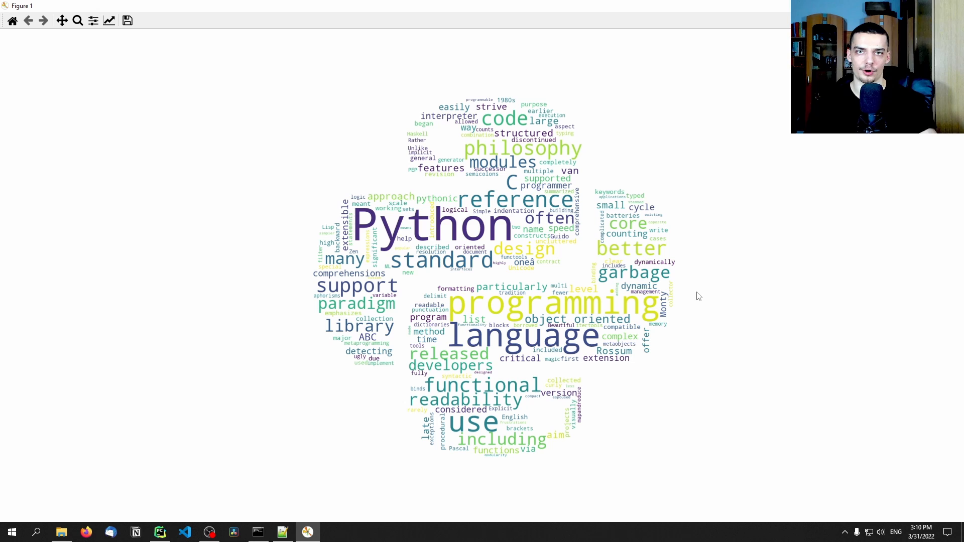
mouse_move(685, 274)
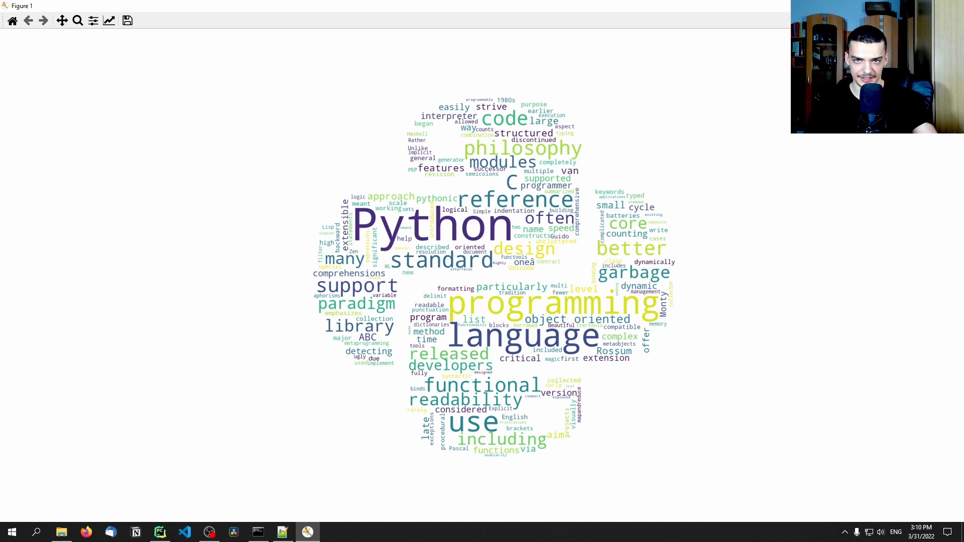
left_click(159, 532)
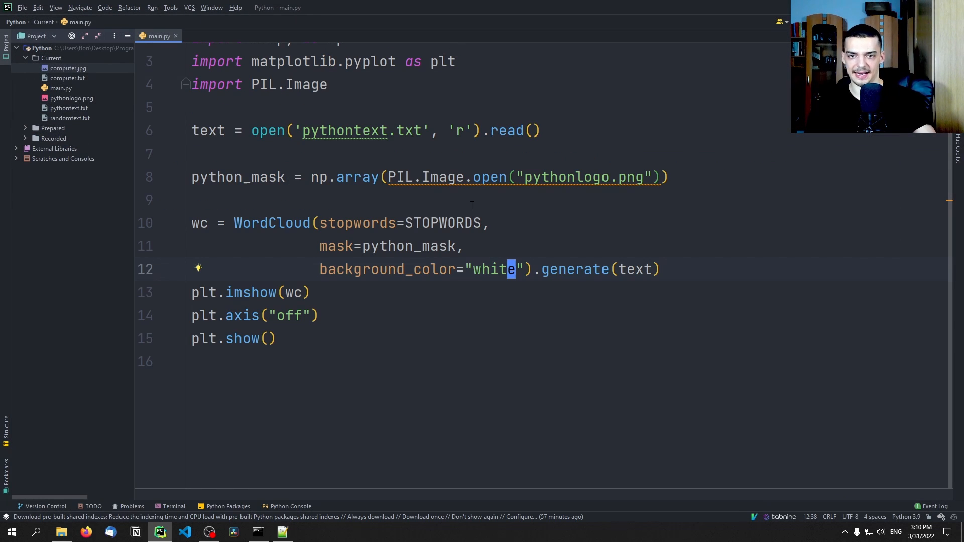
Add contour_color="black", contour_width=3, min_font_size=3 and max_words=100 to WordCloud
type("c).generate(text)")
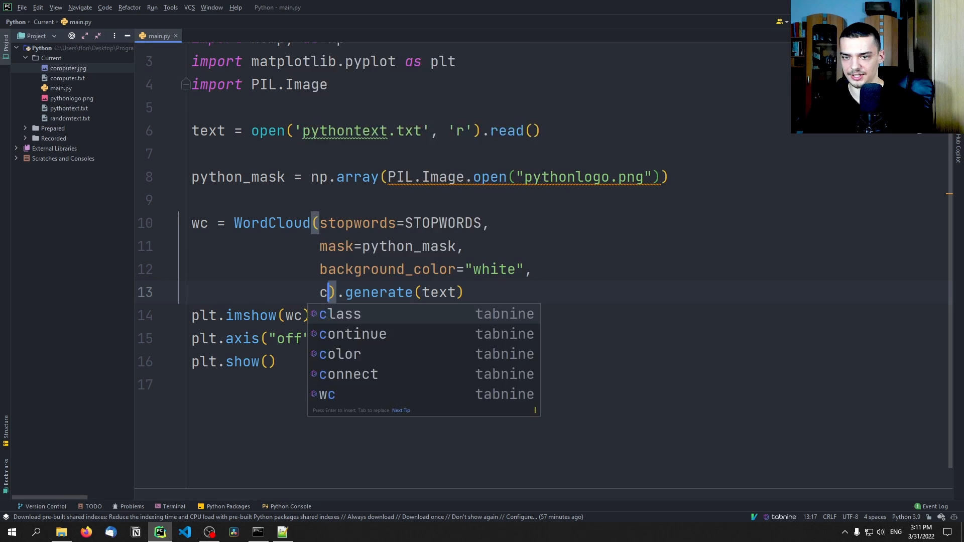
type("ontour_color=\"black\",")
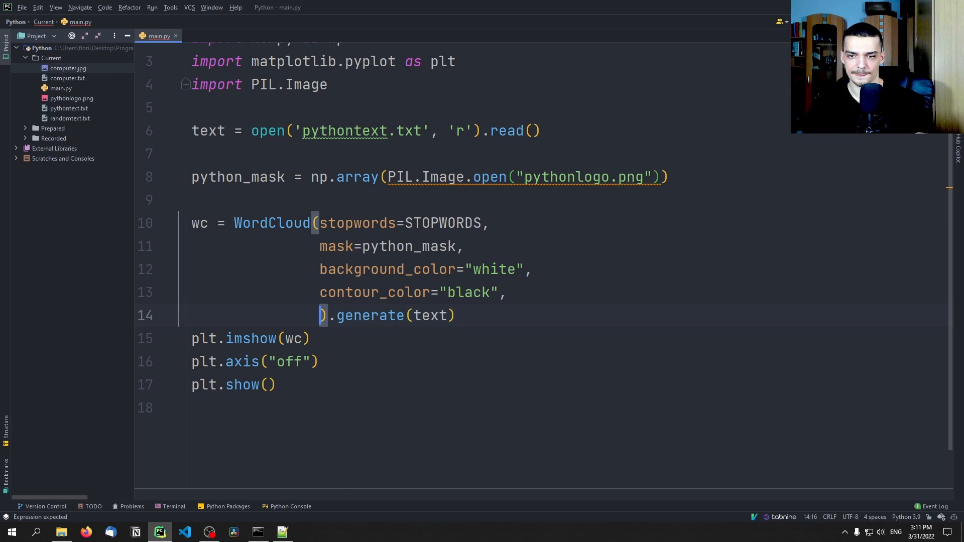
type("contour_width=")
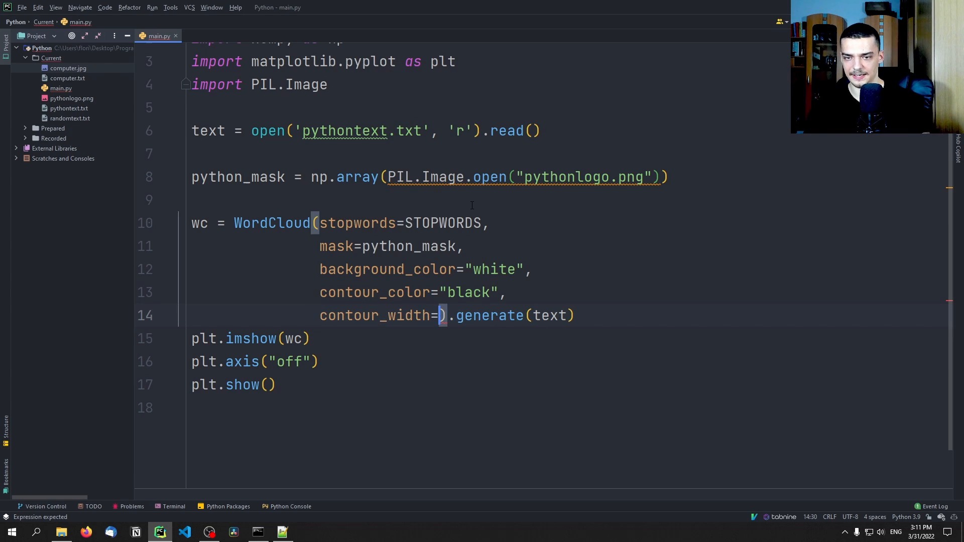
type("3")
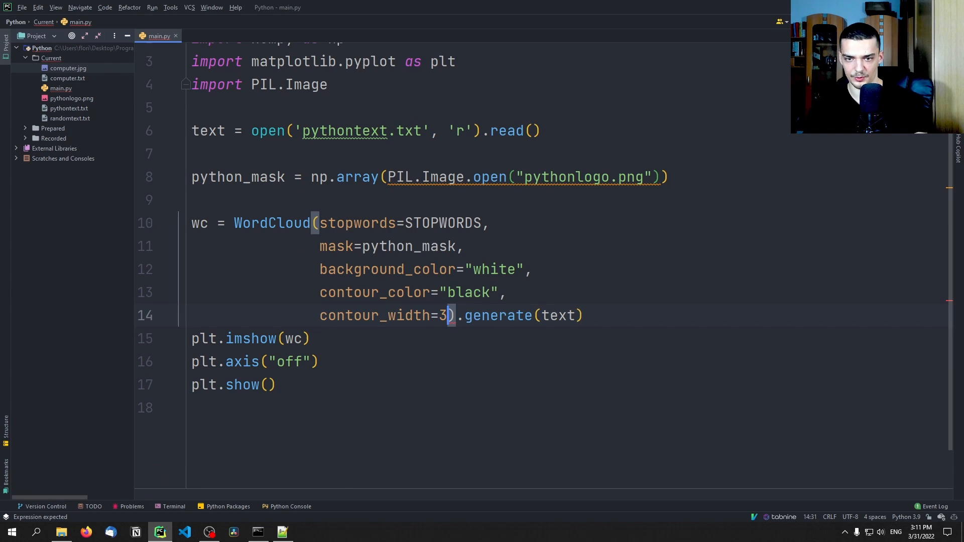
type("min")
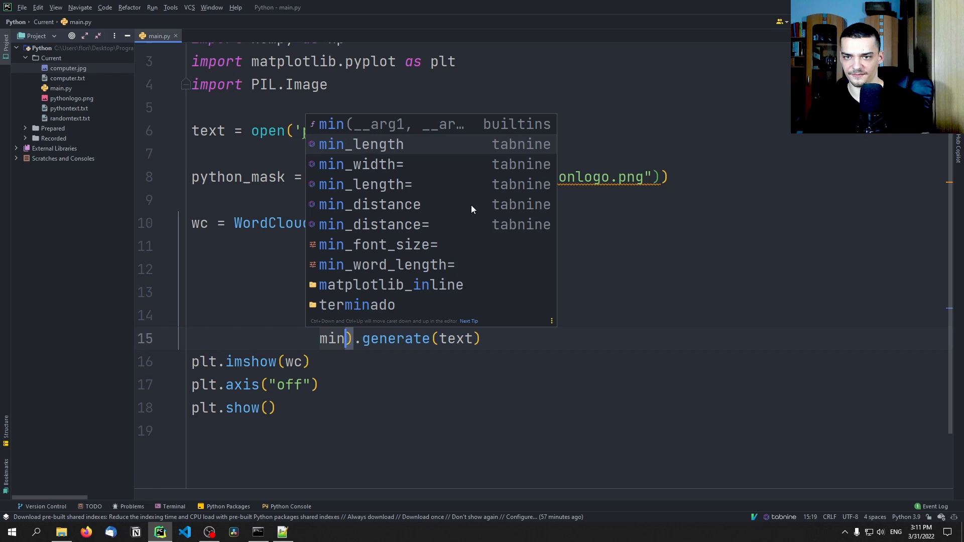
left_click(378, 244)
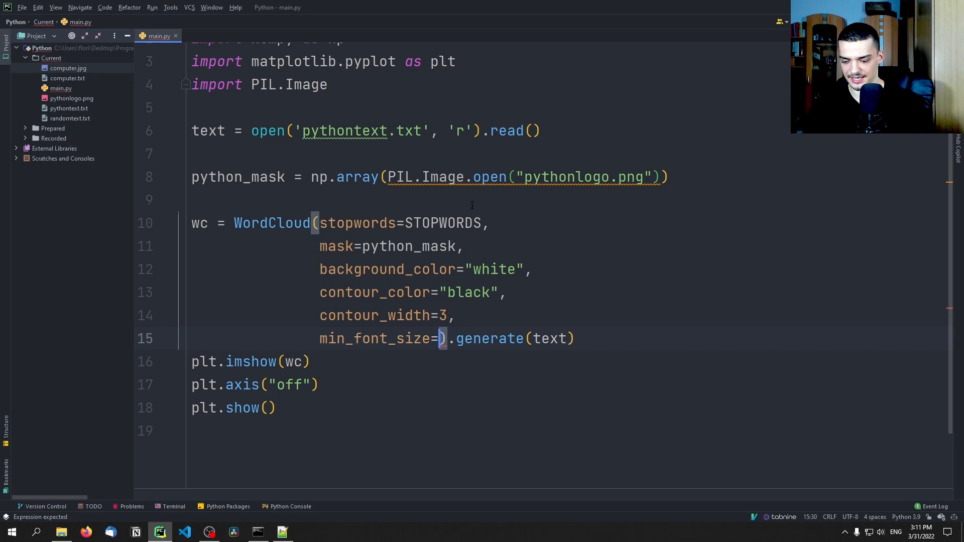
type("3,")
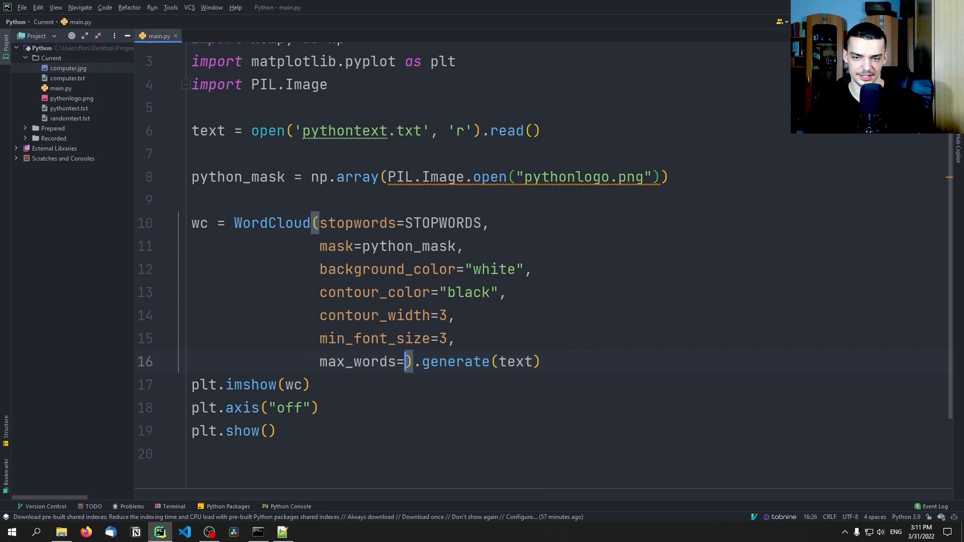
type("100")
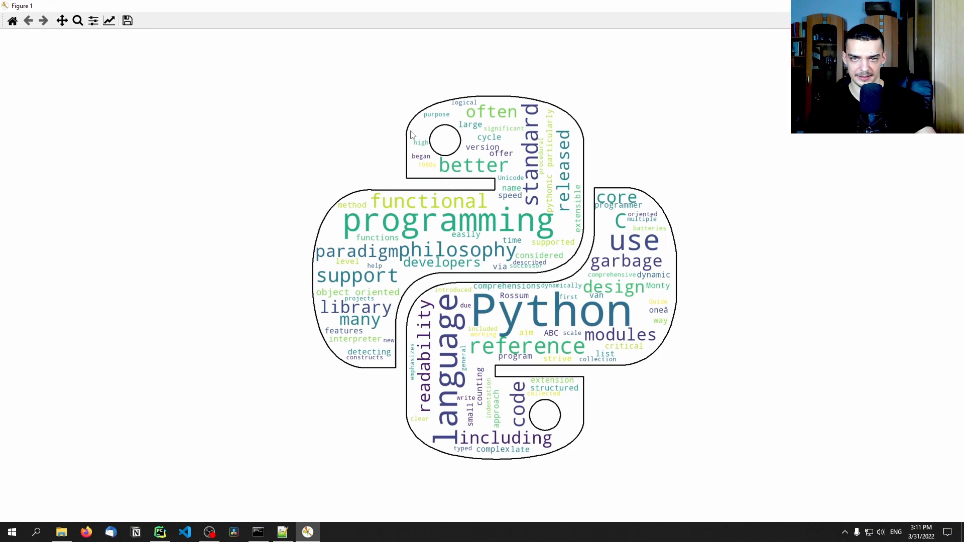
mouse_move(521, 276)
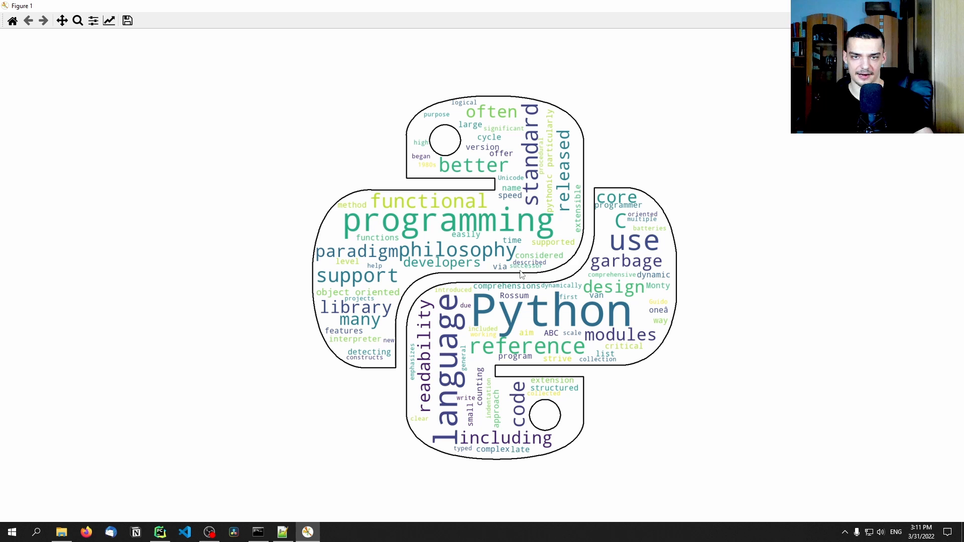
Restore the outlined logo word cloud figure from maximized, then close it
left_click(160, 532)
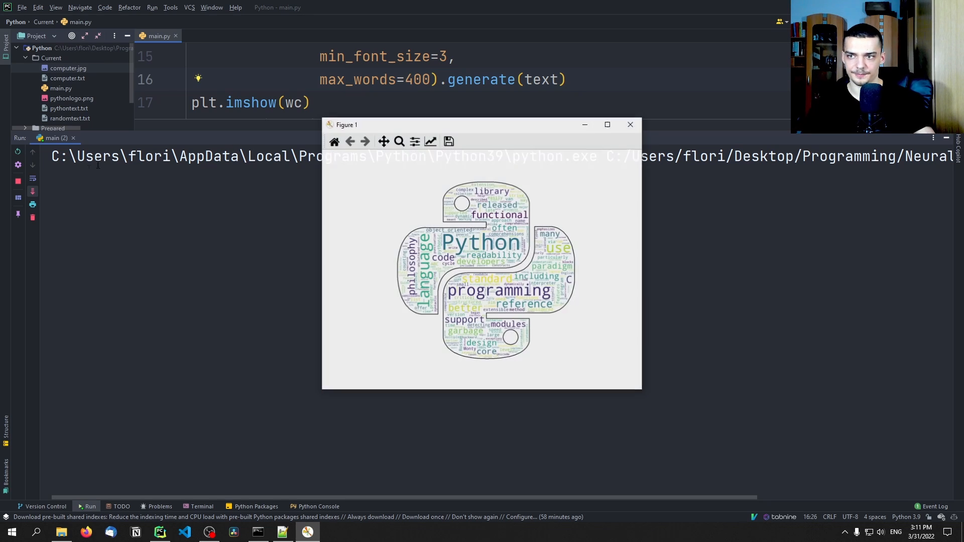
left_click(607, 124)
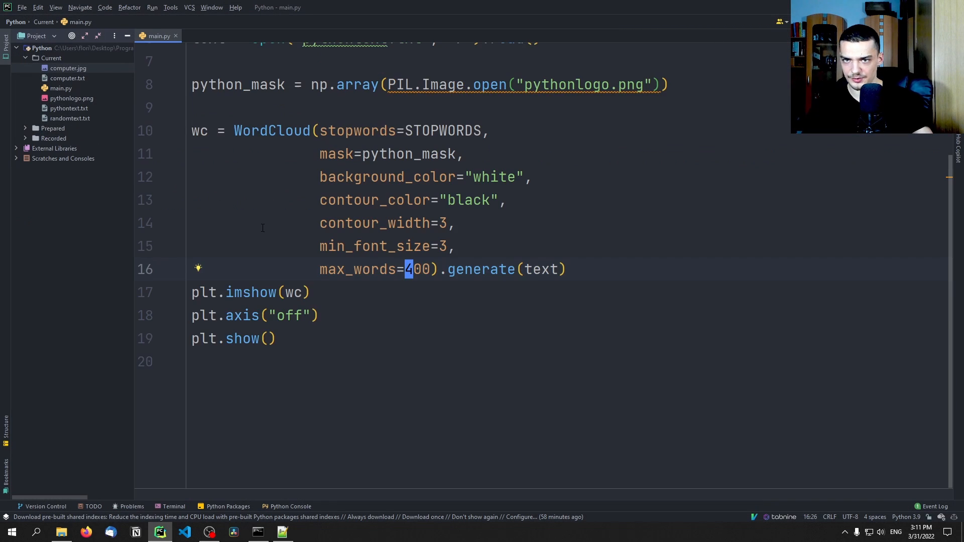
Switch the text file to computer.txt and the mask to computer.jpg, then run
scroll("up", 3)
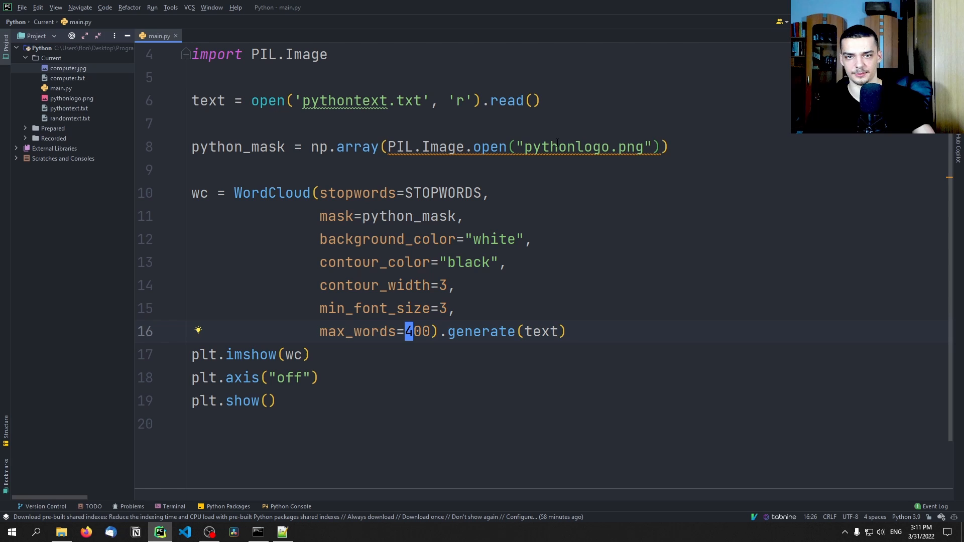
type("computer")
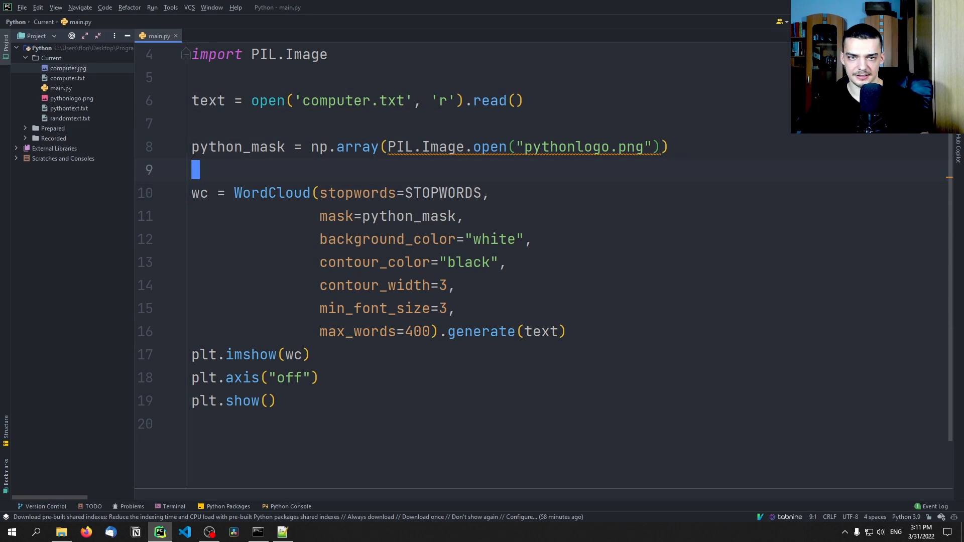
type("computer")
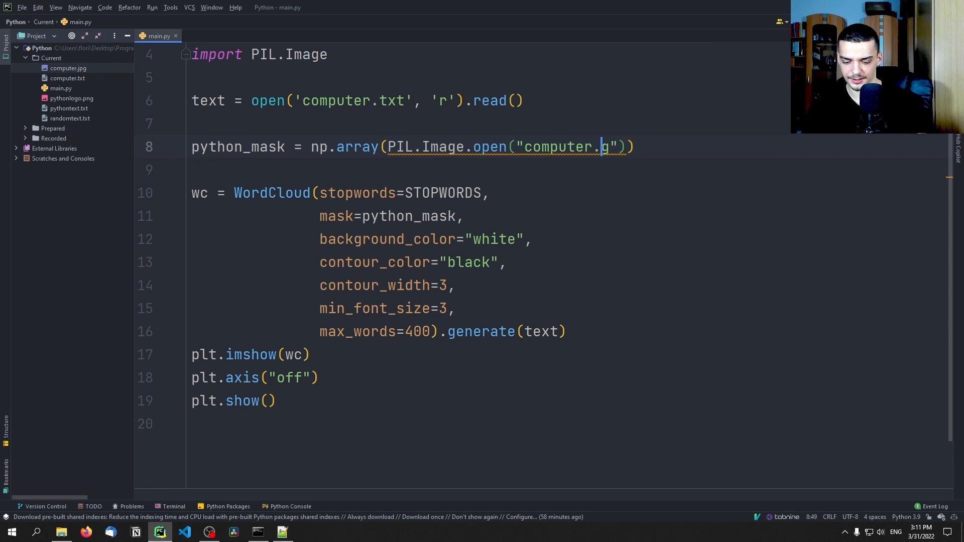
type("pg")
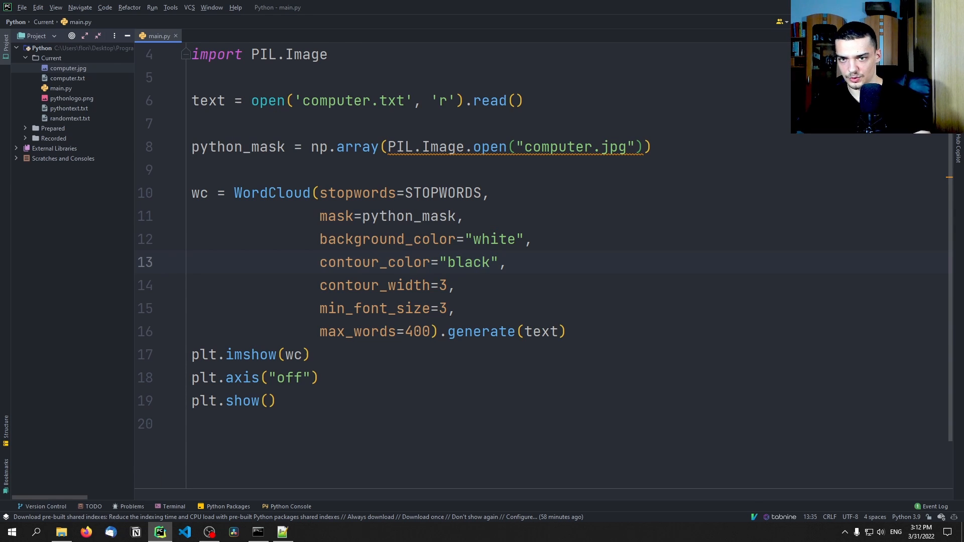
left_click(151, 7)
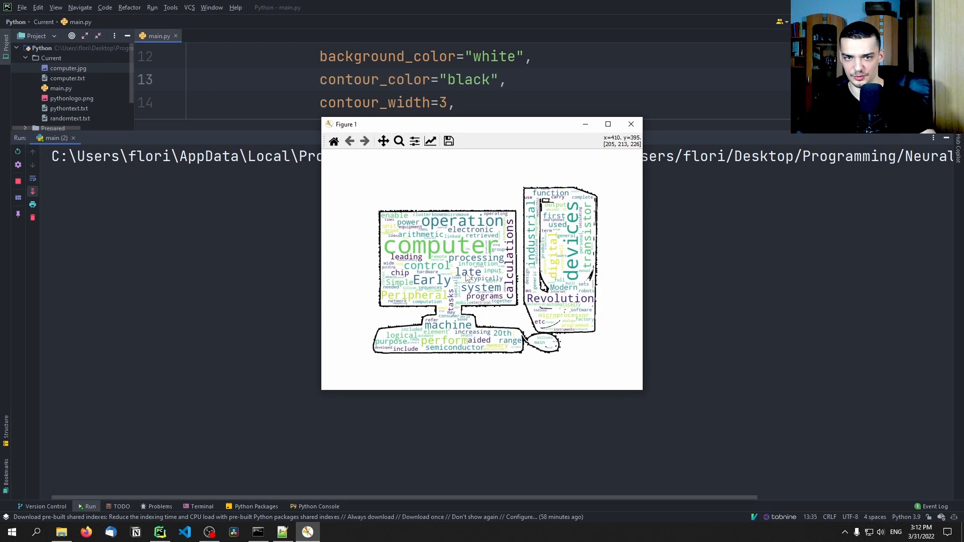
Maximize the computer-shaped word cloud figure to full screen
left_click(608, 123)
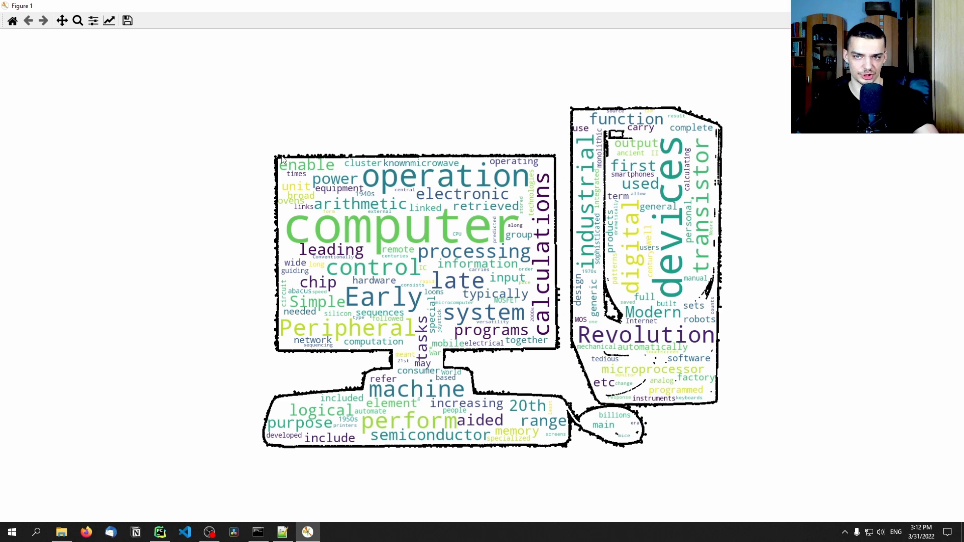
mouse_move(331, 349)
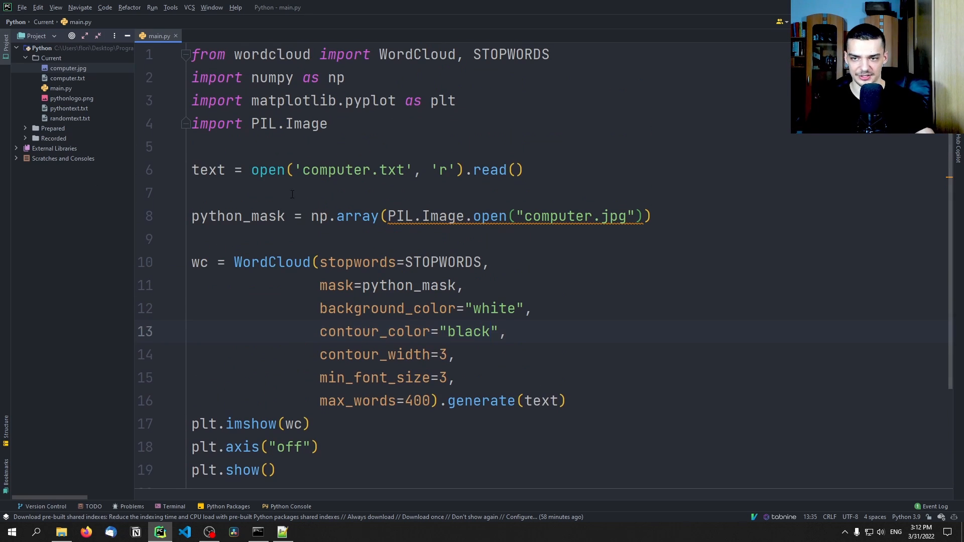
Revert the mask to pythonlogo.png, import ImageColorGenerator, and build colormap from python_mask
type("pythonlogo.png")
left_click(561, 55)
type(",")
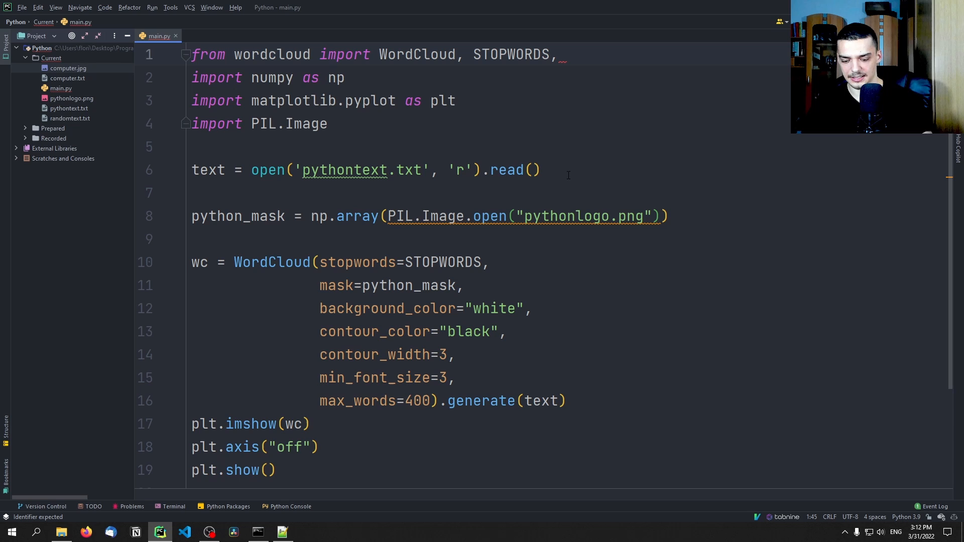
type("ImageColorGenerator")
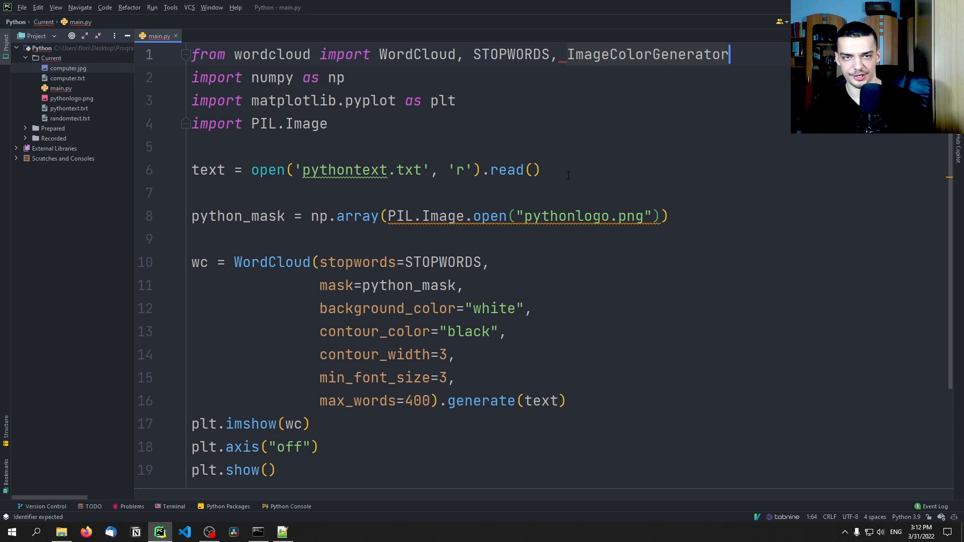
left_click(468, 216)
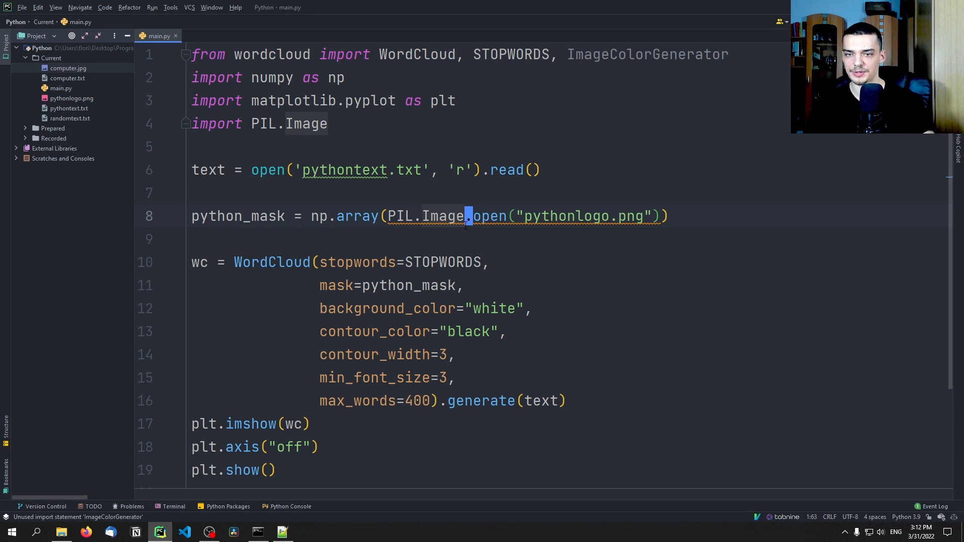
type("imageColorGenerator(")
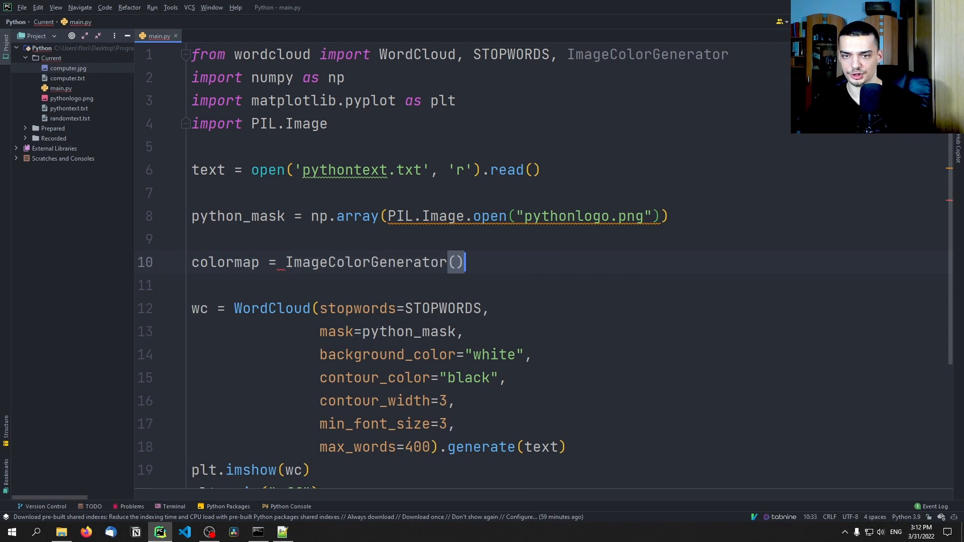
type("python_mask")
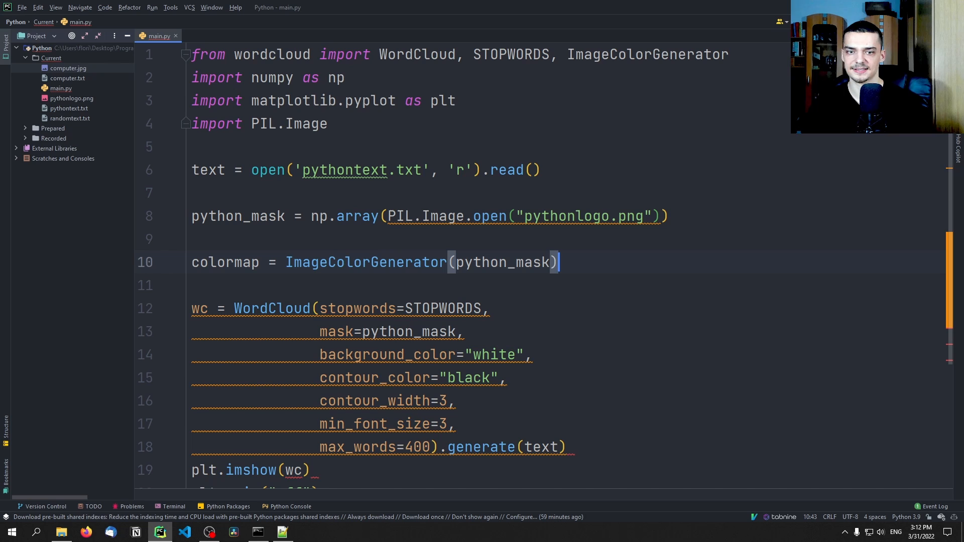
Add wc.recolor(color_func=colormap) before plt.imshow and run the script
scroll("down", 3)
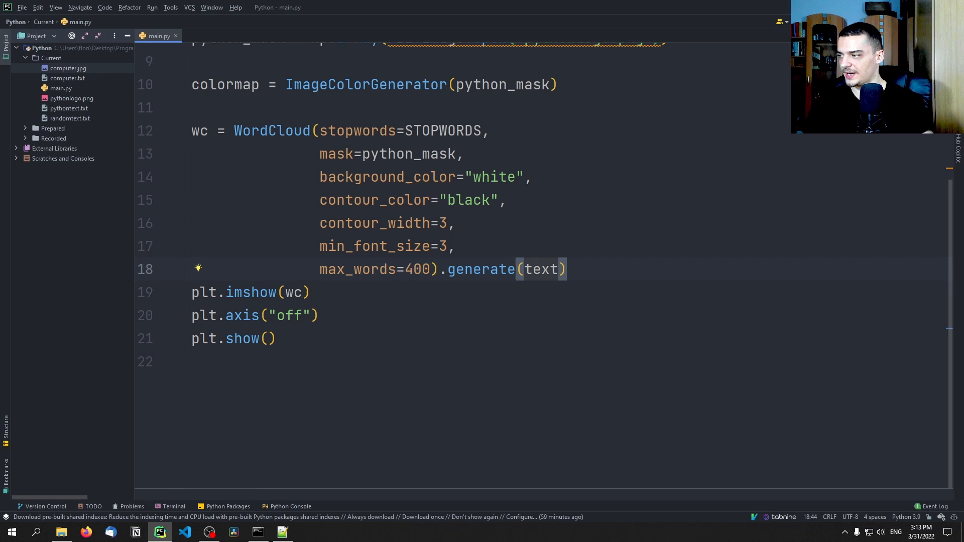
type("wc")
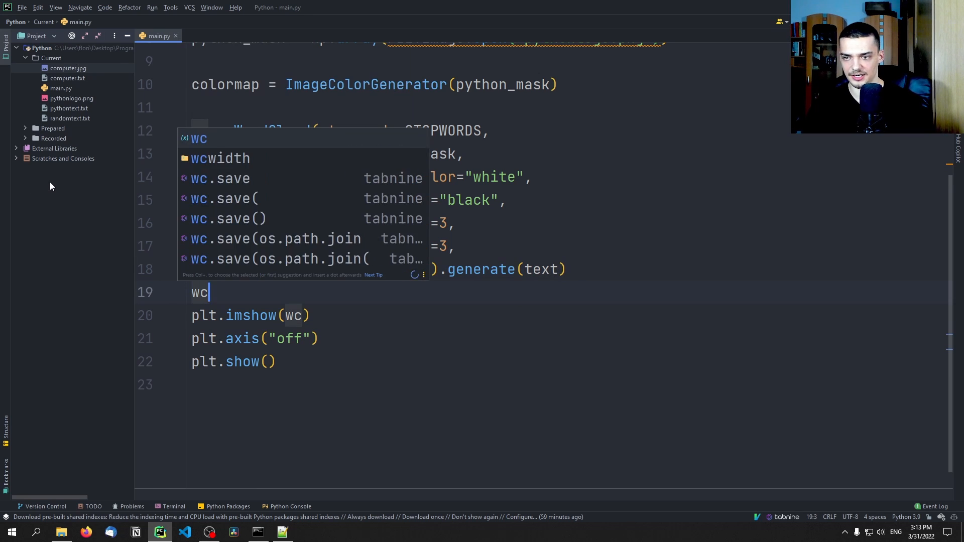
type(".recolor(")
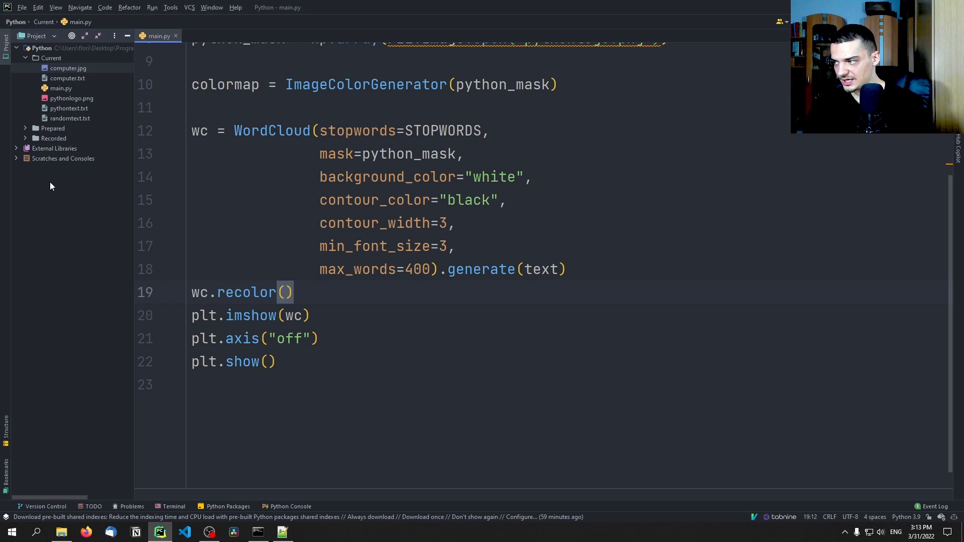
type("color_func=colormap")
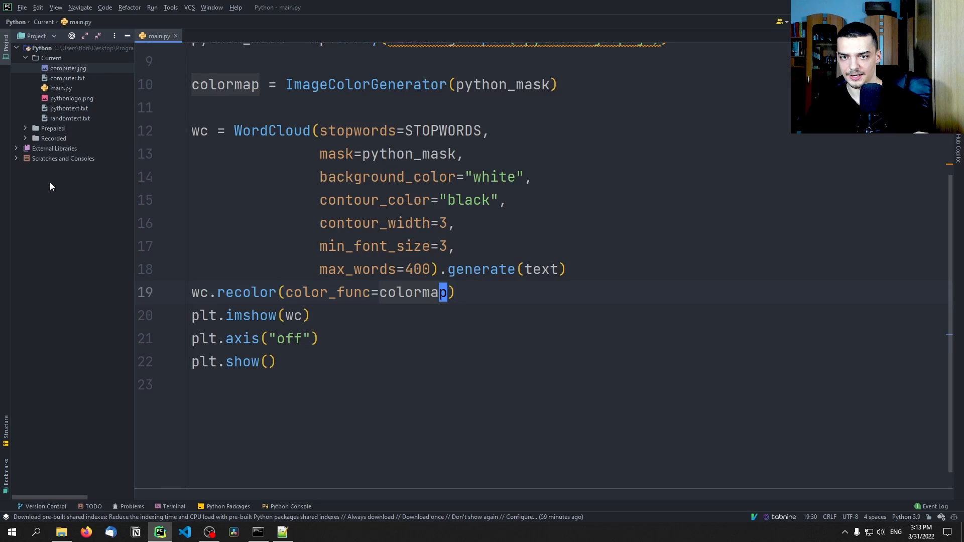
key("shift+f10")
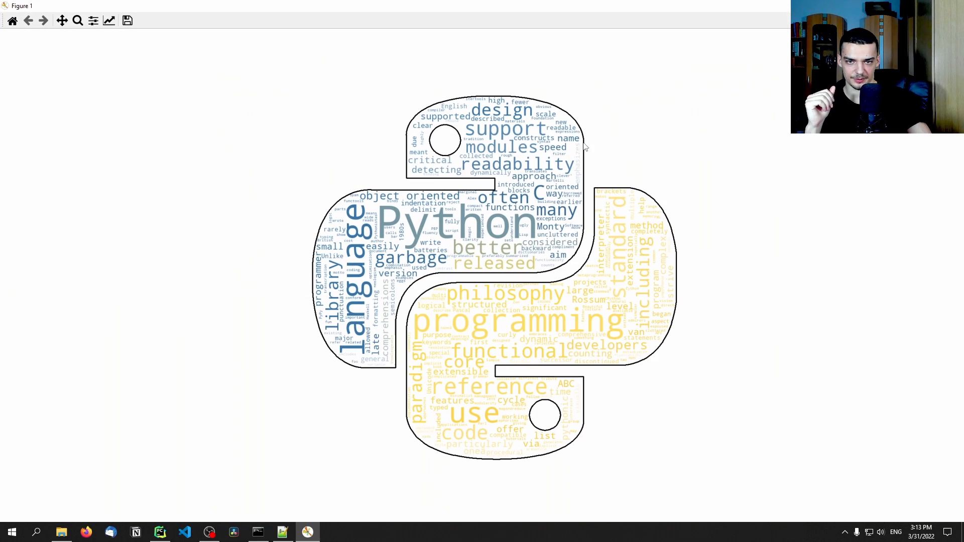
mouse_move(619, 236)
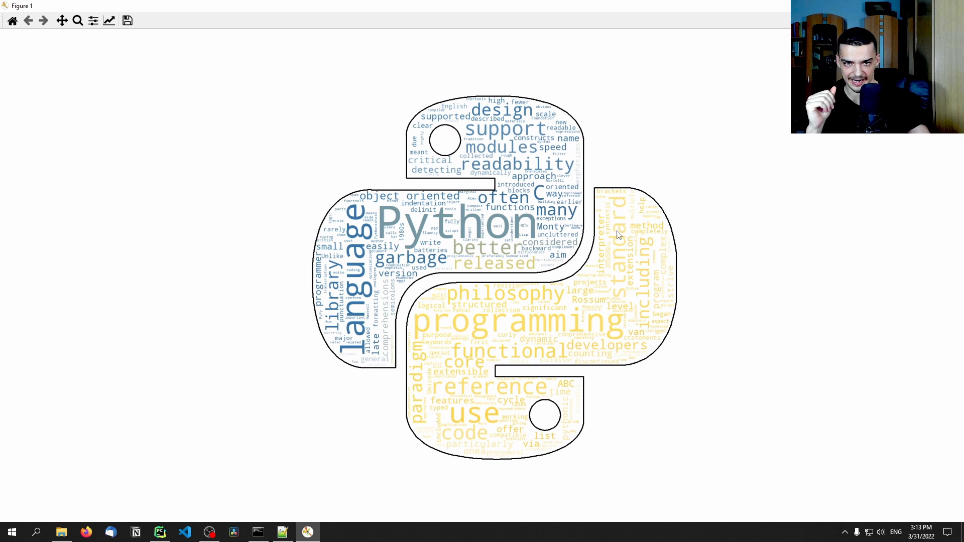
mouse_move(439, 355)
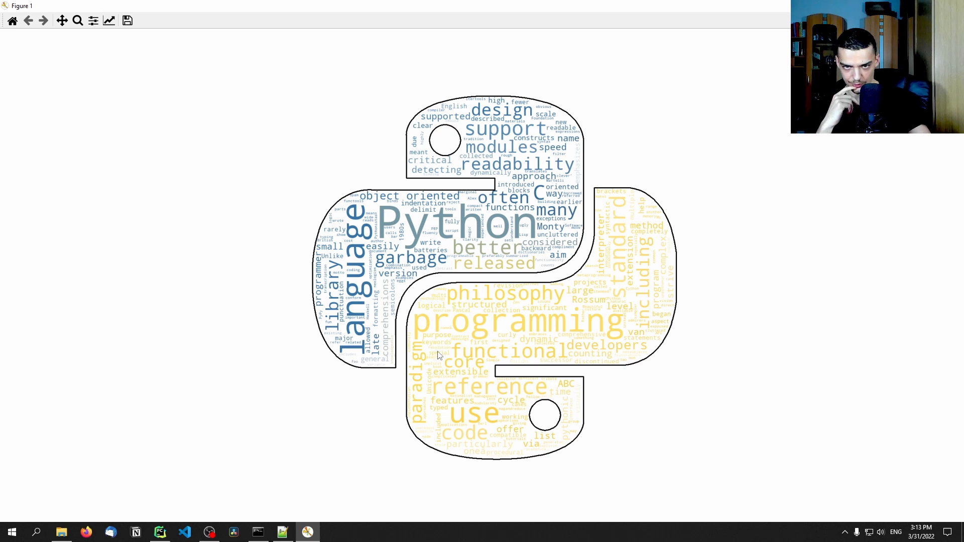
mouse_move(418, 241)
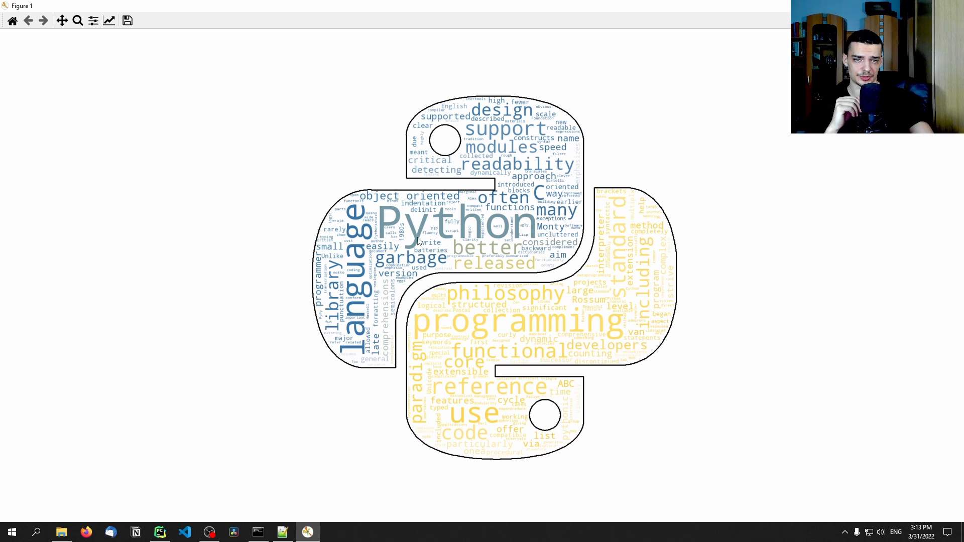
mouse_move(337, 223)
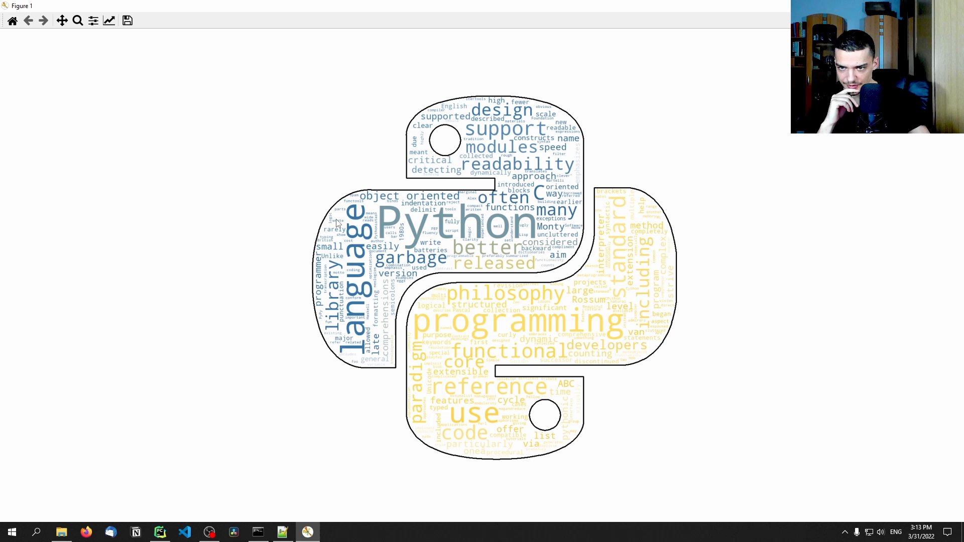
mouse_move(491, 179)
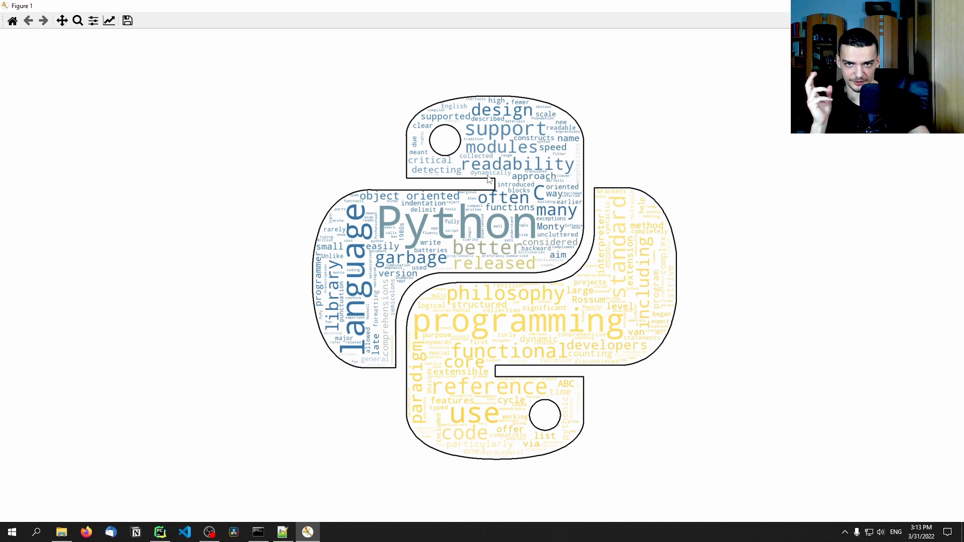
mouse_move(354, 274)
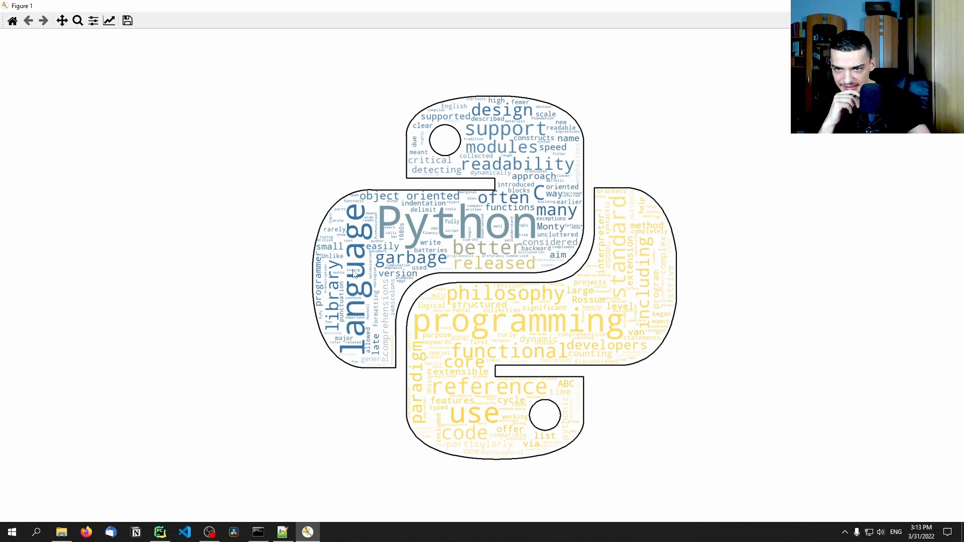
mouse_move(547, 164)
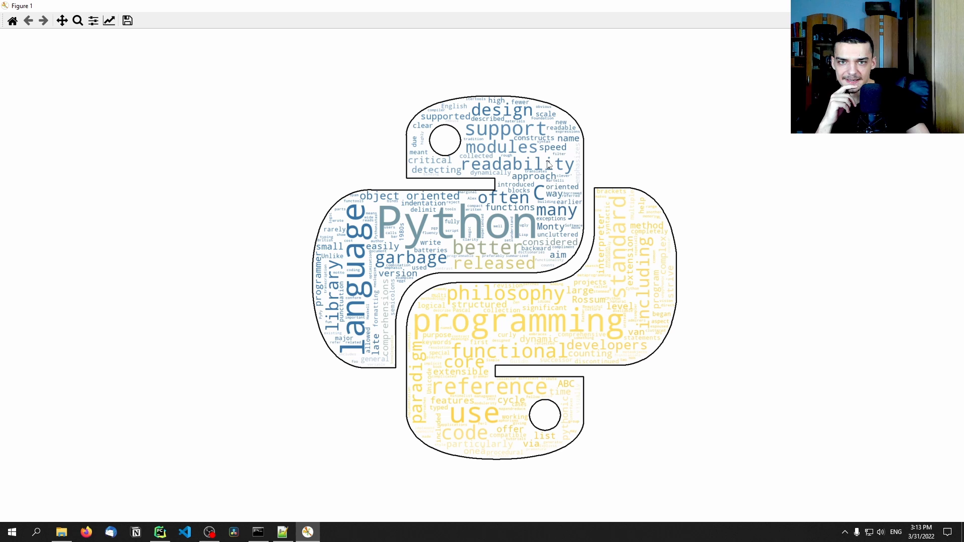
mouse_move(551, 164)
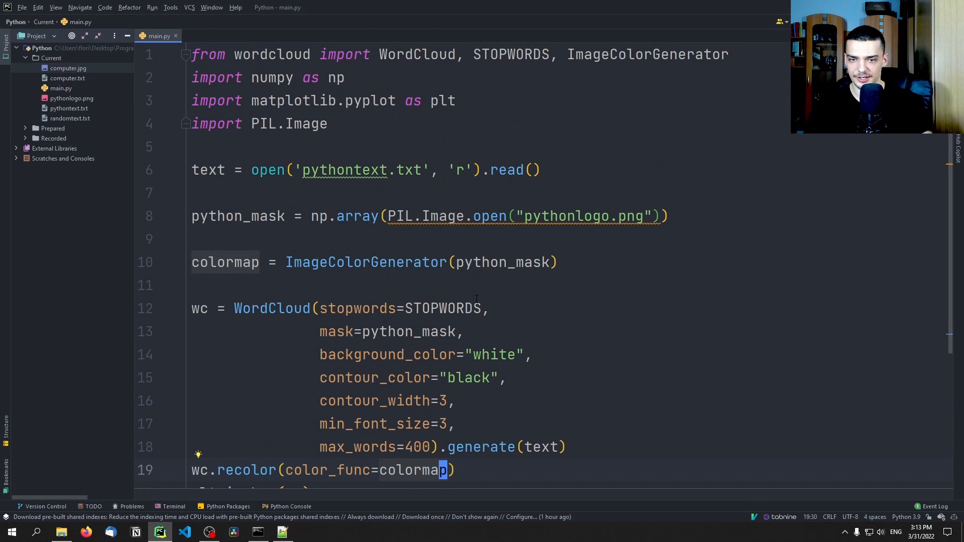
Exclude 'support' with stopwords=set(list(STOPWORDS)+["support"]), fixing the TypeError from the first run
type("+[]")
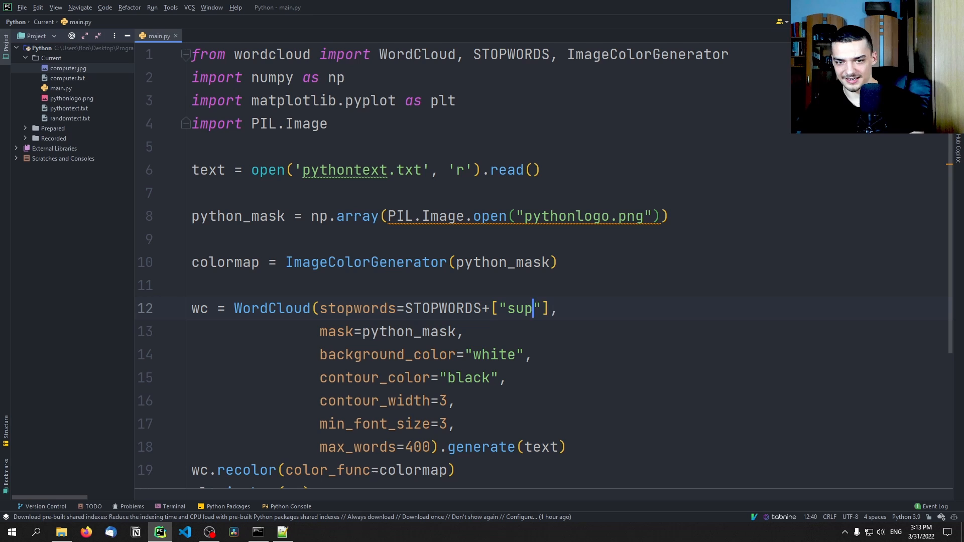
left_click(151, 7)
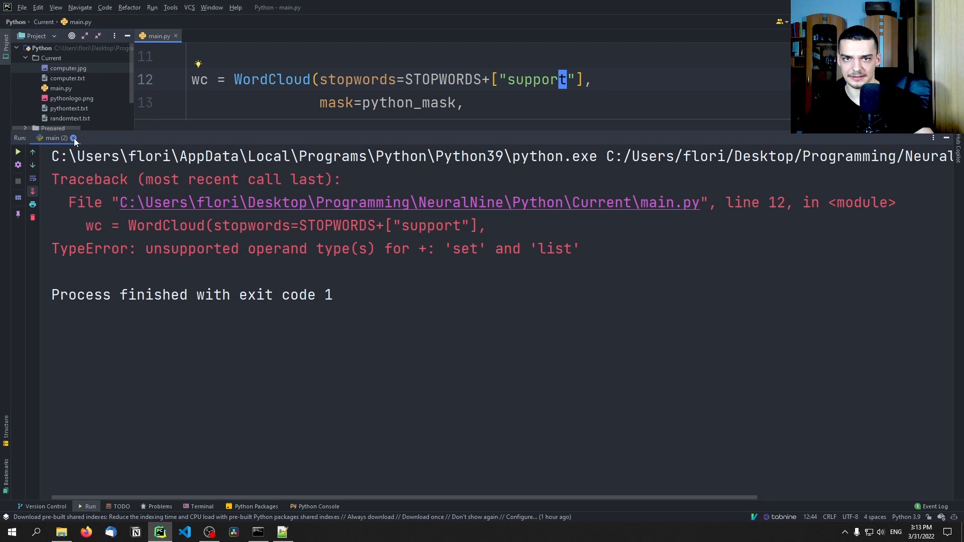
left_click(72, 138)
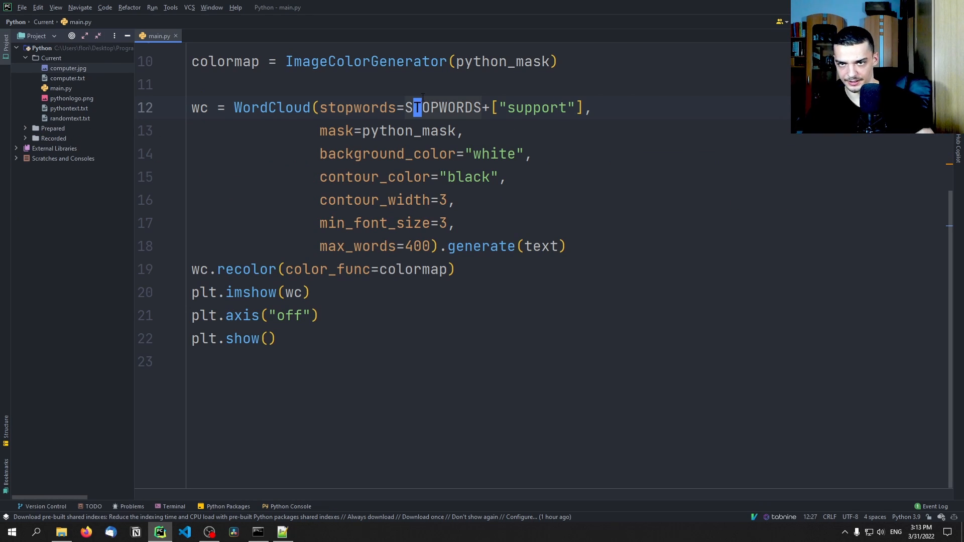
type("list(")
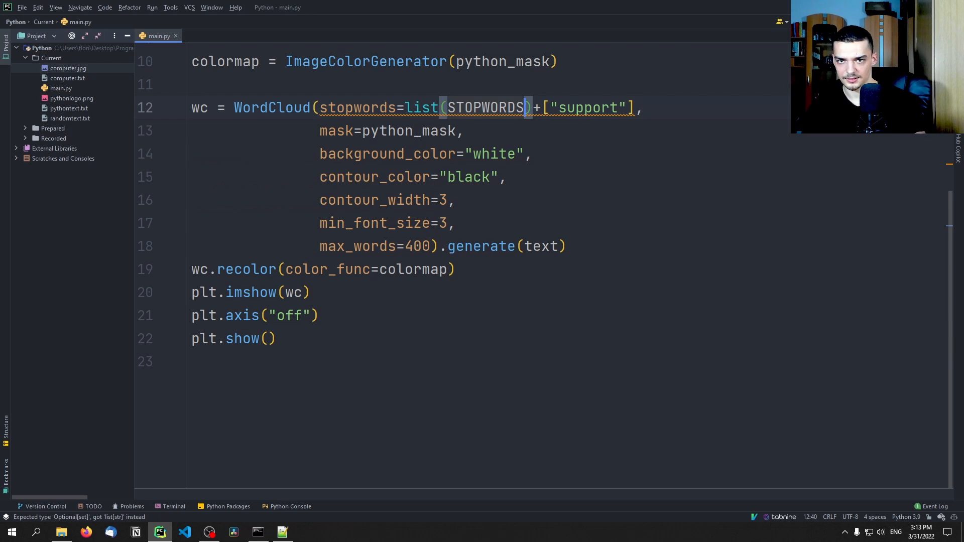
type("set(")
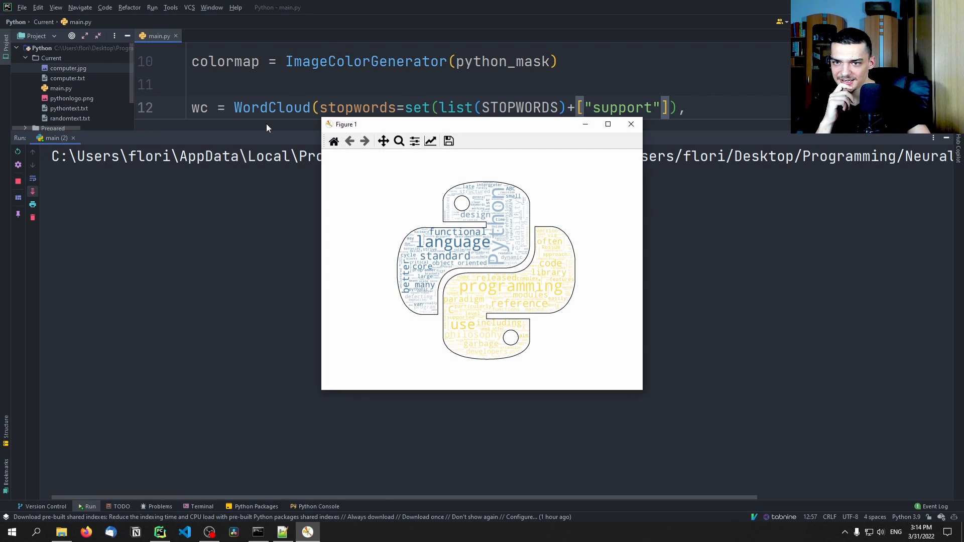
Maximize the logo-colored word cloud figure without 'support', review it, then close it
left_click(608, 124)
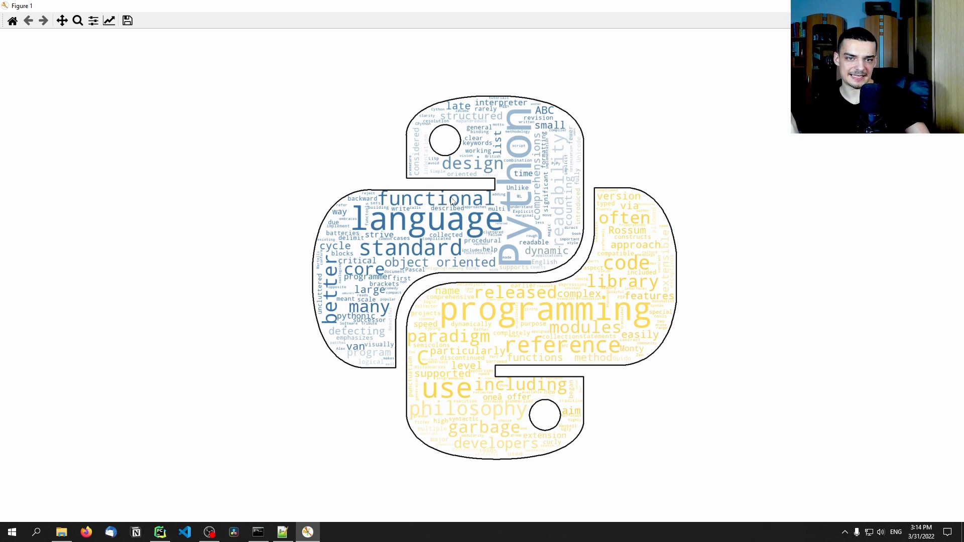
left_click(160, 532)
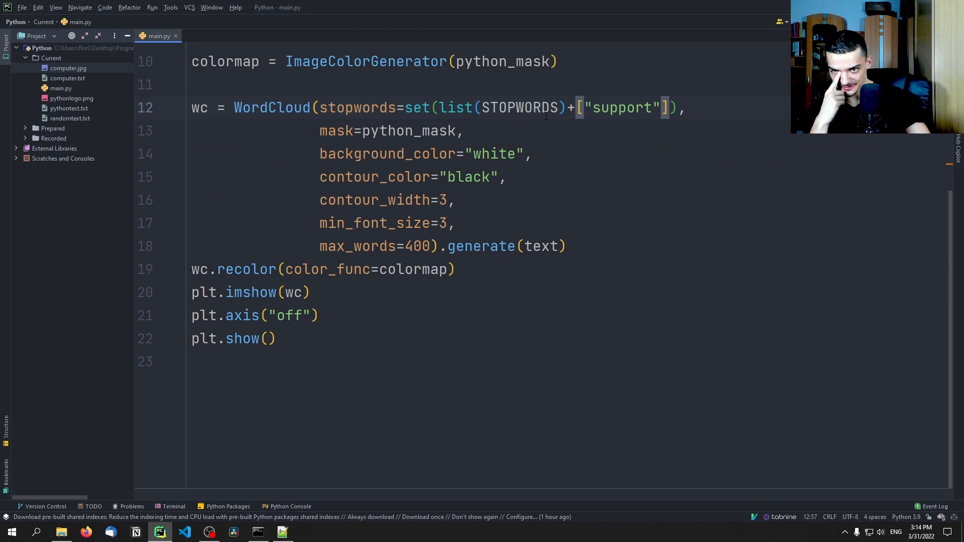
scroll("up", 3)
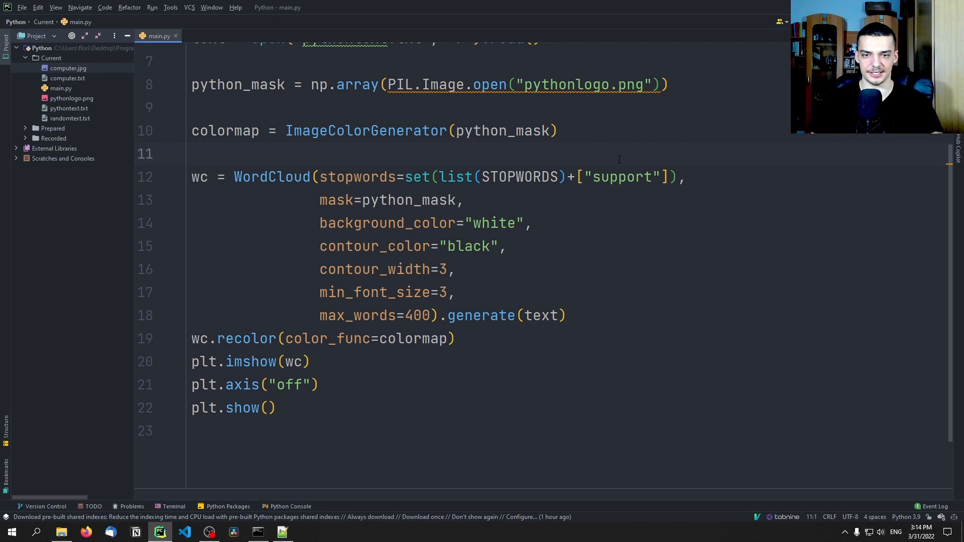
left_click(195, 154)
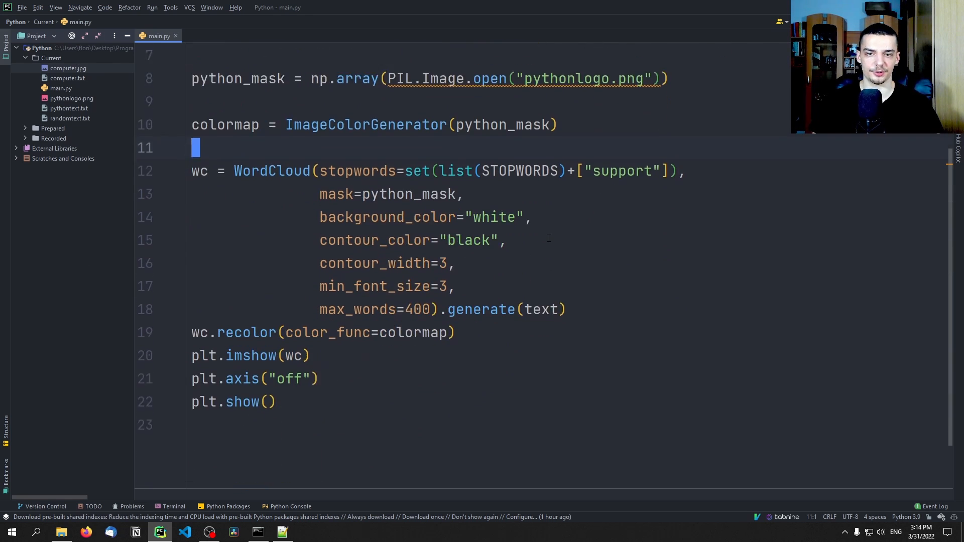
scroll("up", 3)
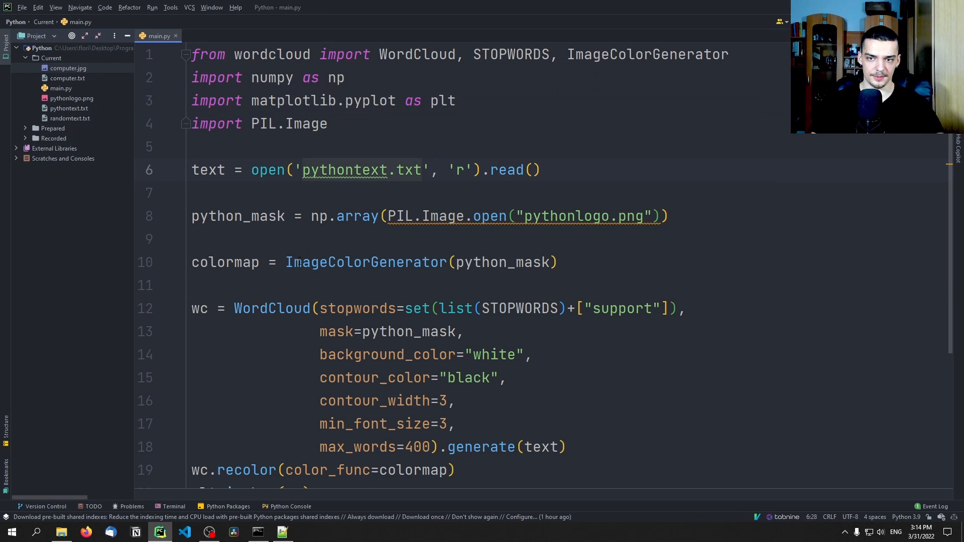
scroll("down", 3)
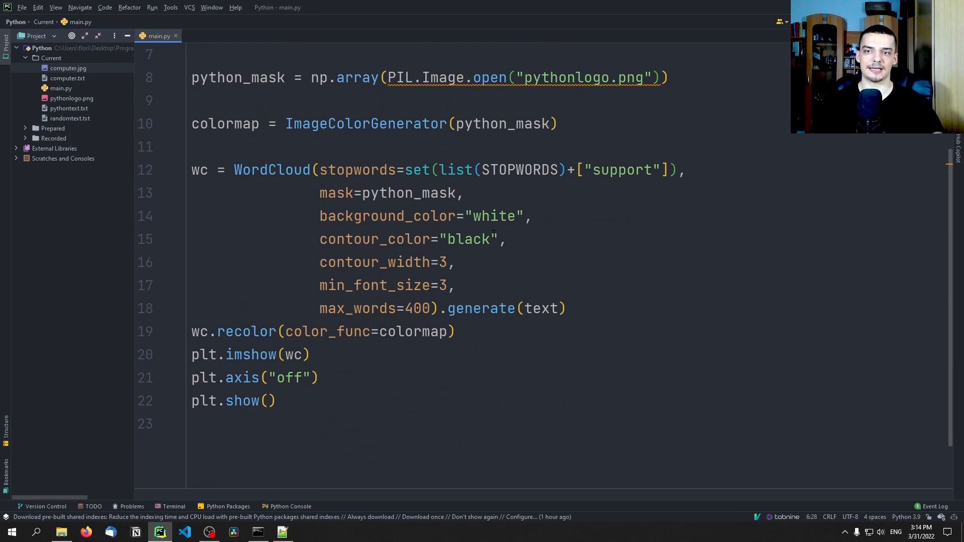